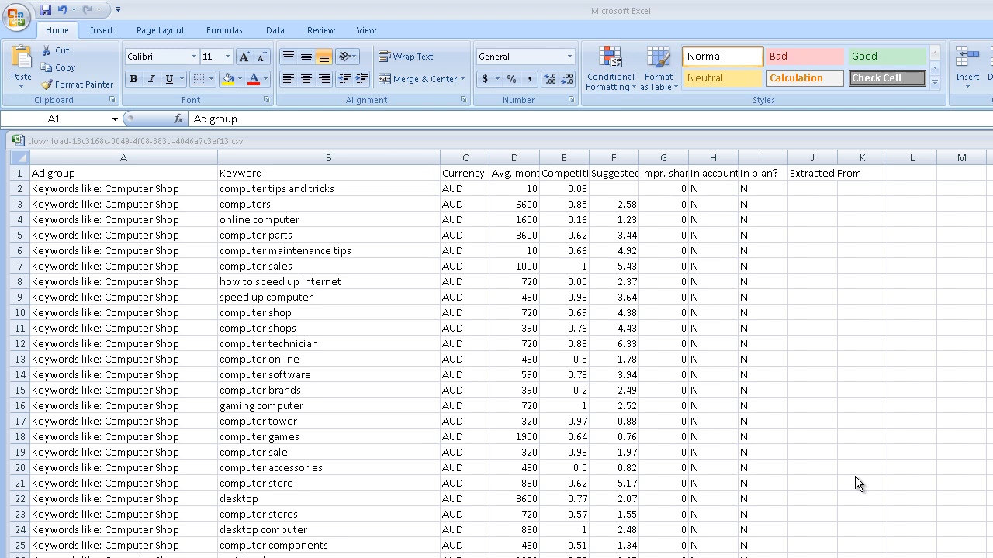
pyautogui.moveTo(409, 432)
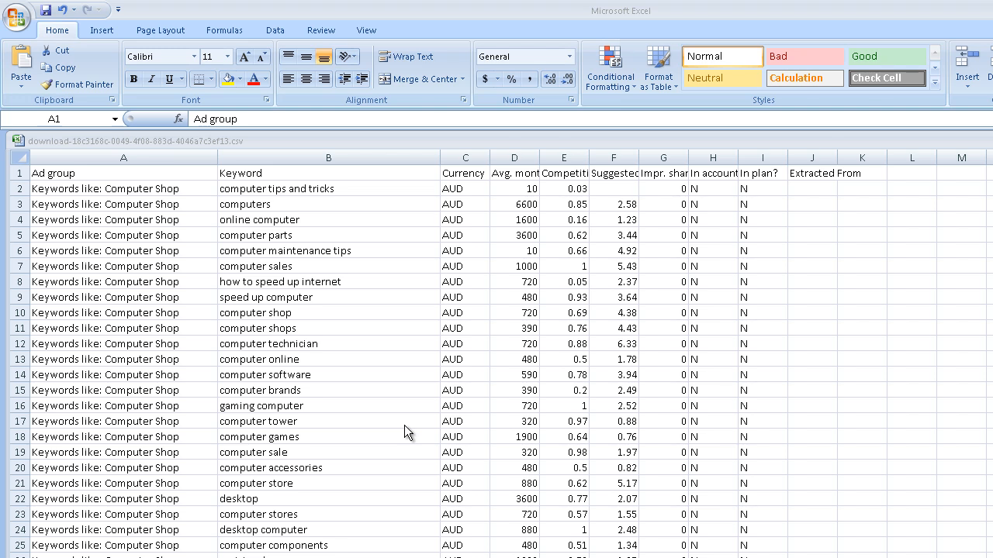
pyautogui.moveTo(392, 386)
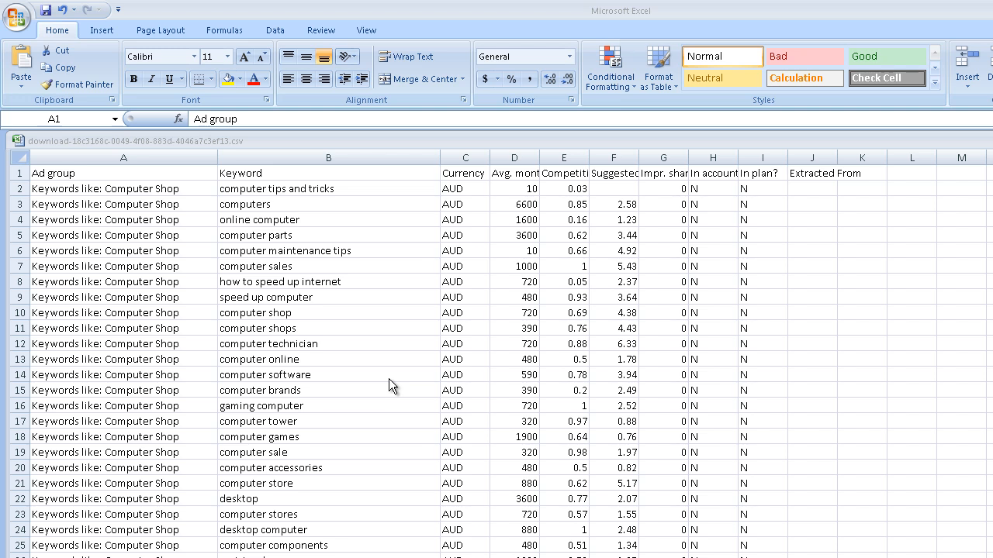
pyautogui.moveTo(287, 390)
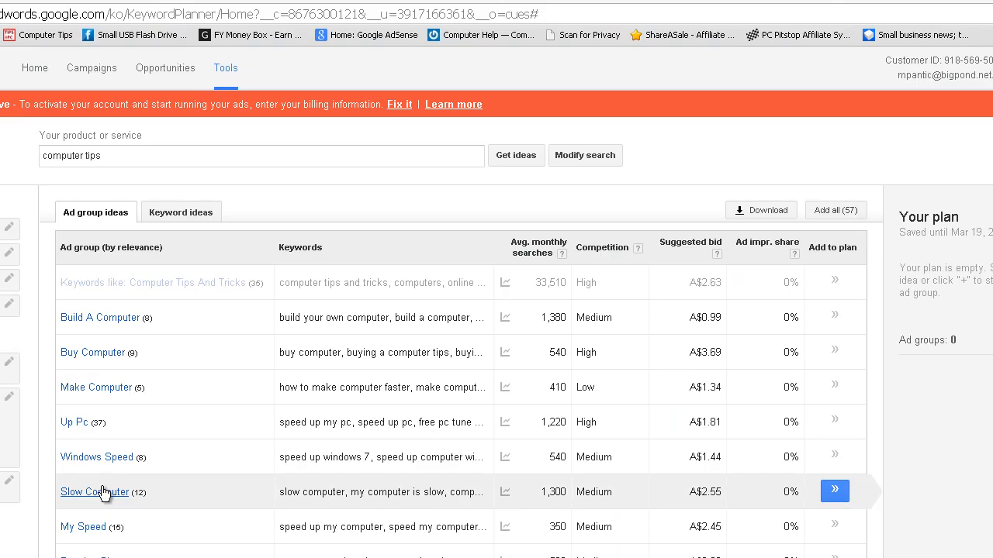
pyautogui.moveTo(205, 318)
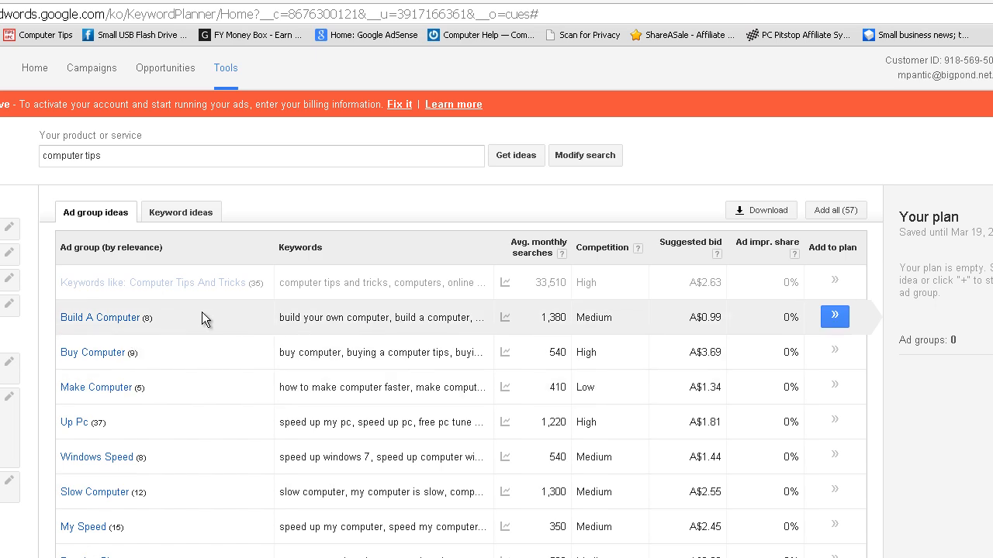
pyautogui.moveTo(129, 213)
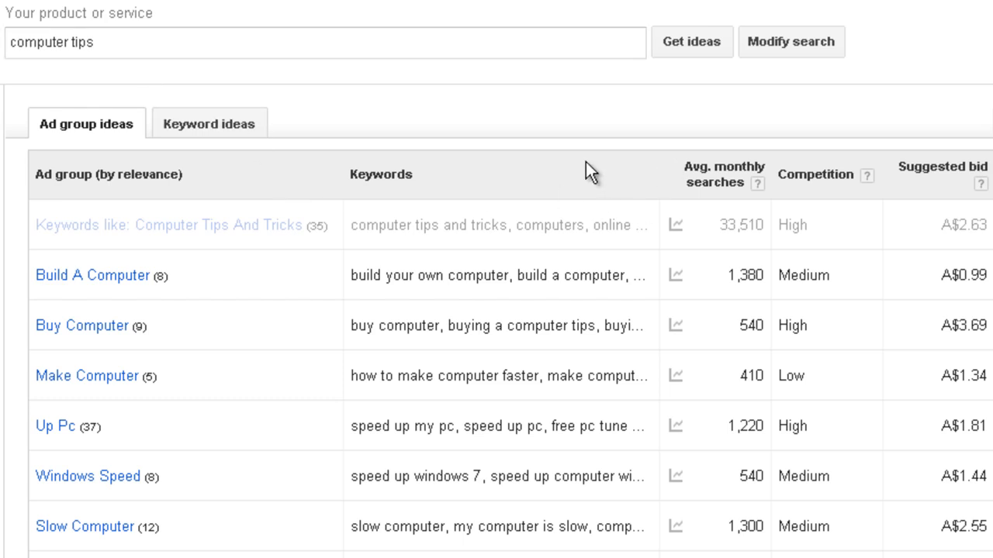
pyautogui.moveTo(857, 172)
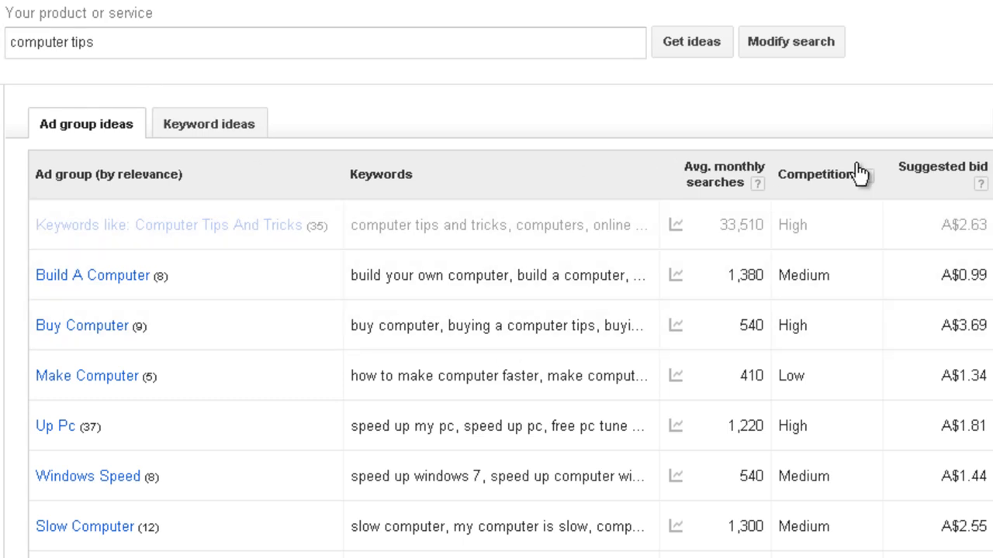
pyautogui.moveTo(433, 518)
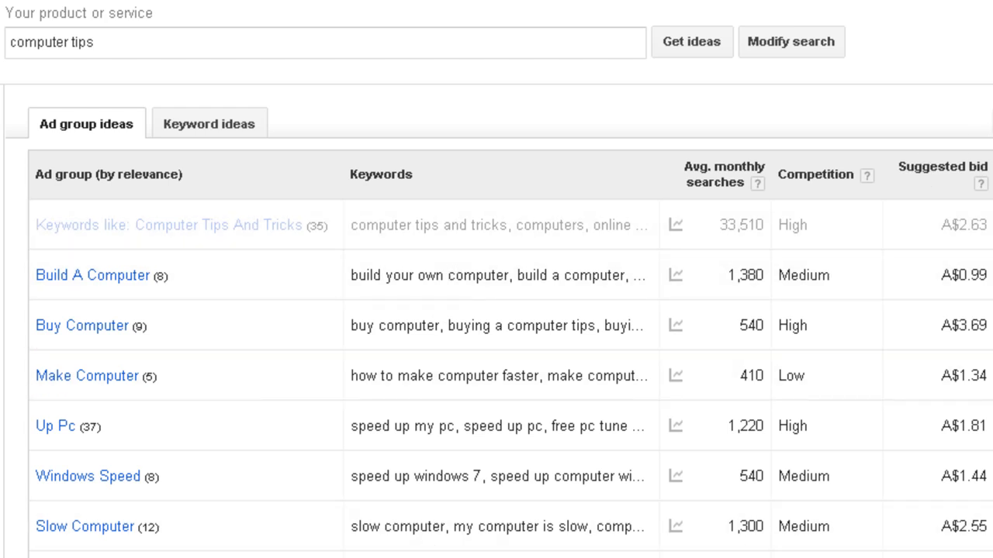
# - Bring up the download options, try saving the keyword file via Save as, then cancel without saving
pyautogui.click(812, 120)
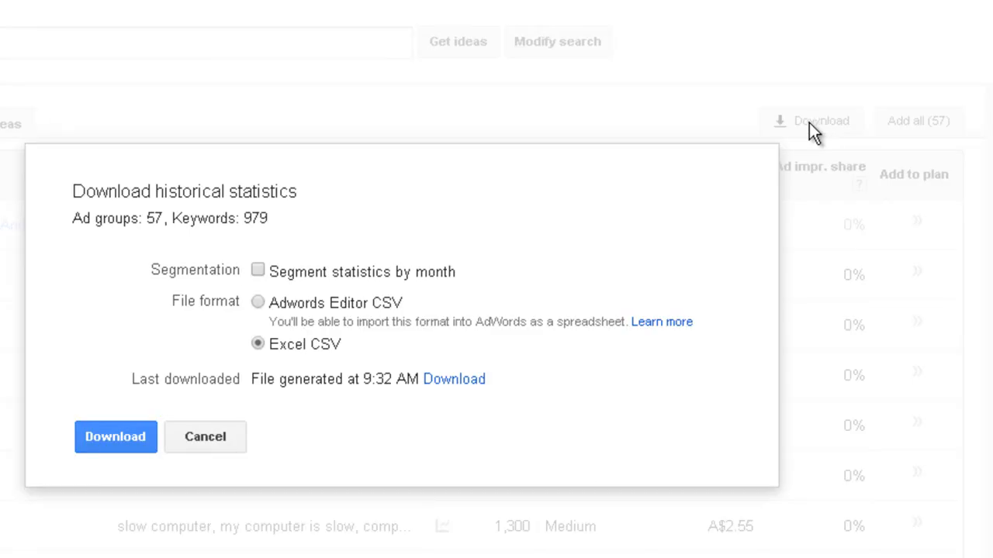
pyautogui.moveTo(384, 391)
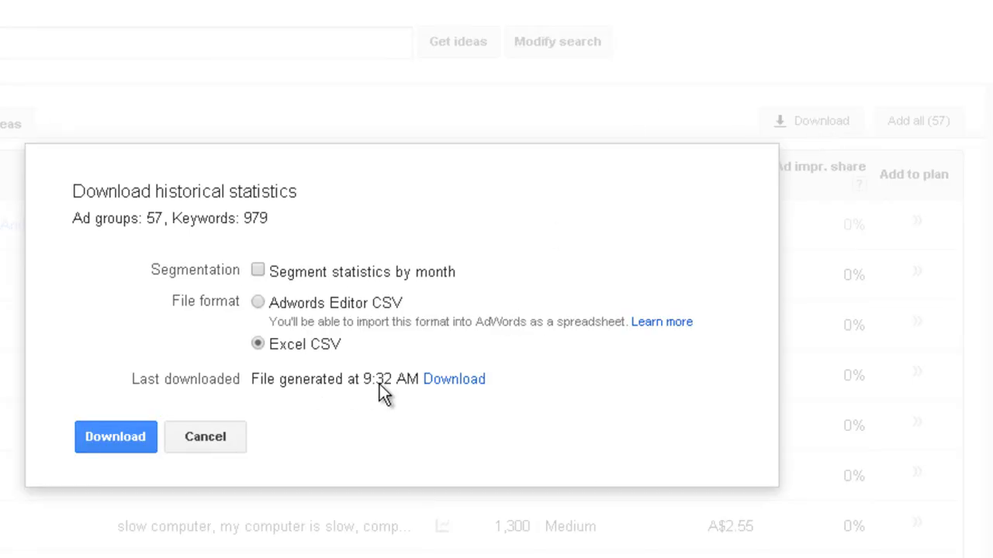
pyautogui.moveTo(454, 380)
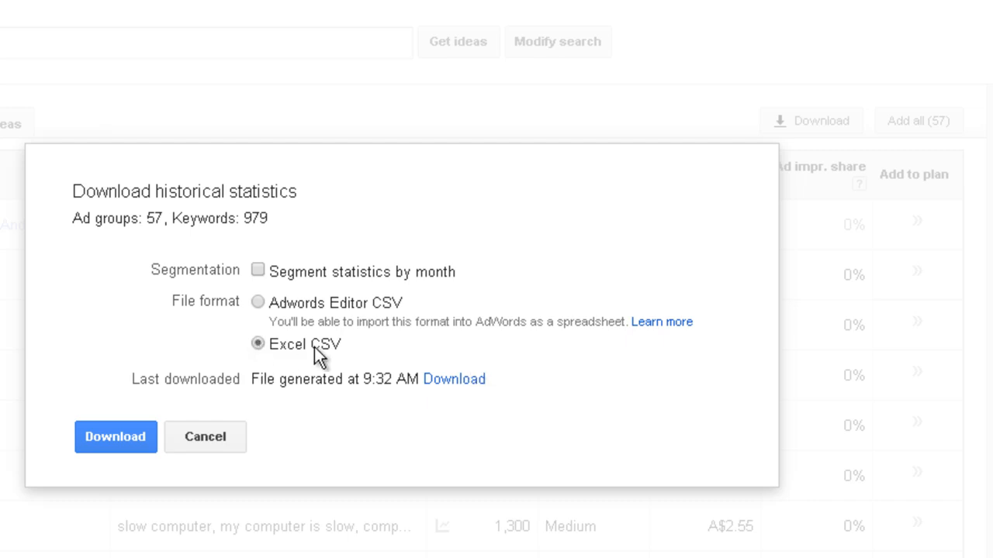
pyautogui.moveTo(455, 379)
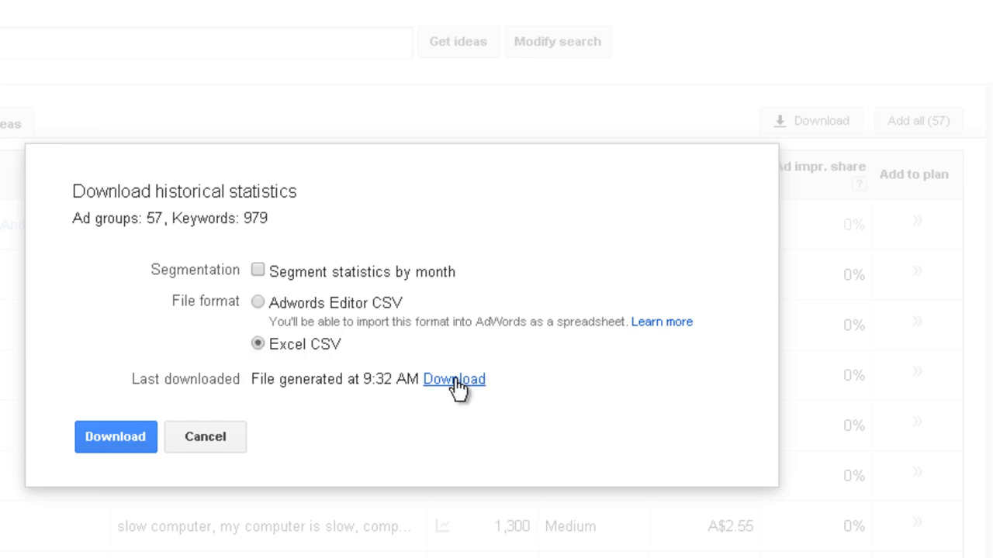
pyautogui.rightClick(454, 380)
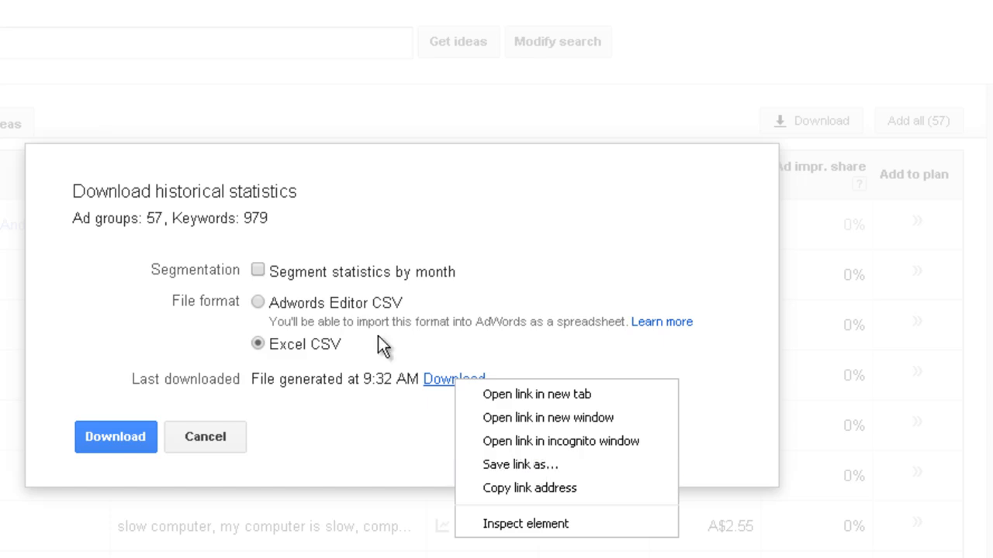
pyautogui.moveTo(248, 407)
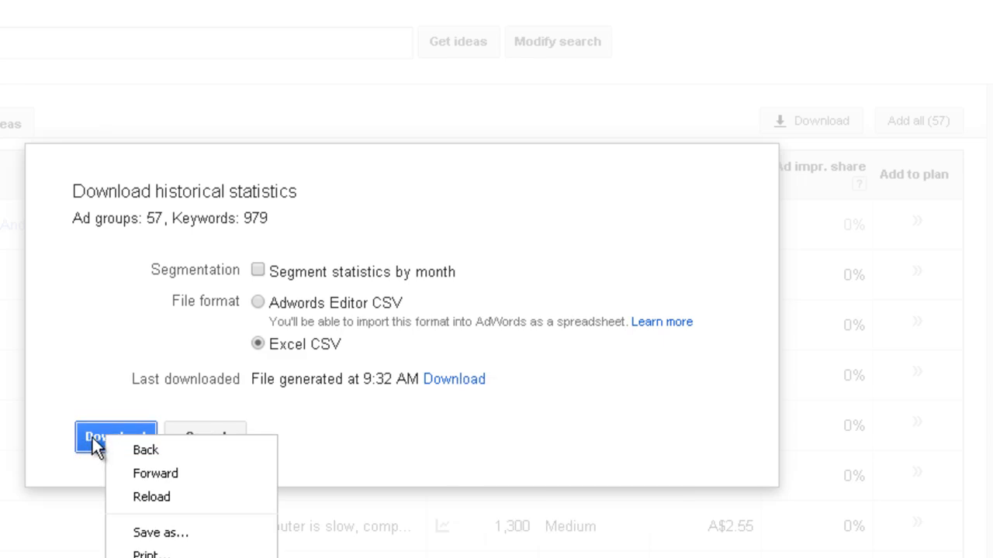
pyautogui.moveTo(159, 532)
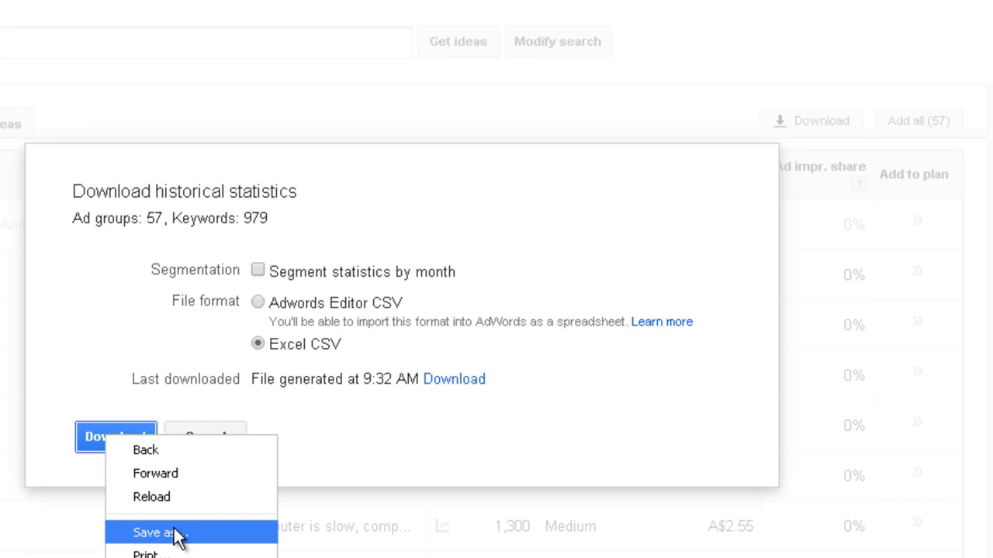
pyautogui.click(156, 533)
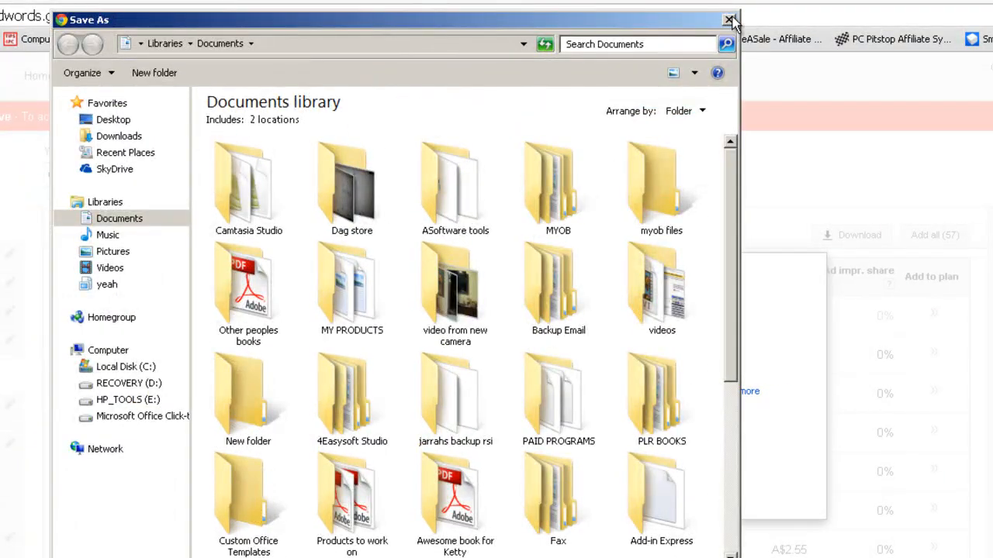
pyautogui.click(729, 18)
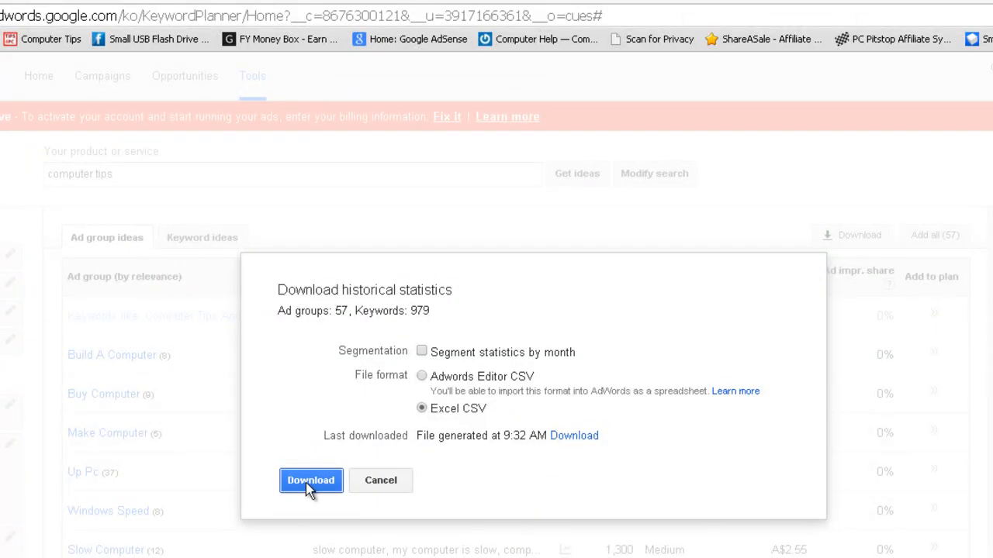
pyautogui.moveTo(318, 490)
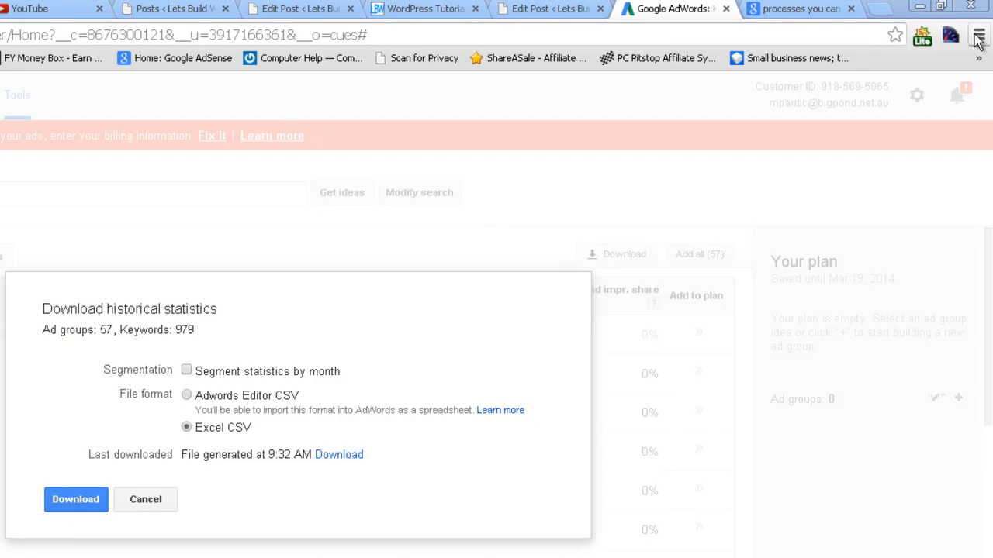
# - Reach the downloaded keyword CSV through Chrome's Downloads list
pyautogui.click(978, 36)
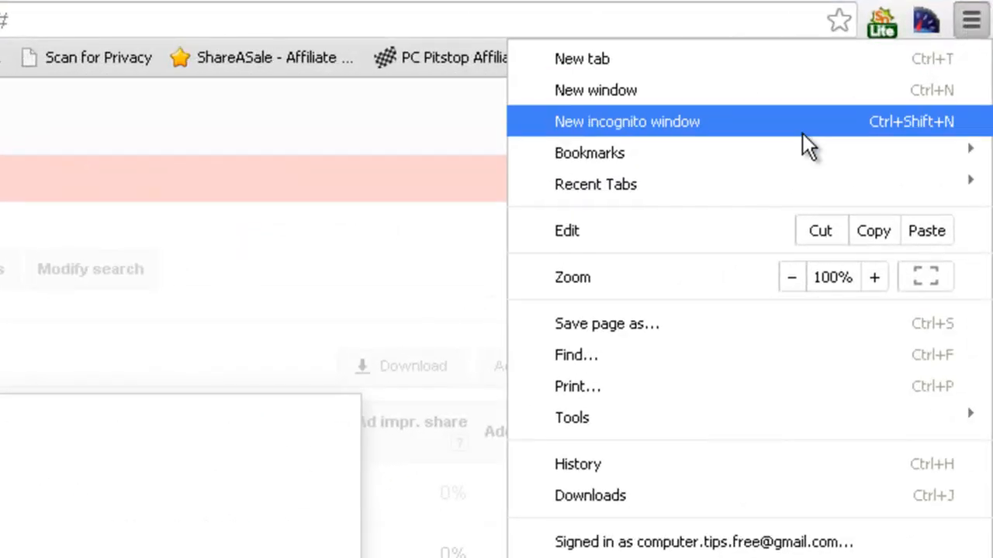
pyautogui.moveTo(612, 495)
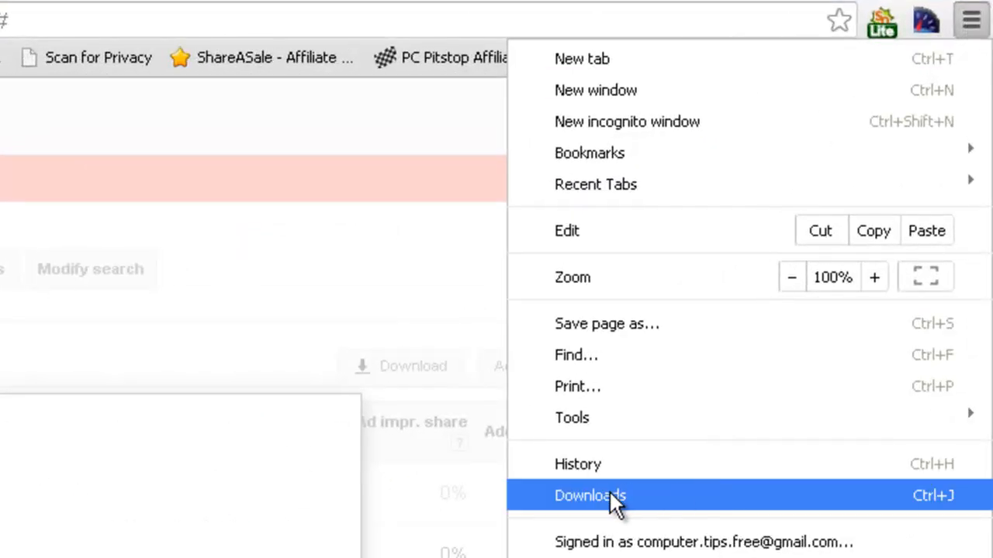
pyautogui.click(590, 495)
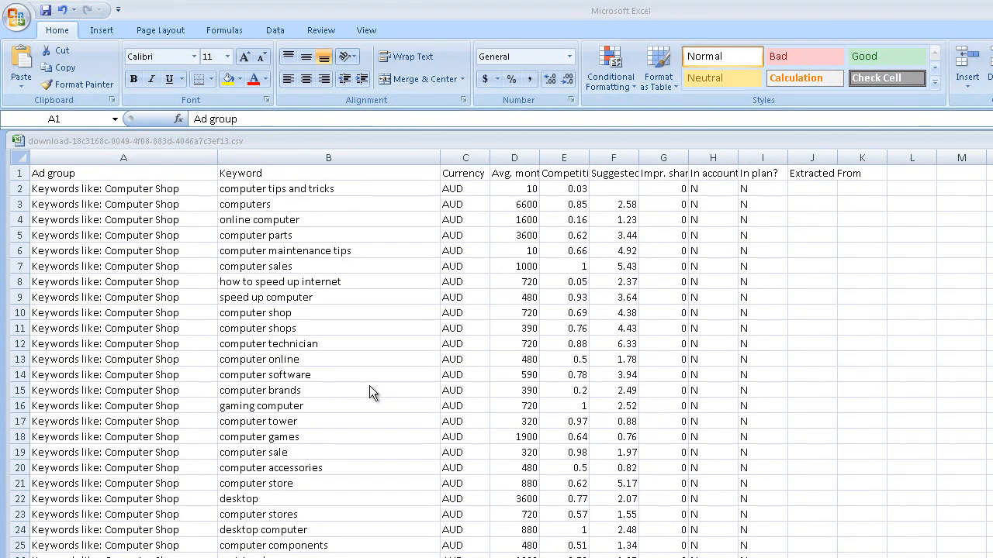
pyautogui.moveTo(369, 367)
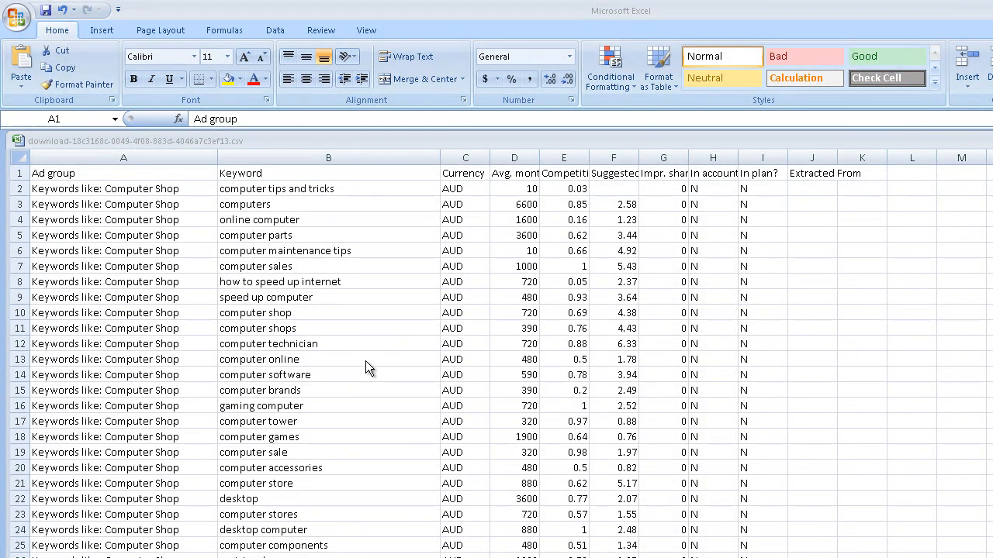
pyautogui.moveTo(350, 269)
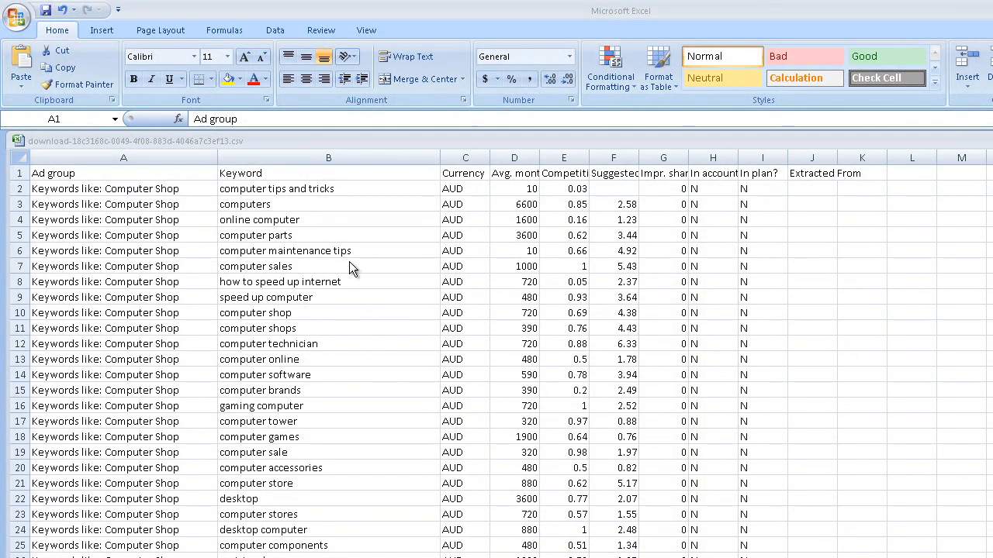
pyautogui.moveTo(172, 288)
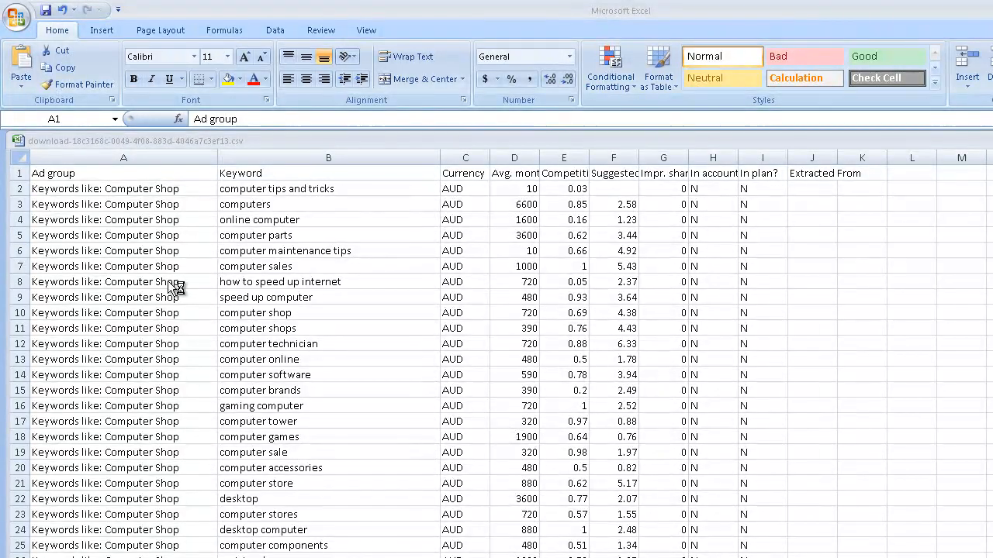
pyautogui.moveTo(116, 259)
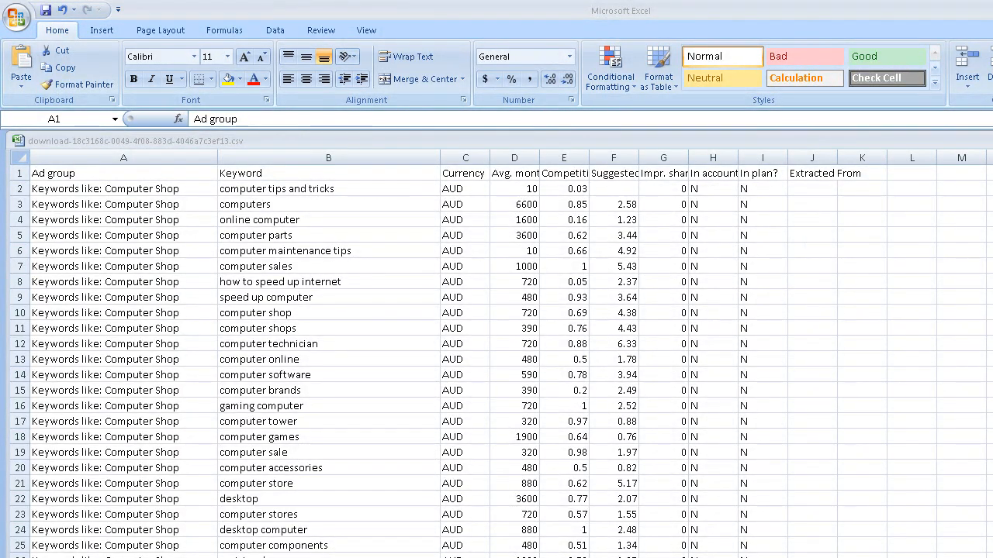
pyautogui.click(122, 173)
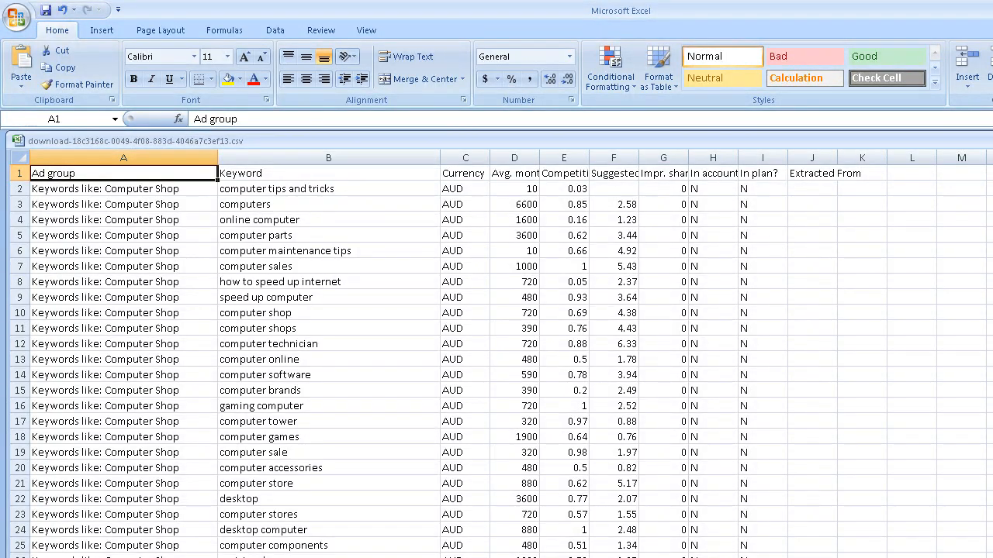
pyautogui.scroll(-3)
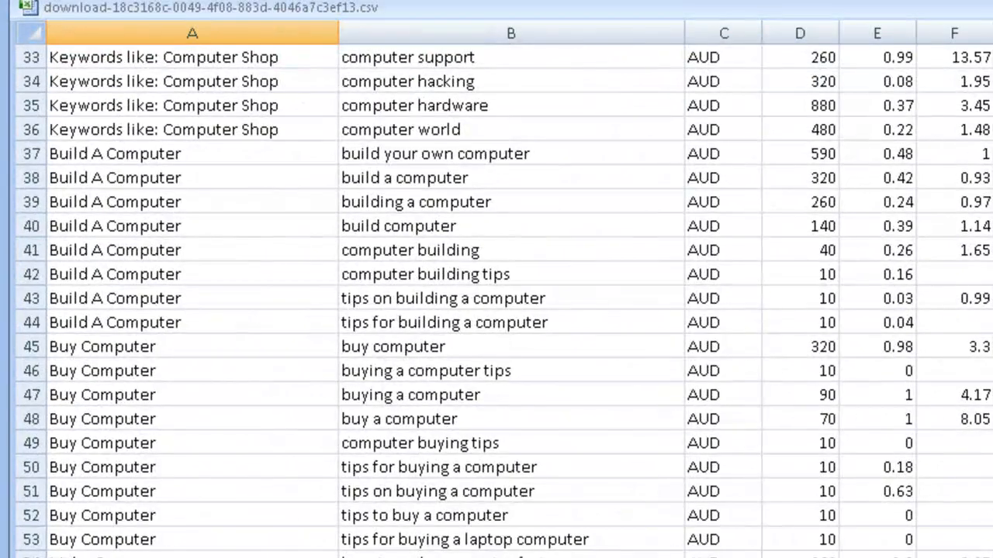
pyautogui.scroll(-3)
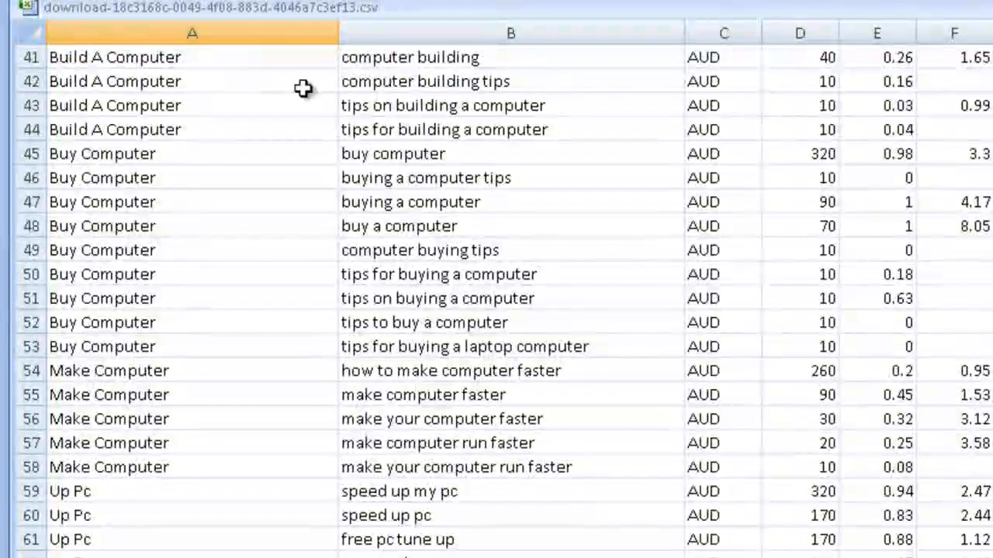
pyautogui.moveTo(140, 467)
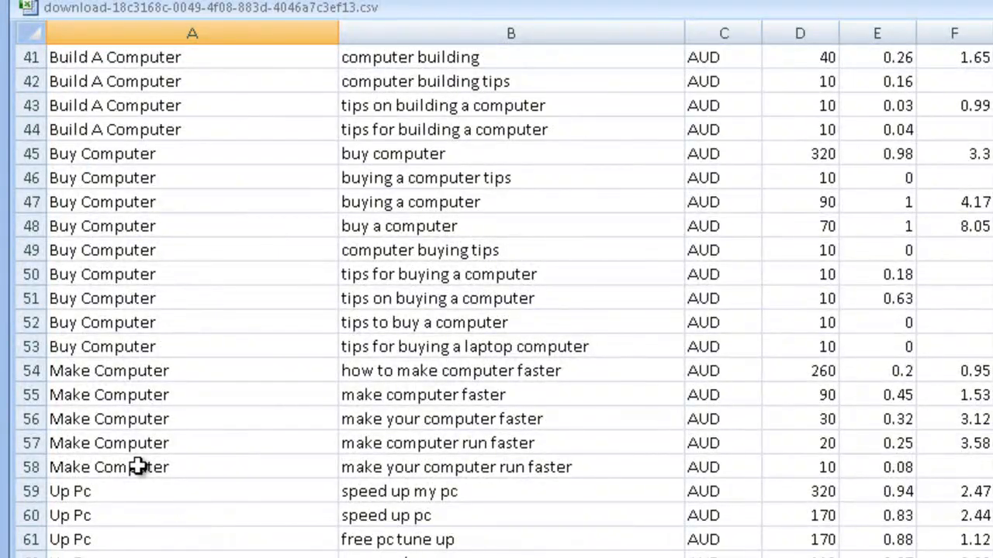
pyautogui.moveTo(126, 443)
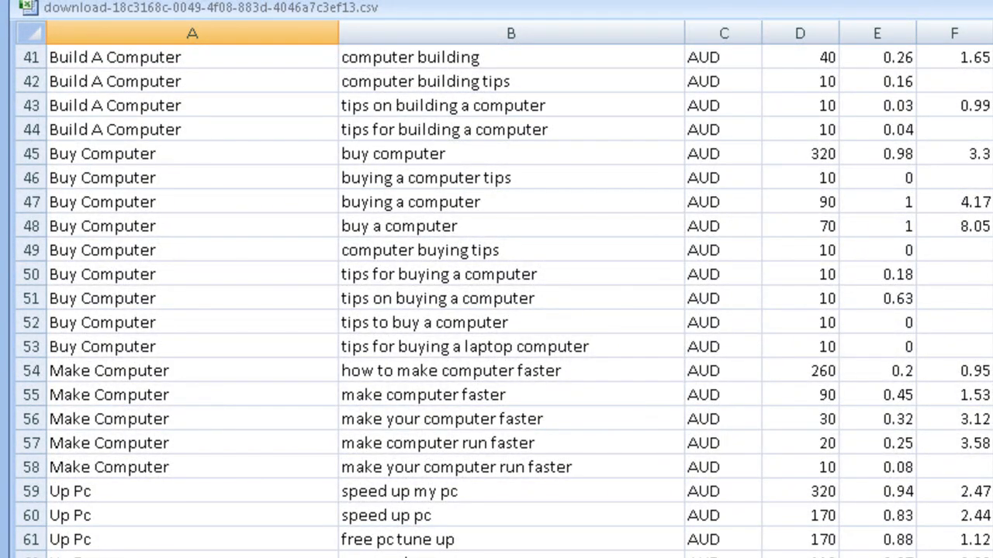
pyautogui.scroll(-3)
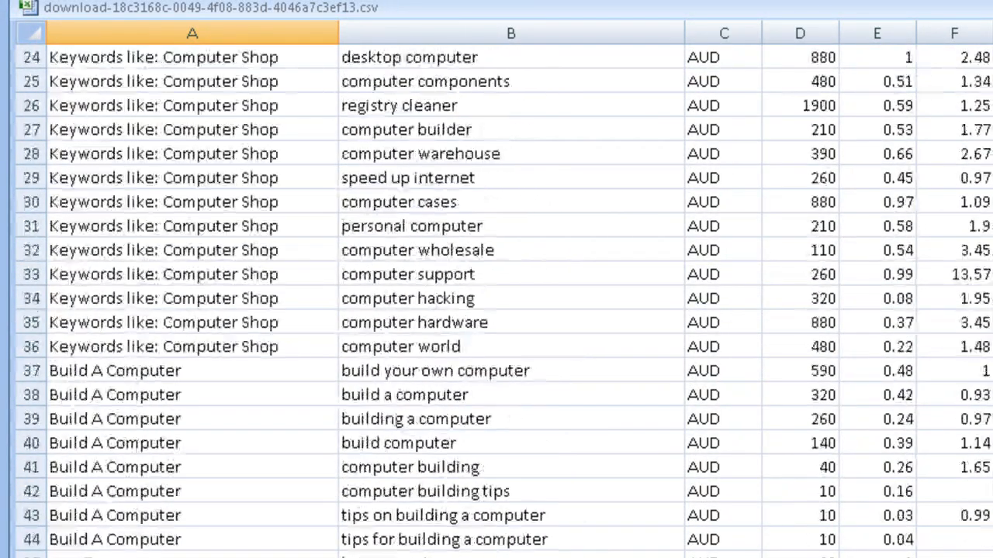
pyautogui.scroll(3)
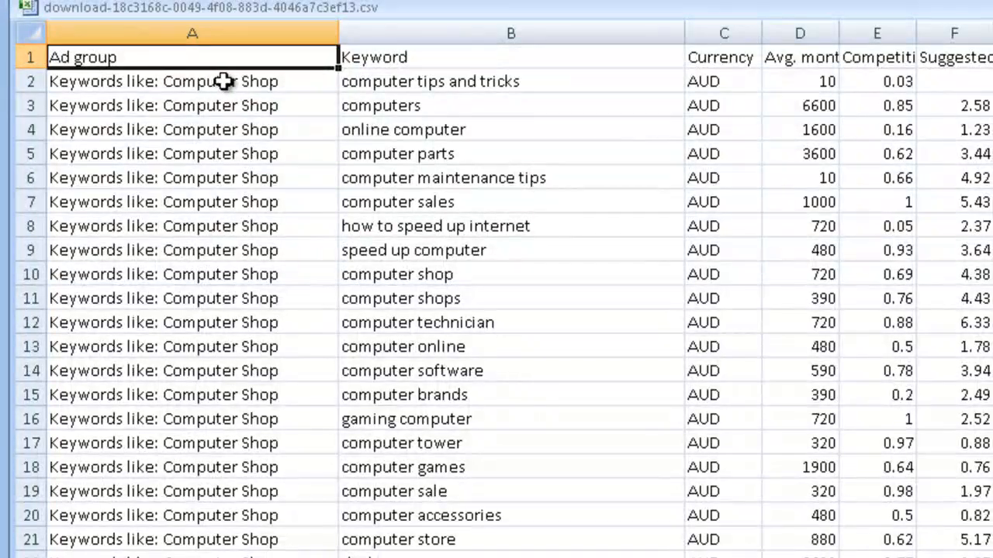
pyautogui.moveTo(221, 379)
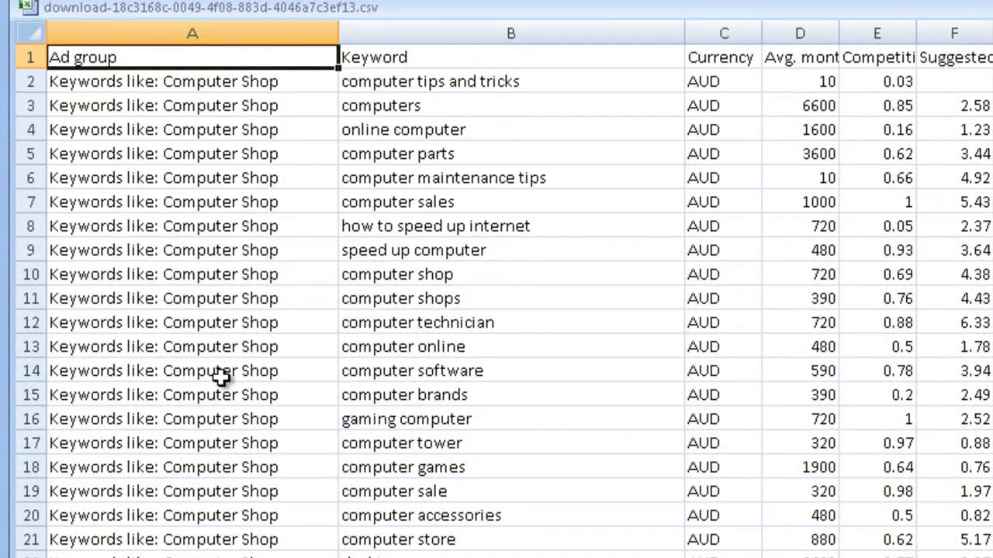
pyautogui.moveTo(453, 468)
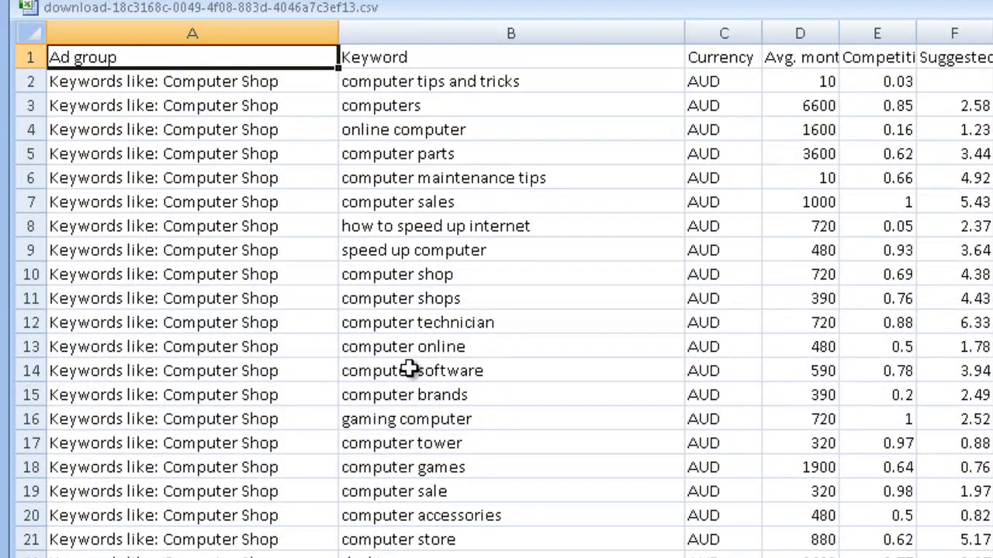
pyautogui.moveTo(444, 298)
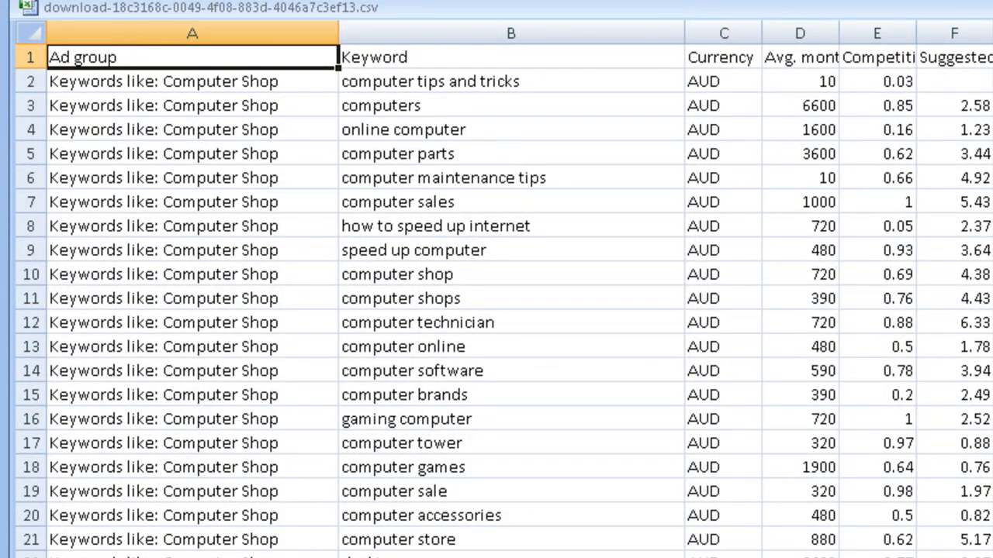
pyautogui.scroll(-3)
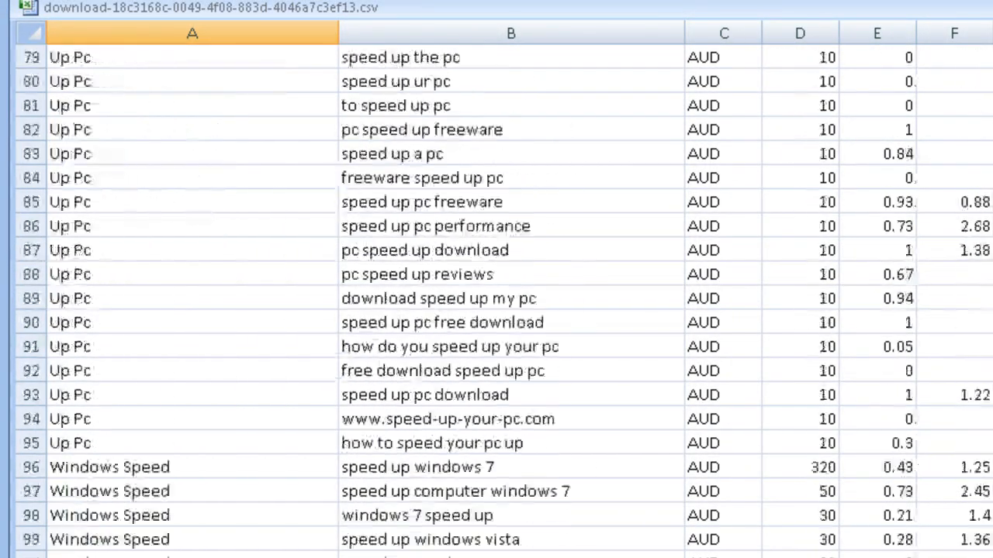
pyautogui.scroll(-3)
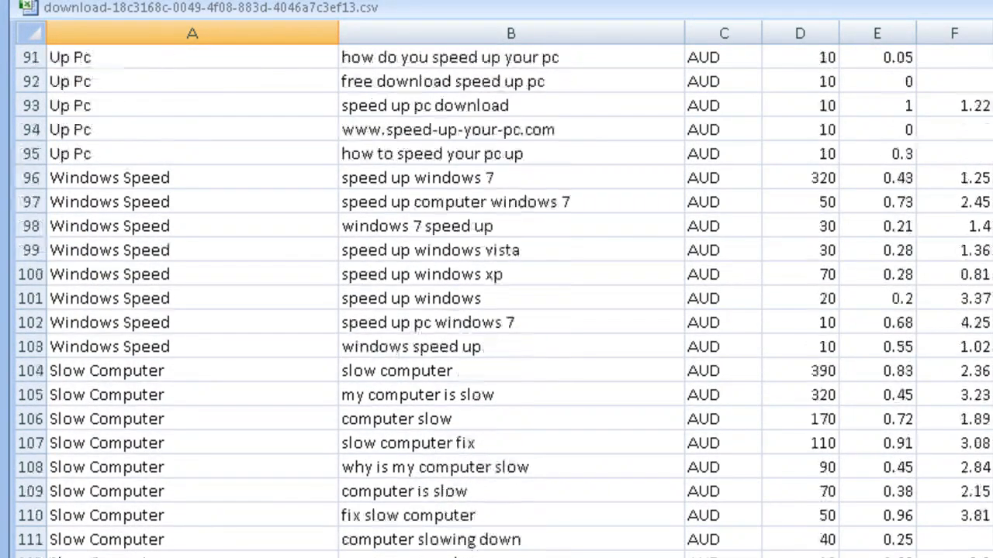
pyautogui.moveTo(193, 189)
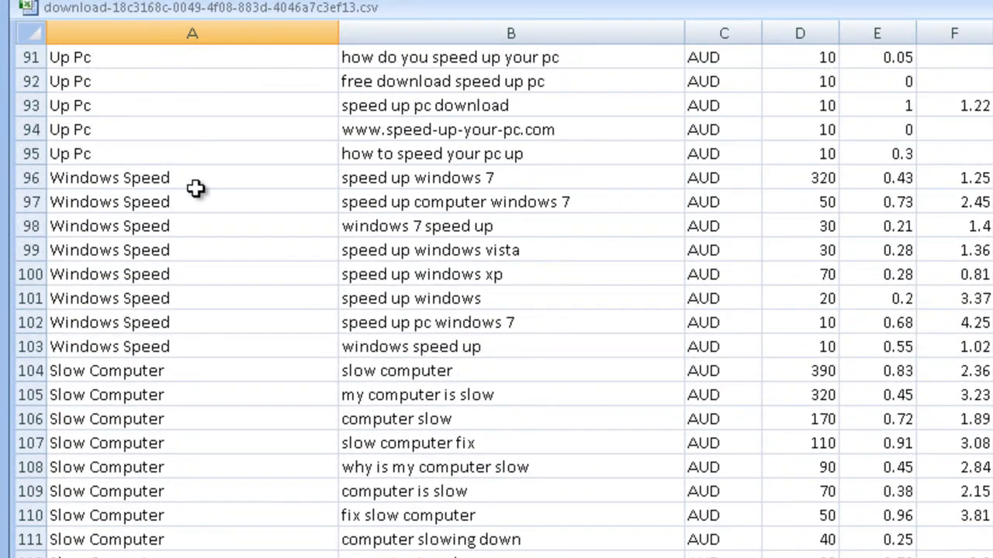
pyautogui.moveTo(456, 184)
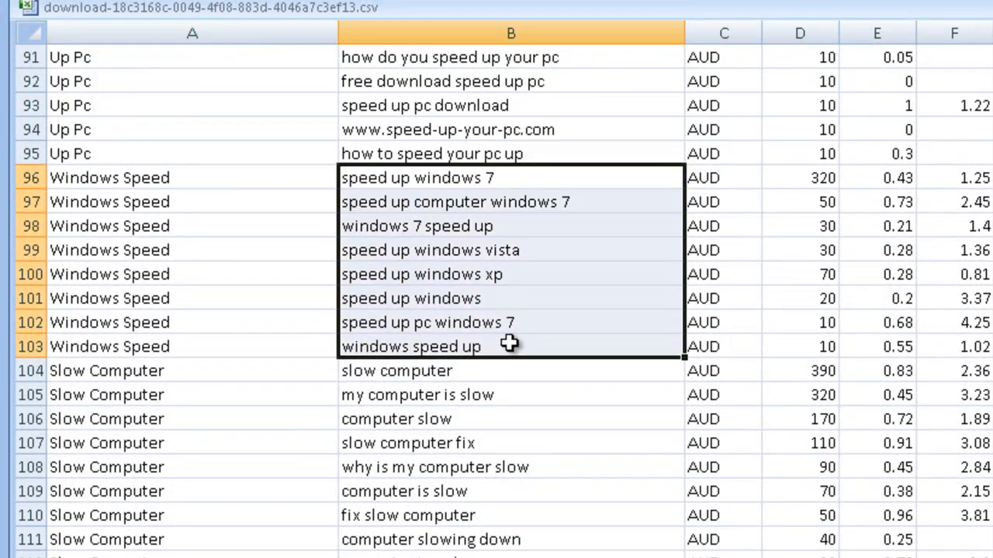
pyautogui.moveTo(438, 177)
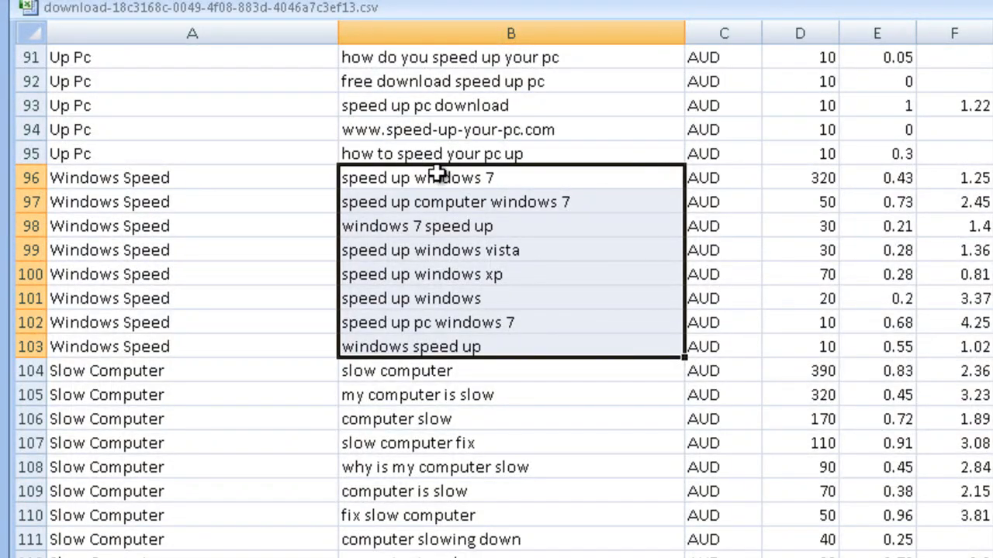
pyautogui.moveTo(527, 178)
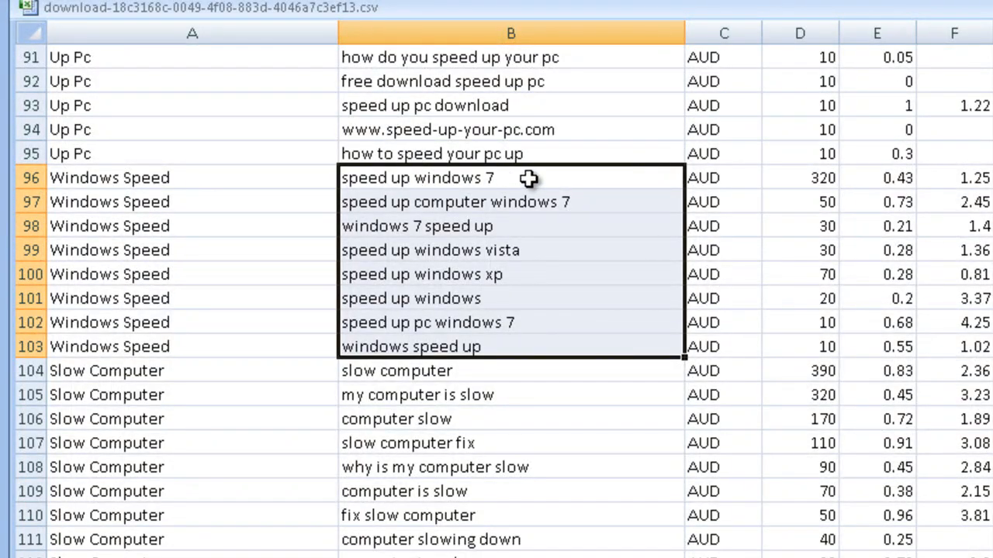
pyautogui.moveTo(473, 244)
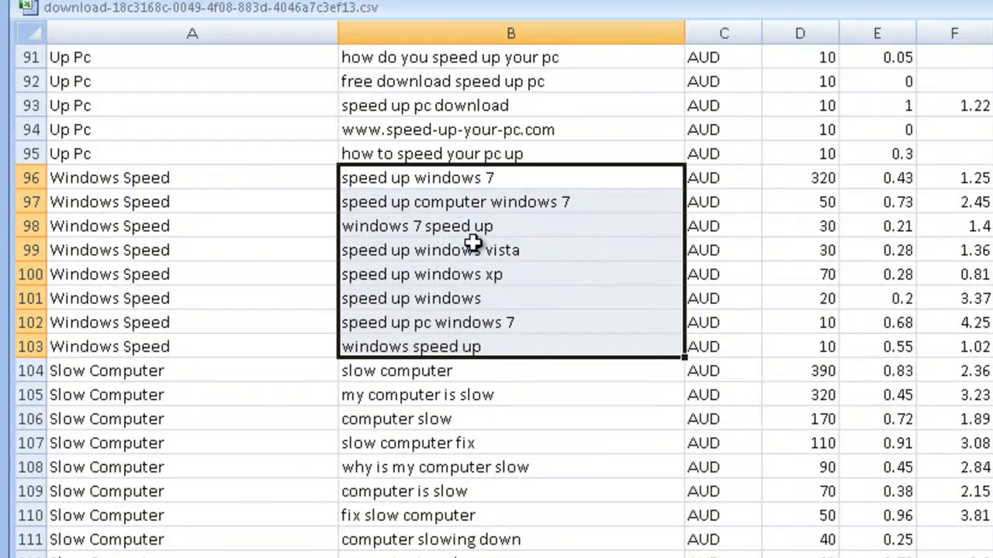
pyautogui.moveTo(536, 291)
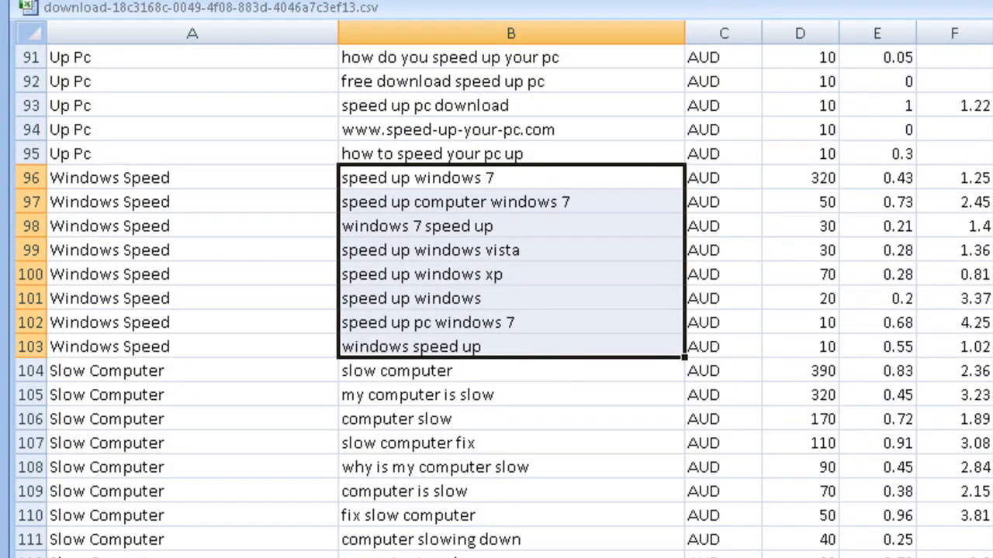
pyautogui.scroll(-3)
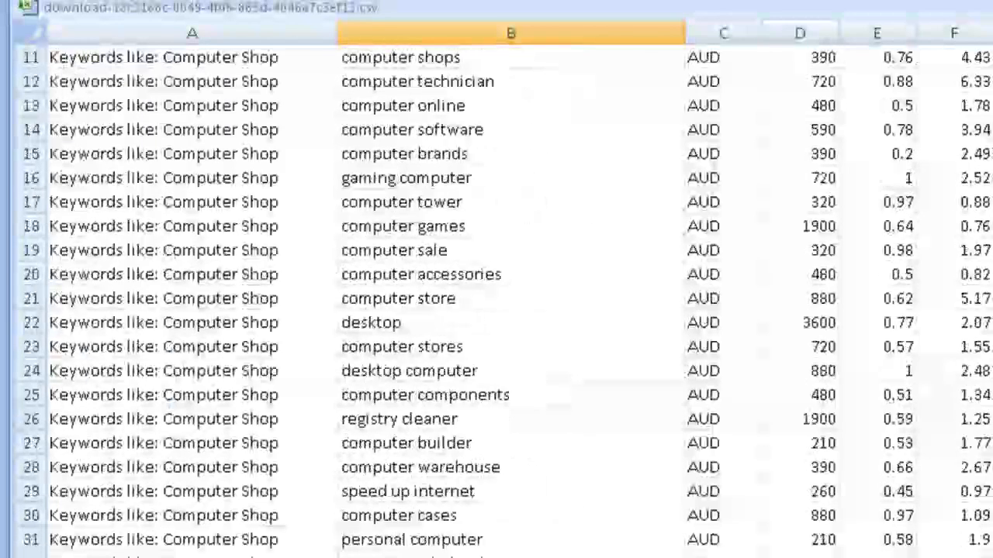
pyautogui.scroll(3)
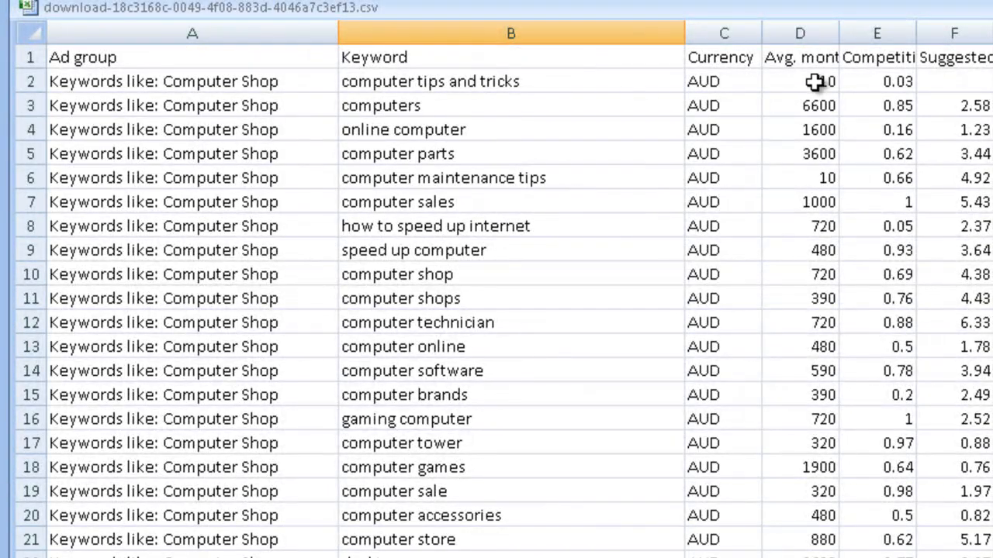
pyautogui.moveTo(805, 191)
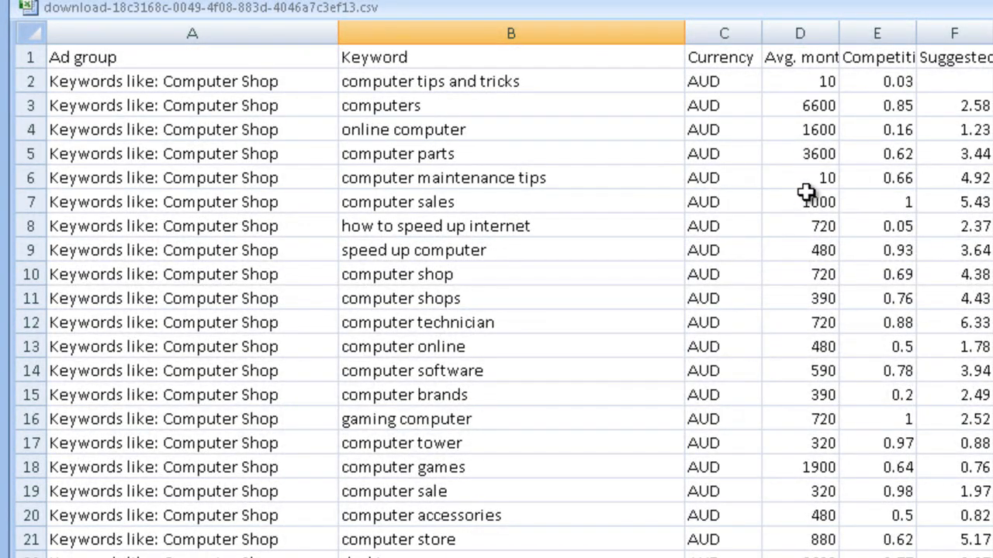
pyautogui.moveTo(815, 174)
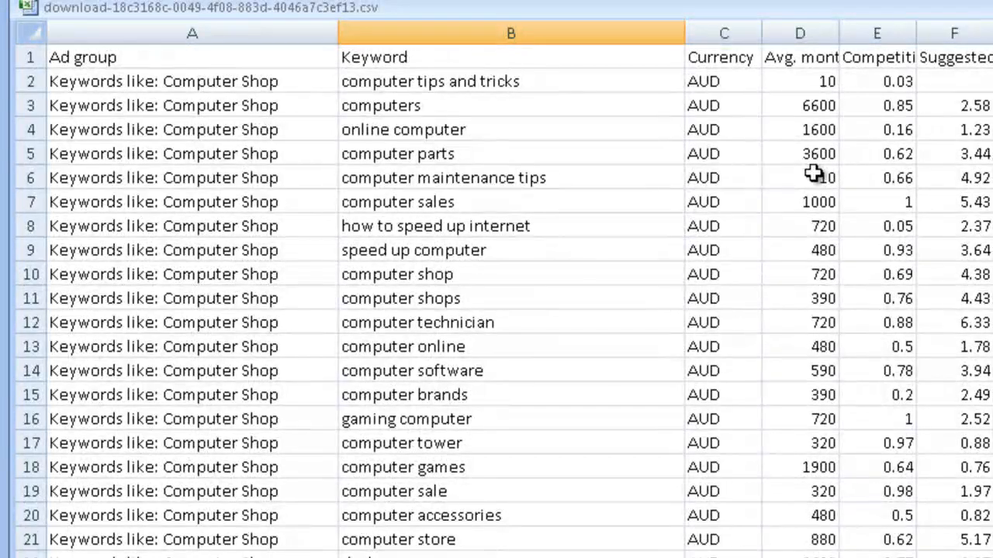
pyautogui.moveTo(837, 129)
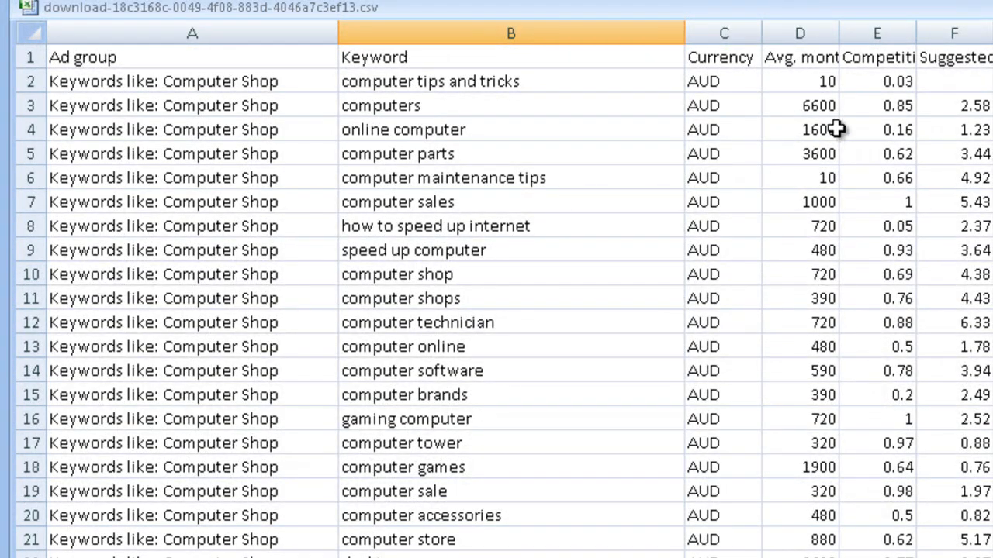
pyautogui.moveTo(899, 93)
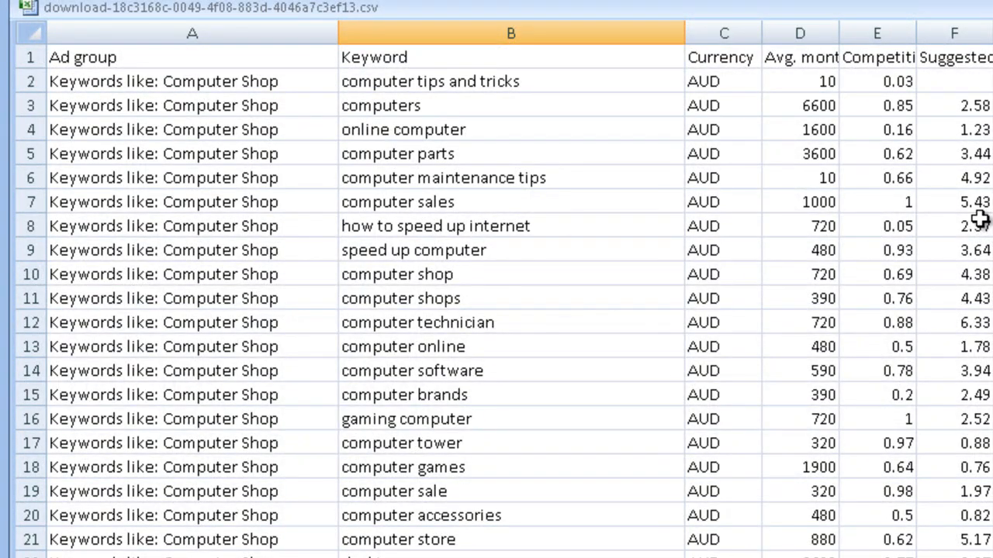
pyautogui.moveTo(972, 298)
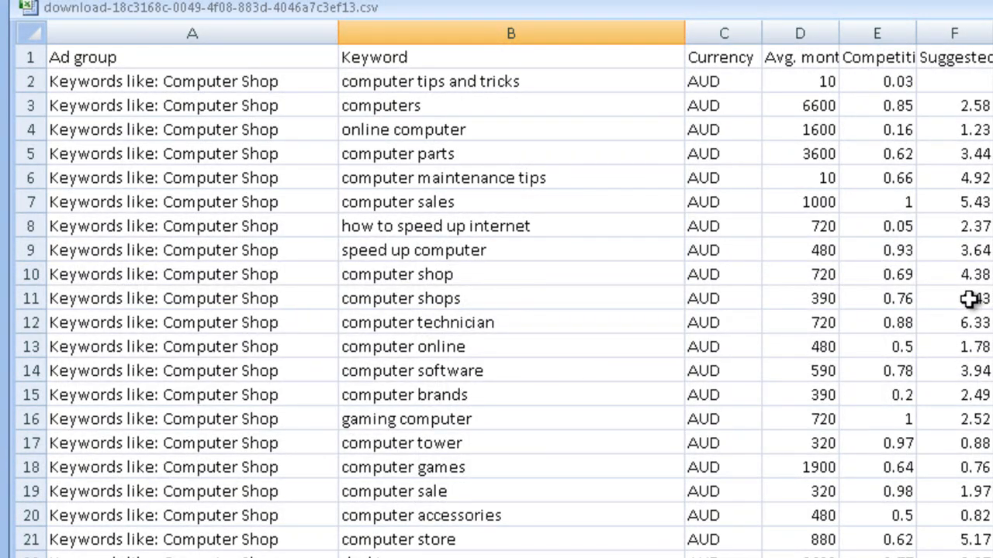
pyautogui.moveTo(974, 303)
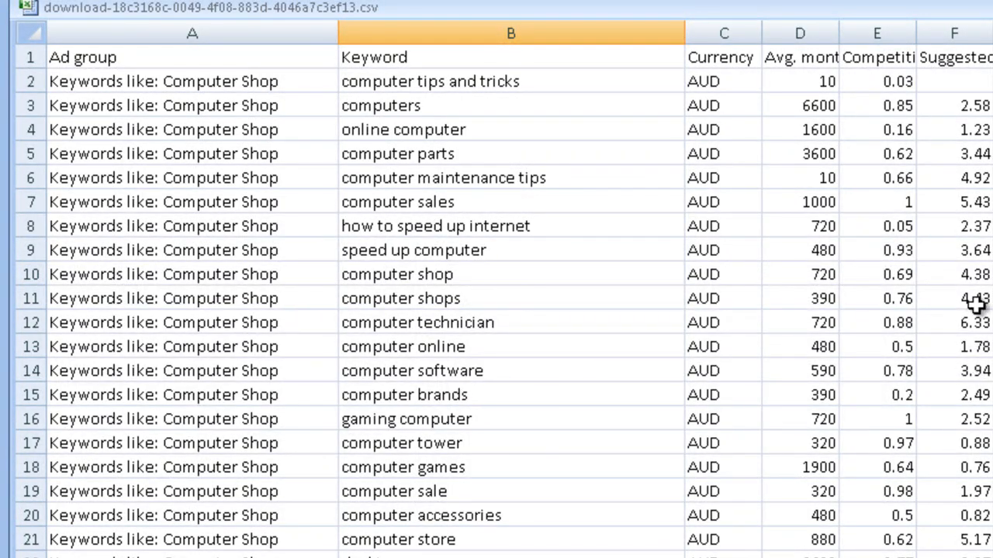
pyautogui.moveTo(974, 327)
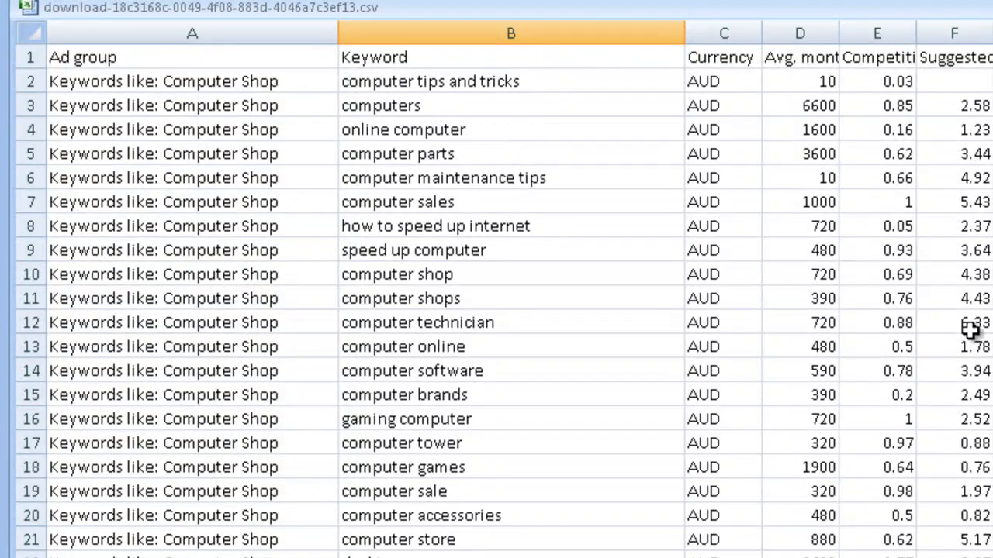
pyautogui.moveTo(971, 201)
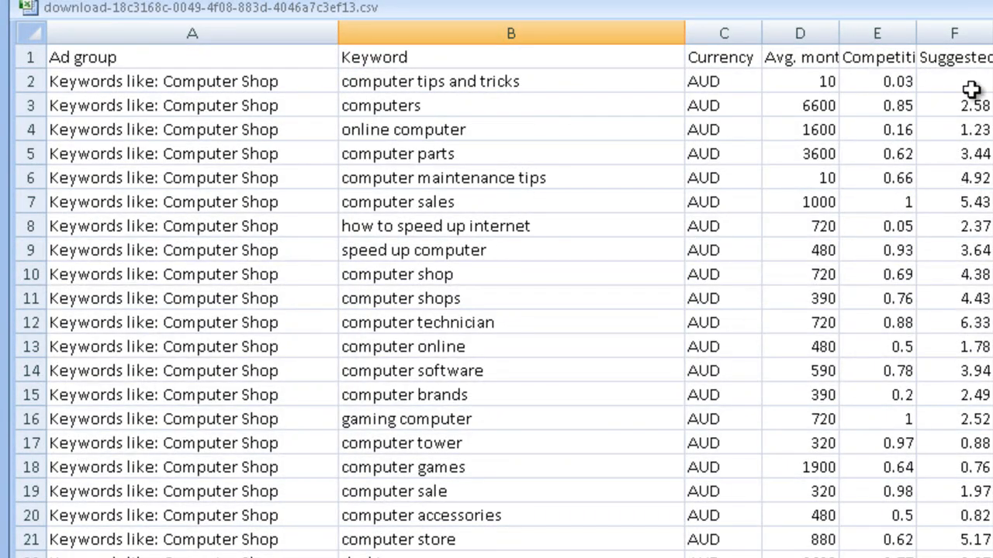
pyautogui.moveTo(967, 86)
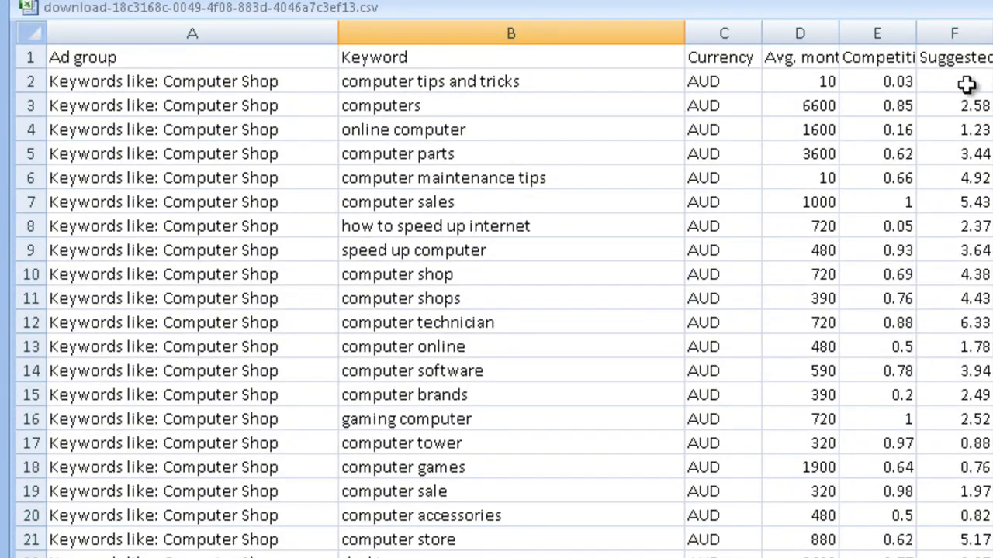
pyautogui.moveTo(965, 83)
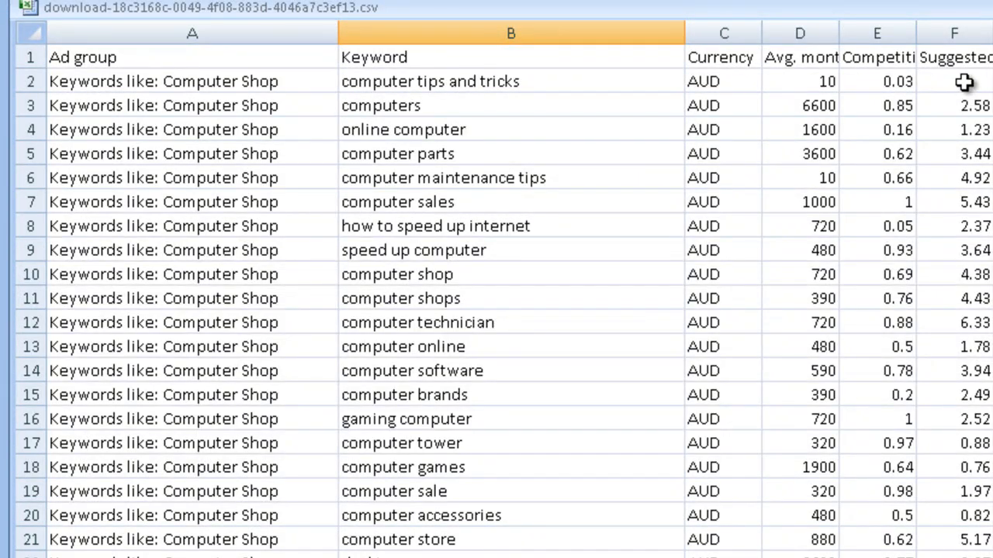
pyautogui.moveTo(948, 77)
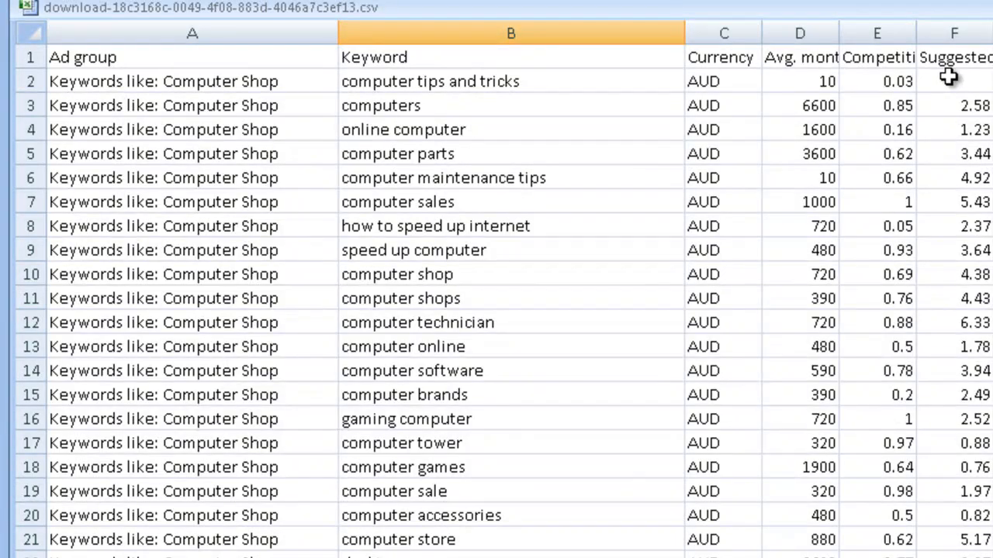
pyautogui.moveTo(602, 178)
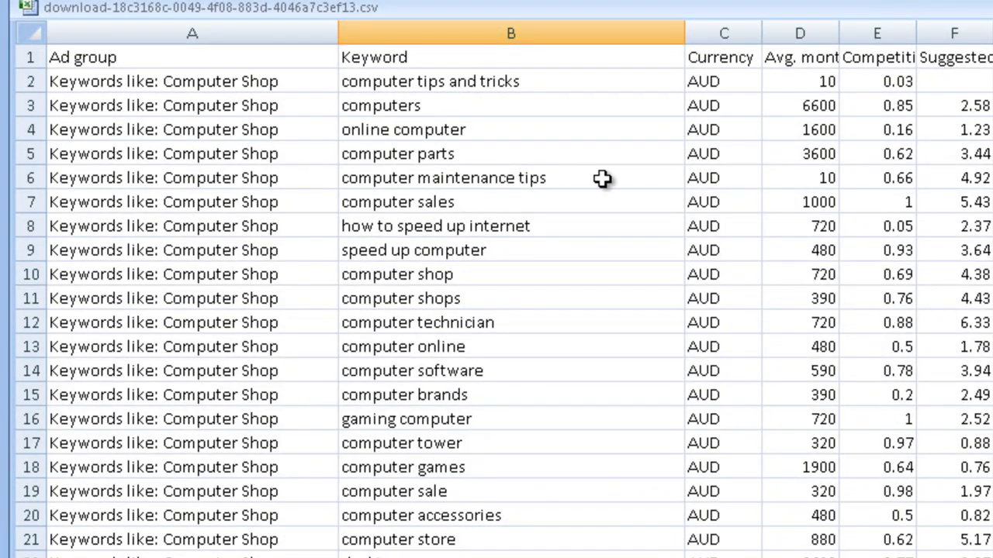
pyautogui.moveTo(869, 209)
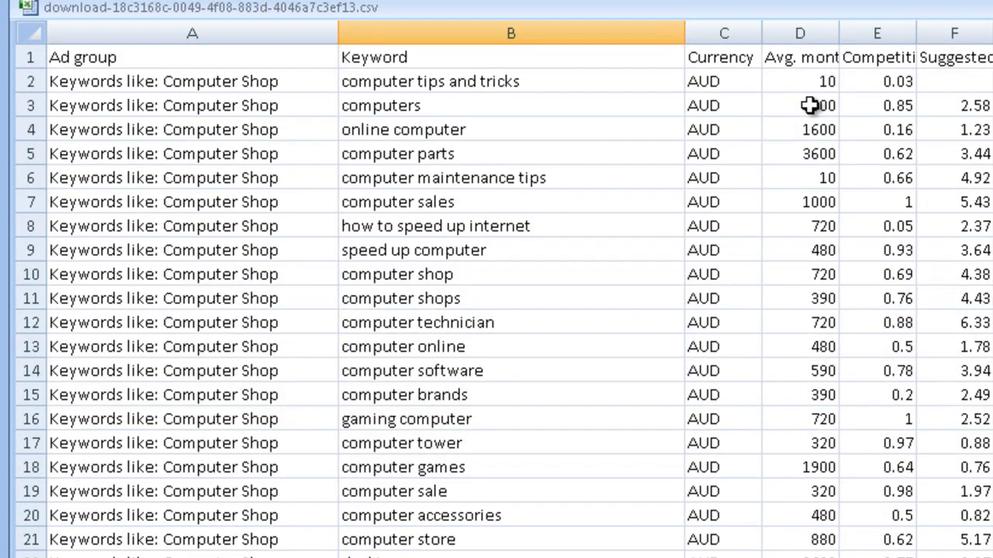
pyautogui.write('6600')
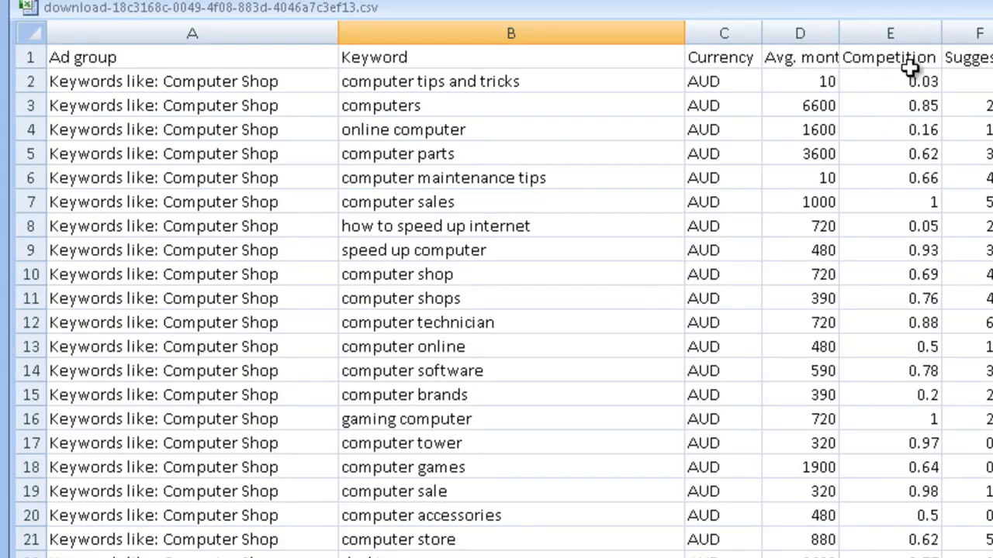
pyautogui.moveTo(937, 62)
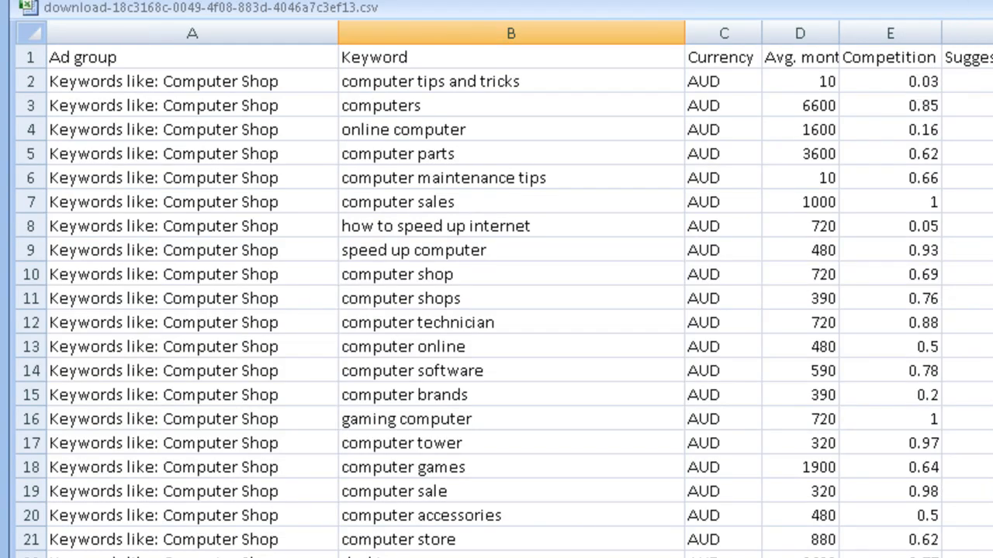
pyautogui.moveTo(891, 19)
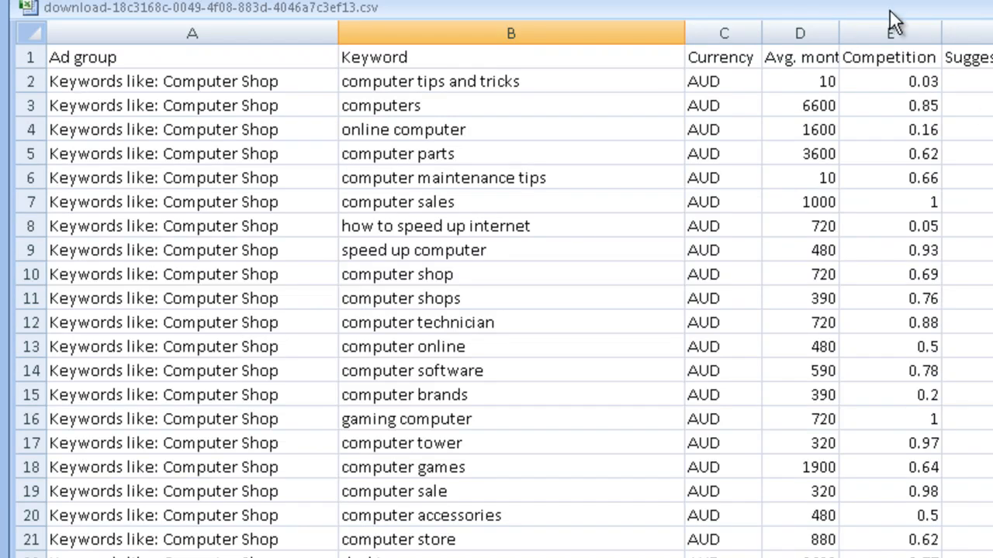
pyautogui.moveTo(894, 227)
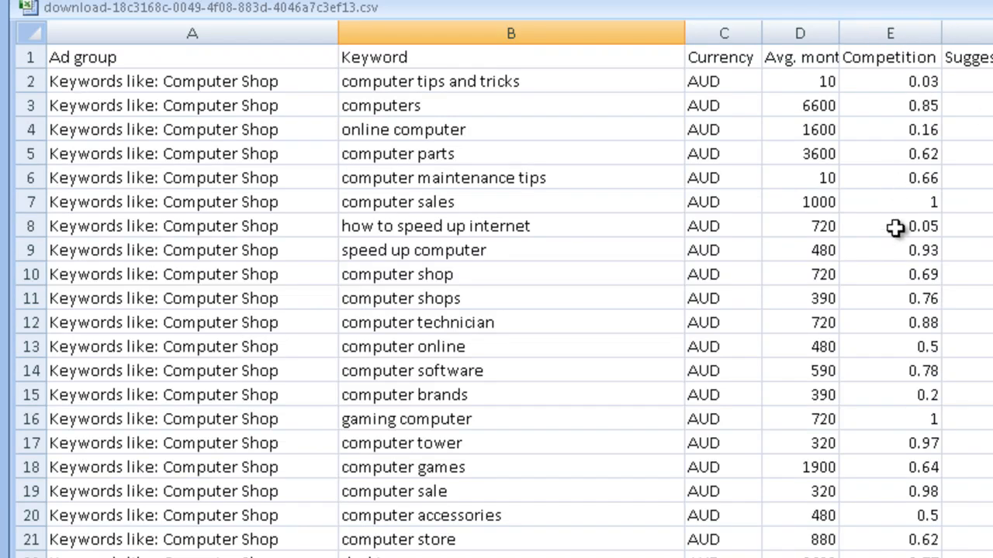
pyautogui.moveTo(889, 190)
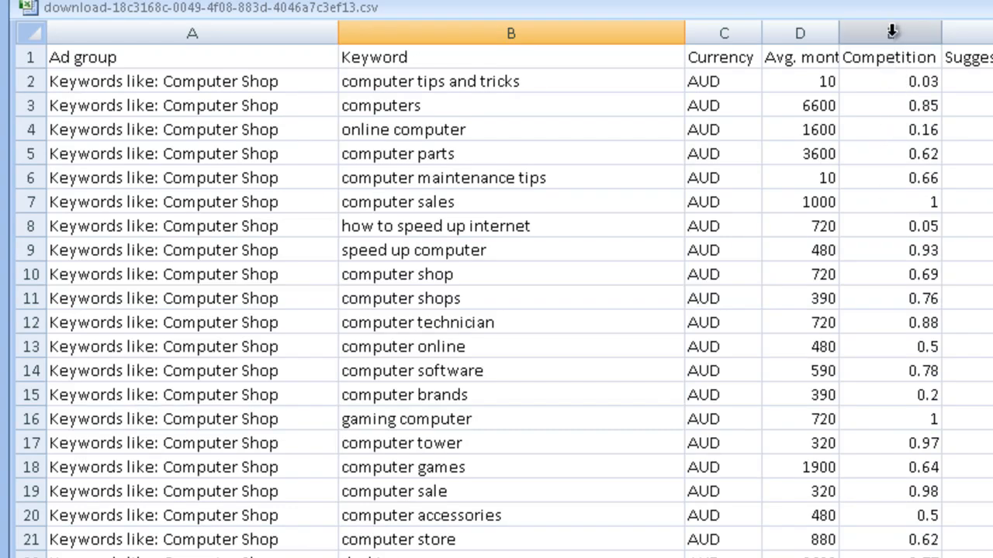
pyautogui.click(889, 32)
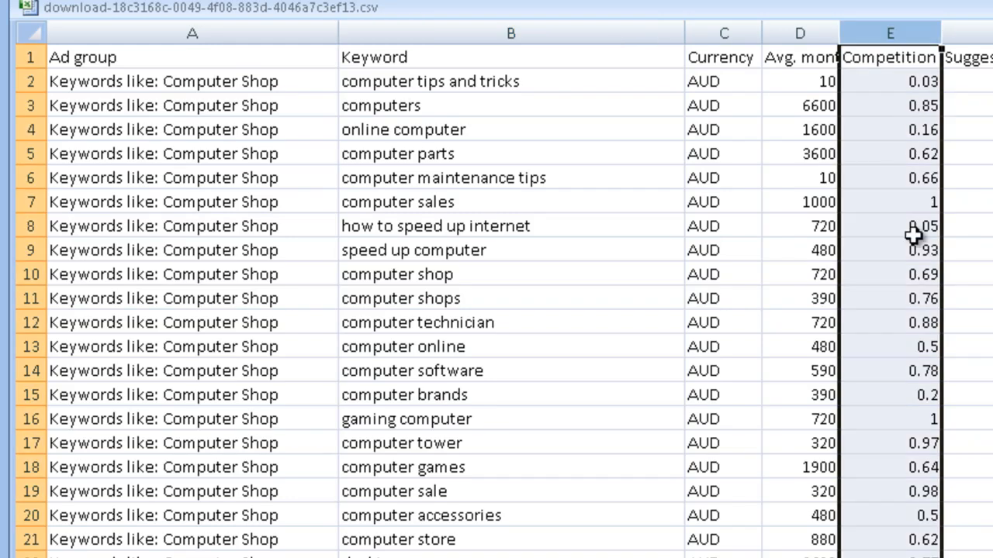
pyautogui.moveTo(580, 105)
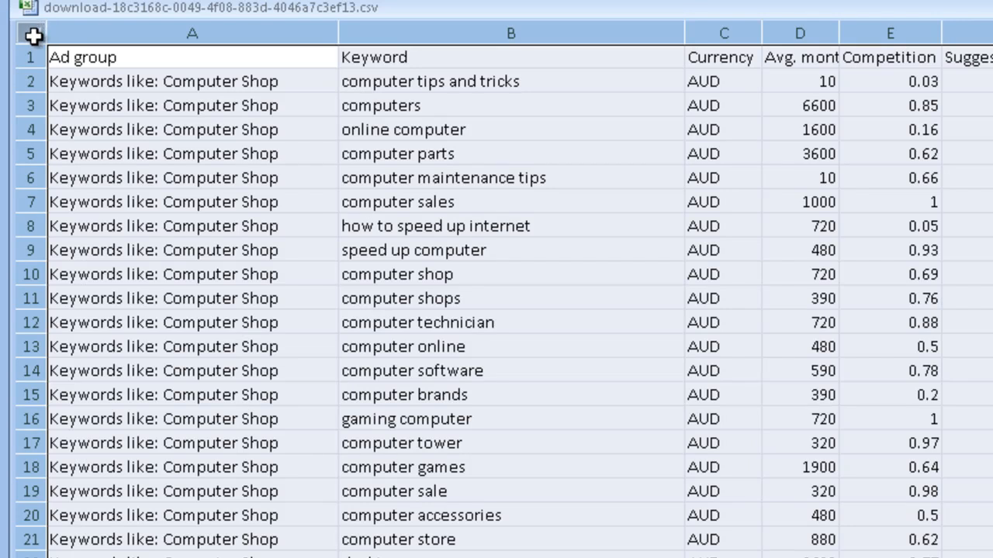
pyautogui.moveTo(685, 273)
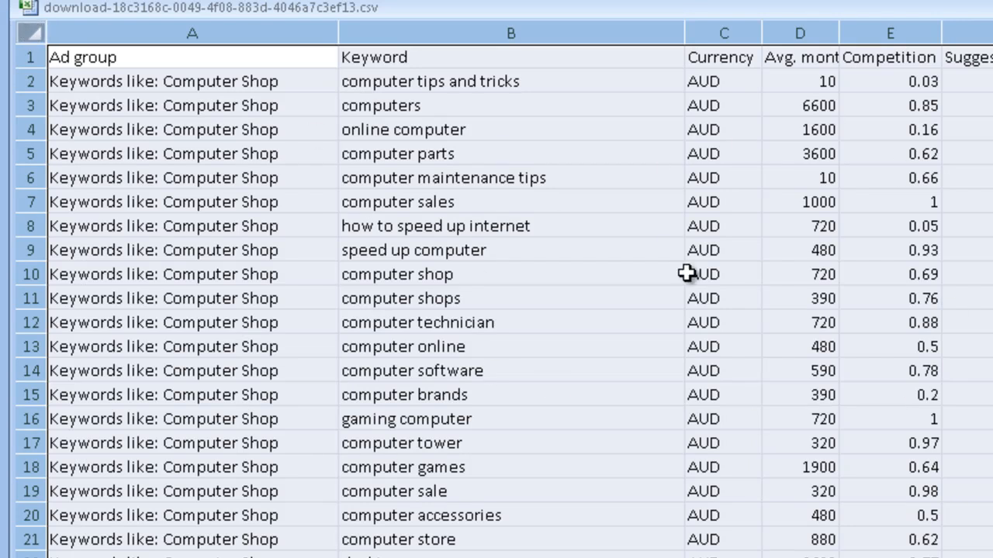
pyautogui.moveTo(919, 205)
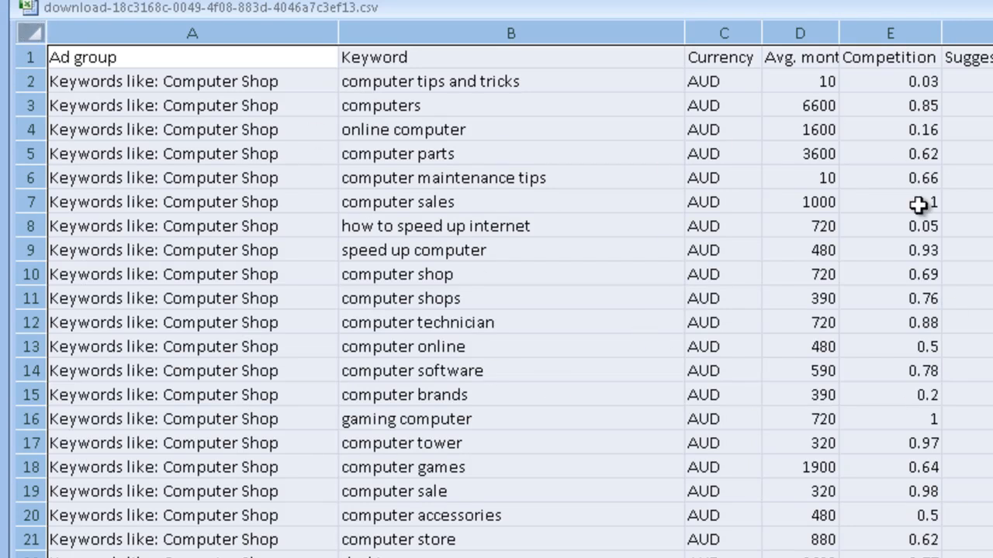
pyautogui.moveTo(902, 394)
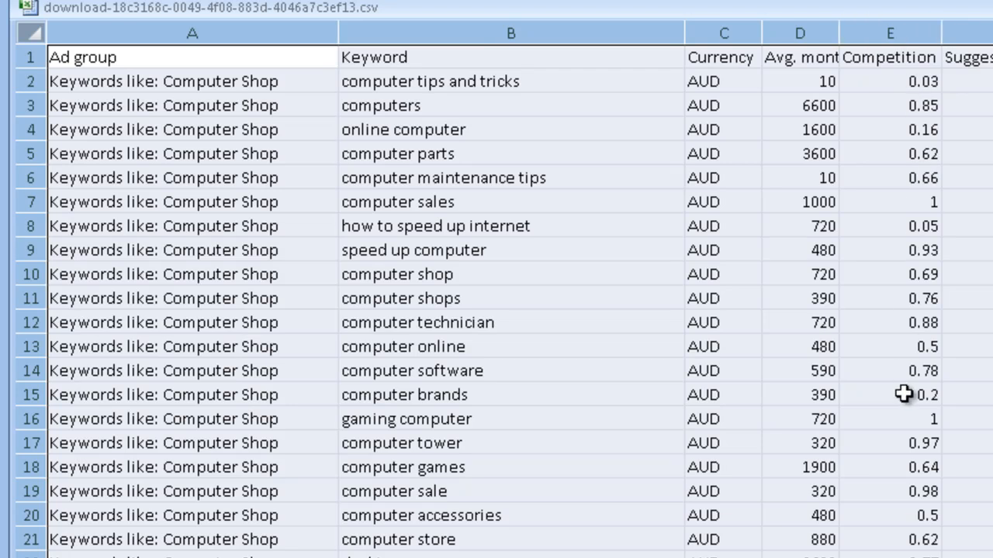
pyautogui.moveTo(913, 172)
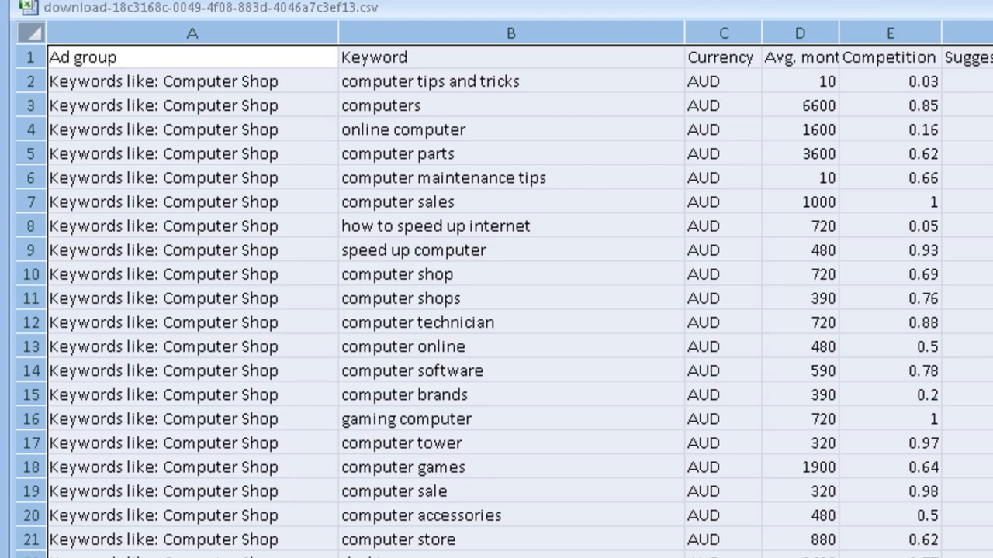
pyautogui.moveTo(983, 145)
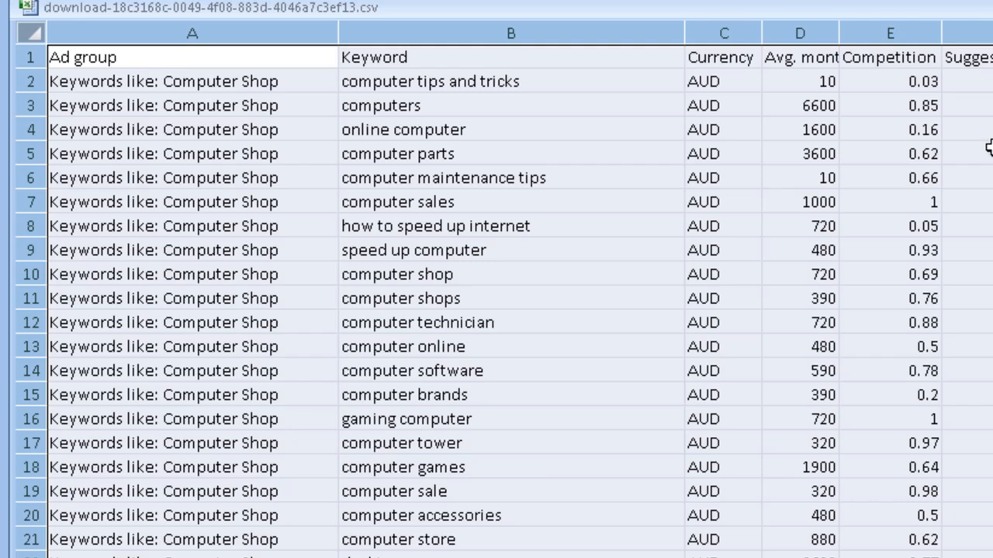
# - Select the whole keyword worksheet so every row is included in the sort
pyautogui.click(192, 33)
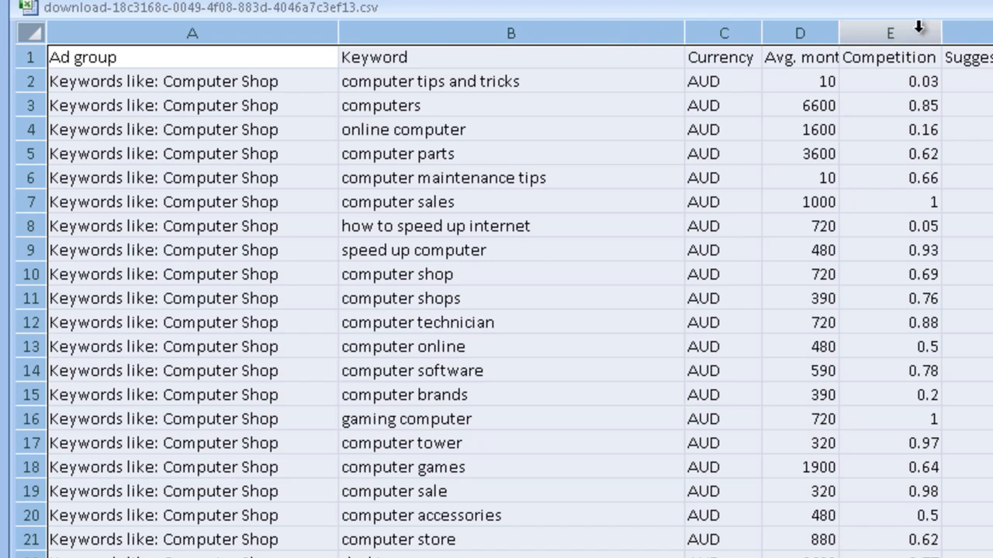
pyautogui.moveTo(907, 31)
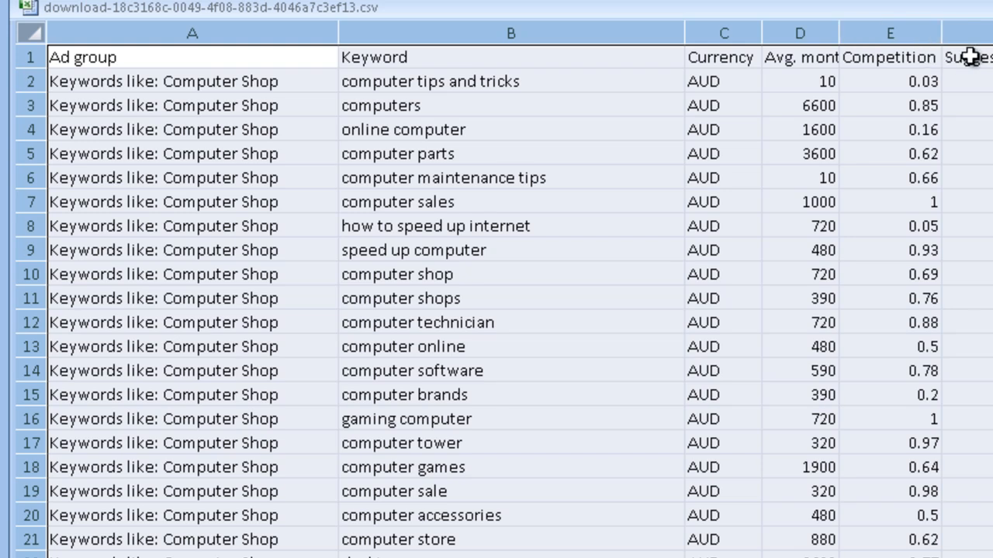
pyautogui.moveTo(970, 56)
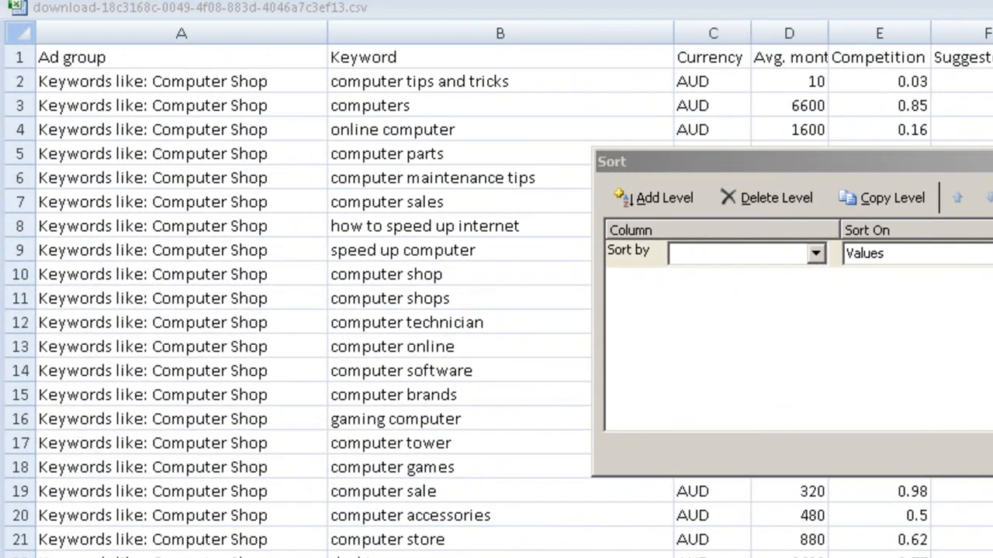
pyautogui.moveTo(930, 301)
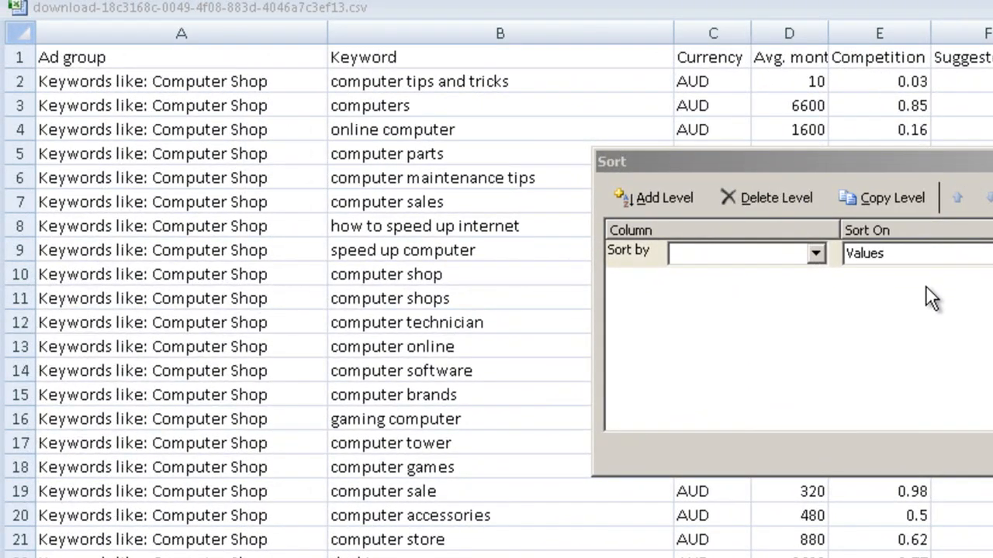
# - Choose Competition as the sort column in the Sort dialog, sorting on values
pyautogui.click(815, 253)
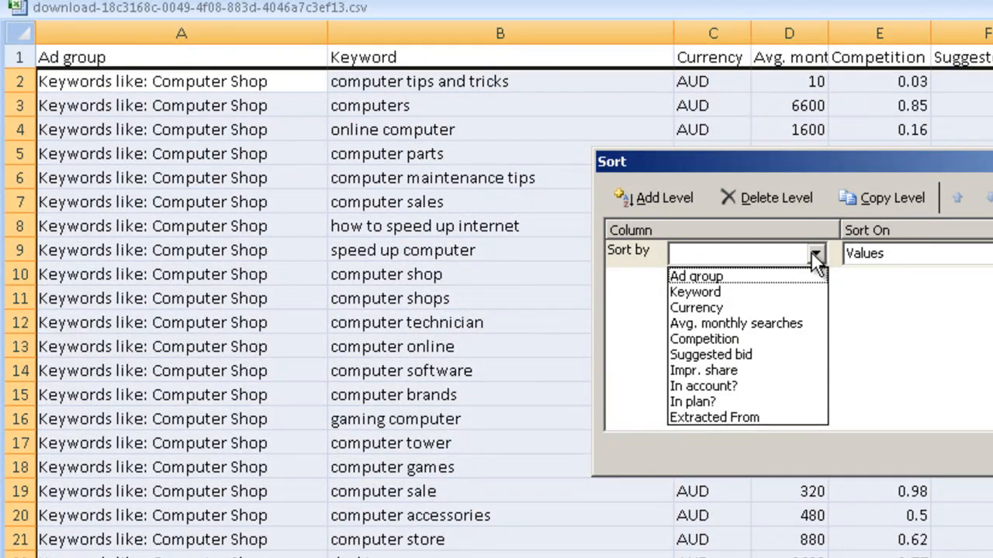
pyautogui.moveTo(791, 268)
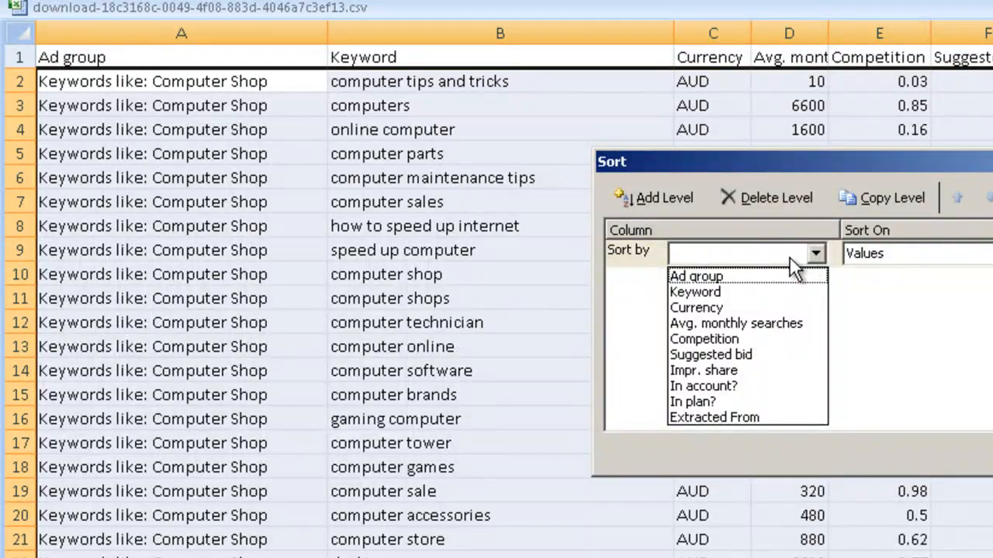
pyautogui.moveTo(694, 292)
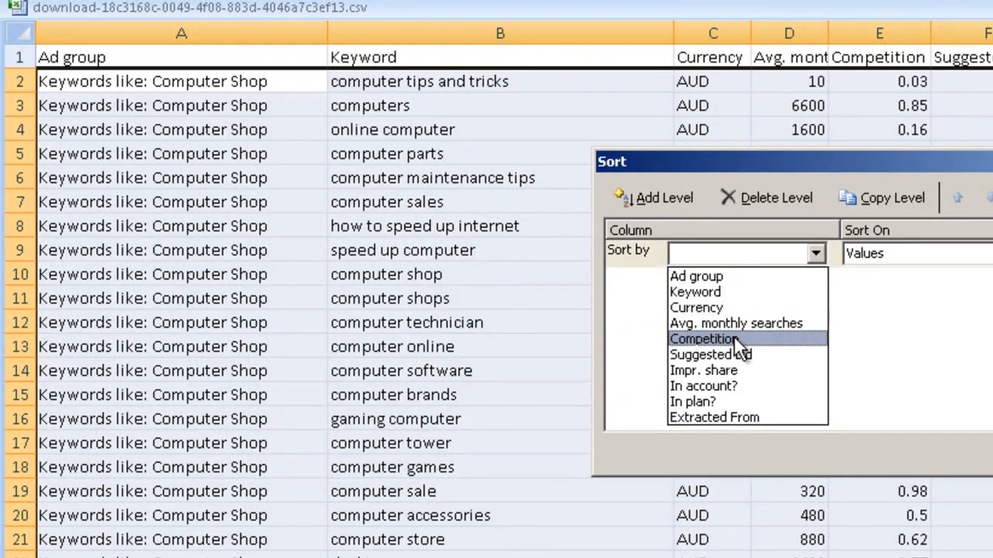
pyautogui.click(702, 339)
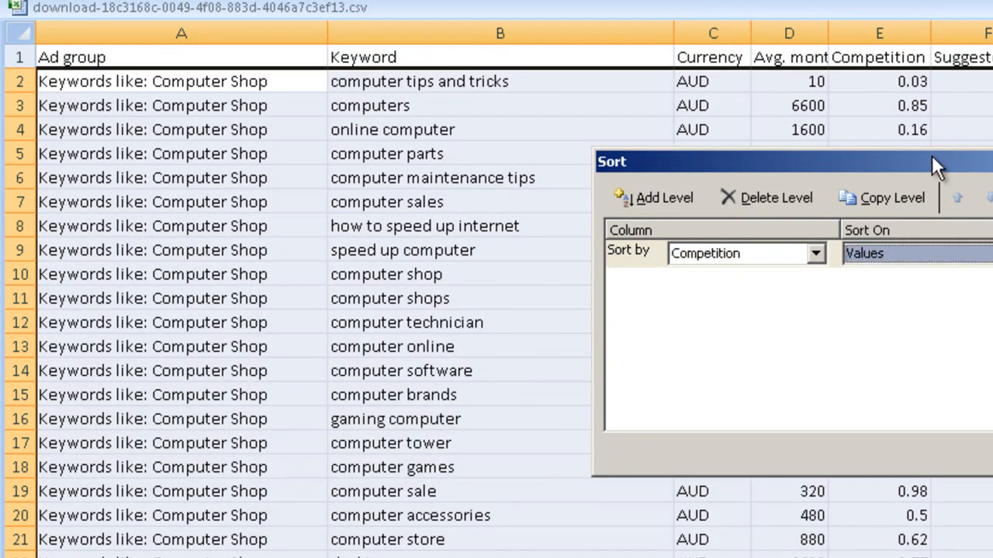
pyautogui.moveTo(830, 100)
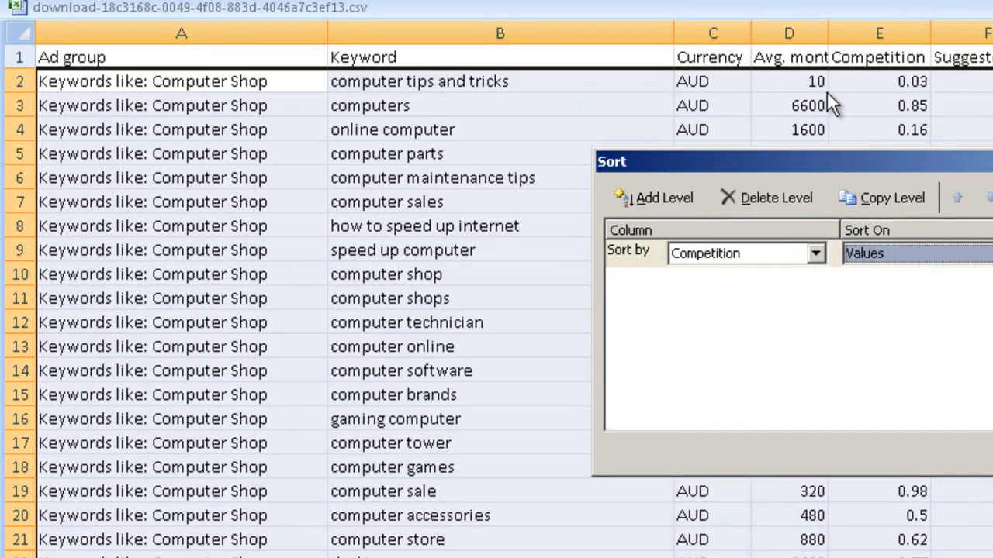
pyautogui.moveTo(830, 101)
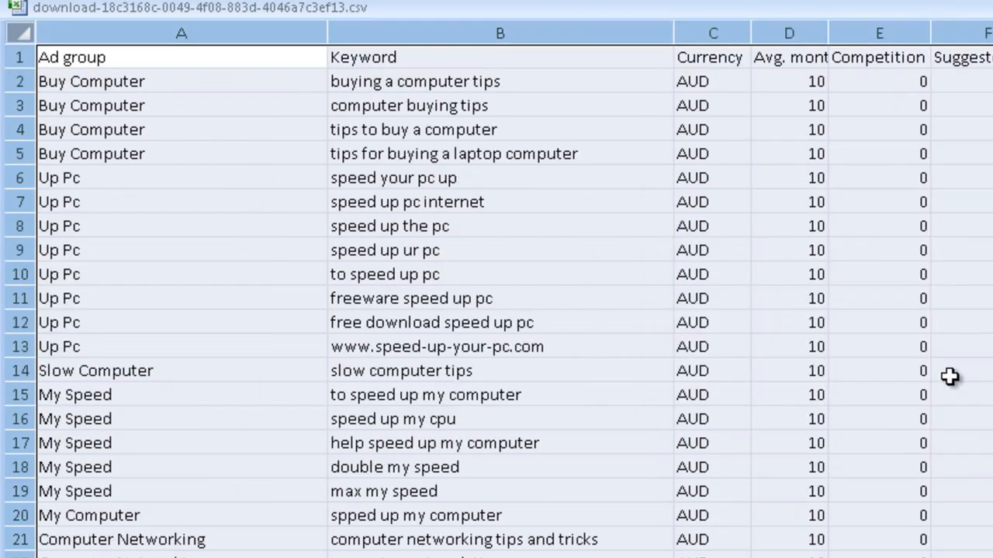
pyautogui.moveTo(984, 138)
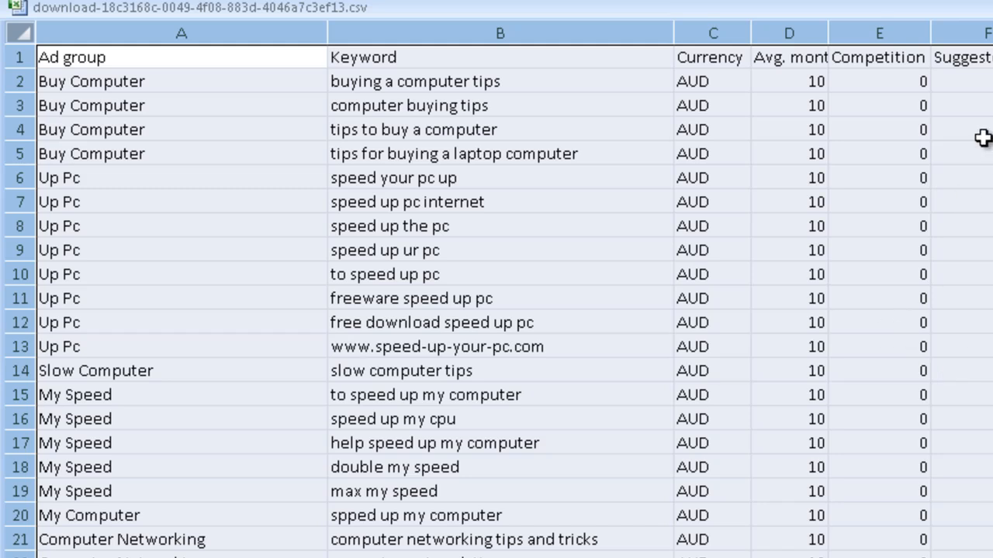
pyautogui.moveTo(902, 84)
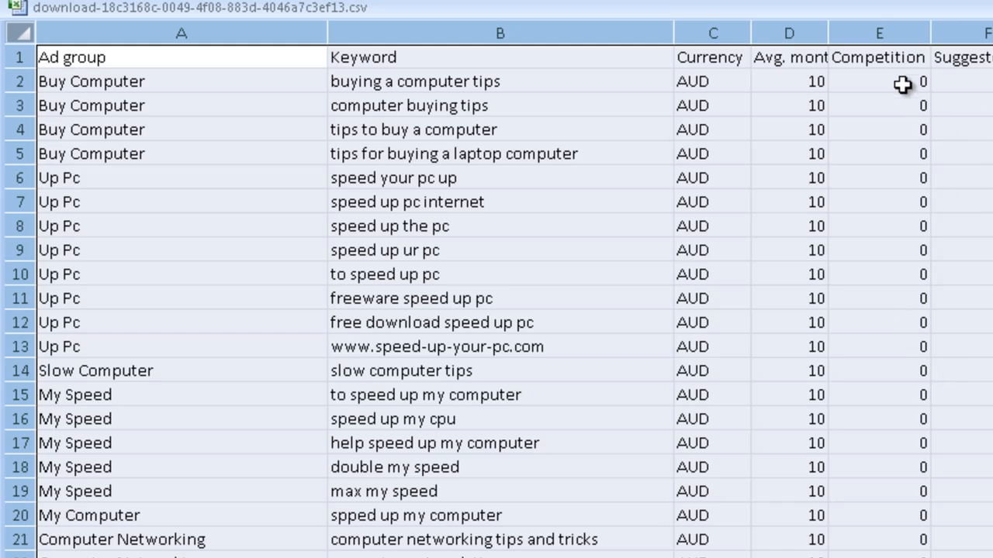
pyautogui.click(878, 81)
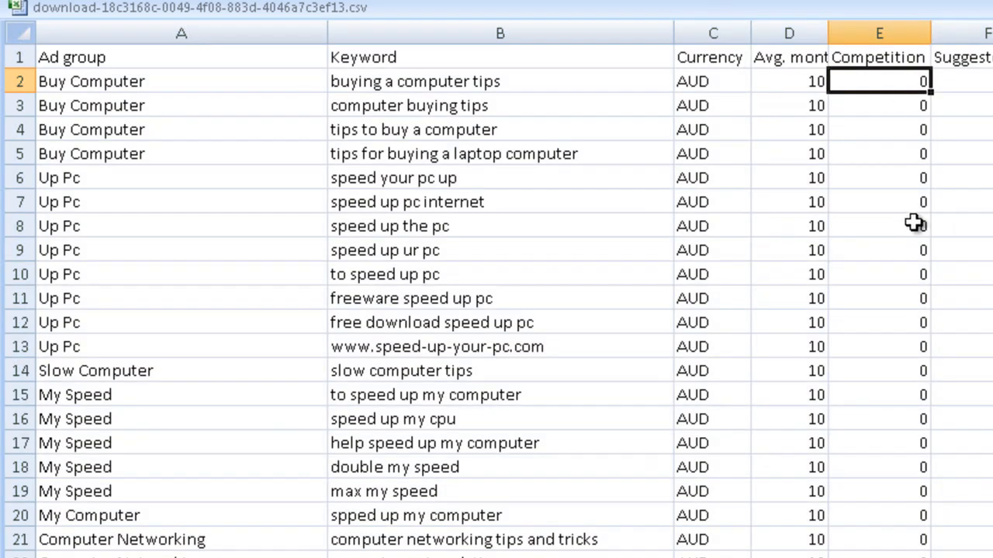
pyautogui.moveTo(875, 496)
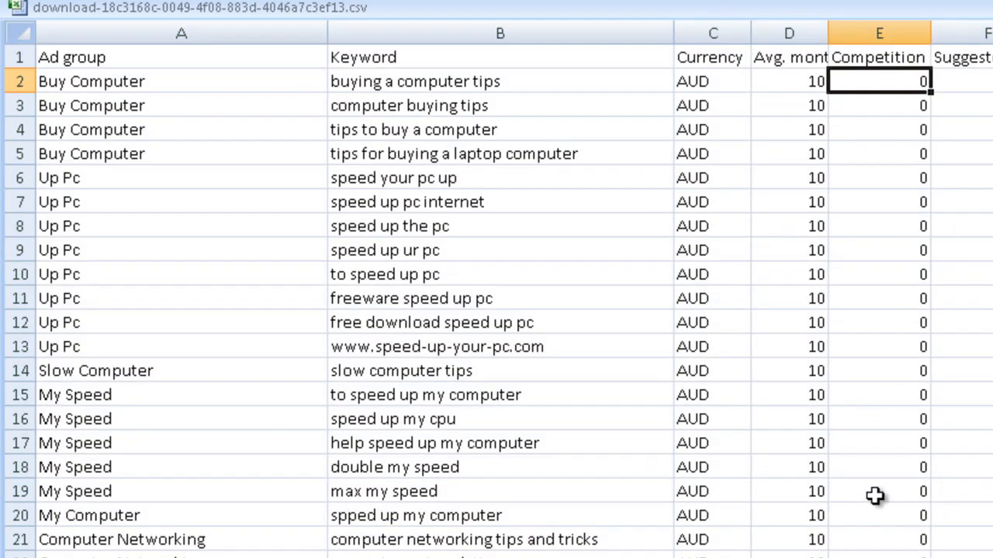
pyautogui.scroll(-3)
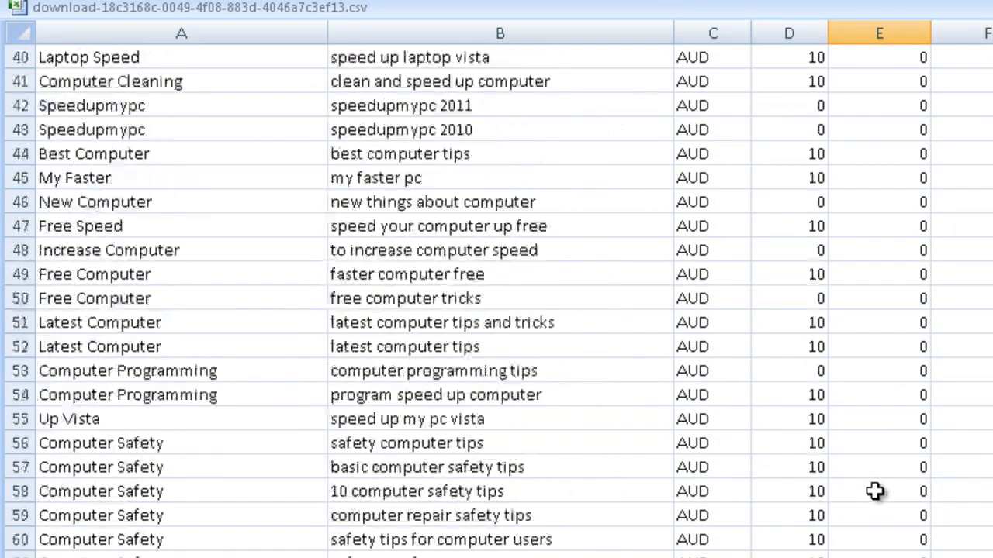
pyautogui.scroll(-3)
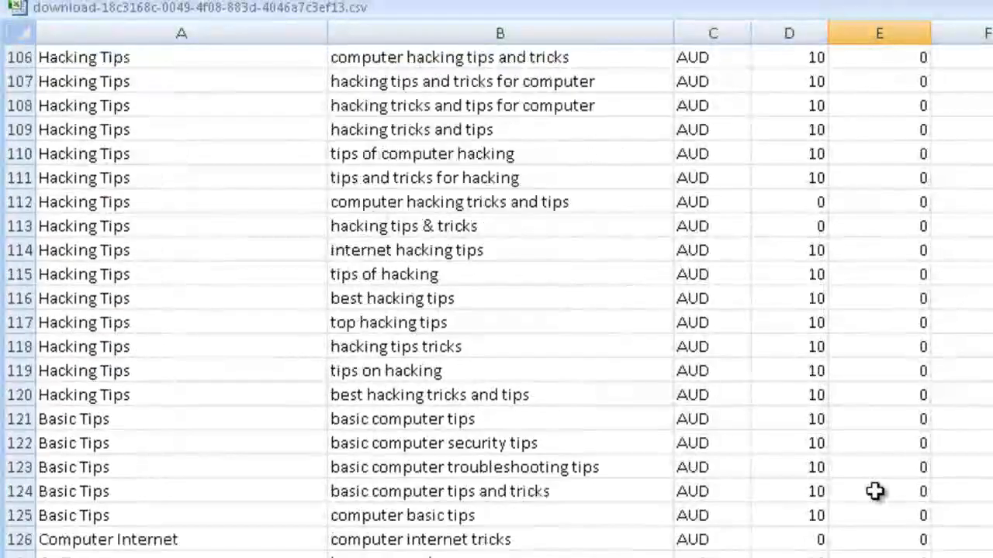
pyautogui.scroll(-3)
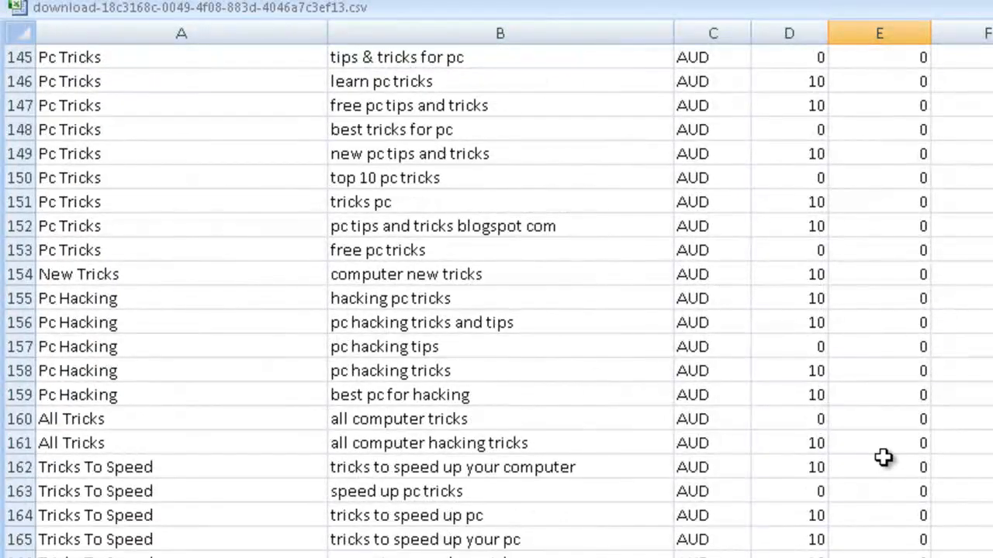
pyautogui.scroll(3)
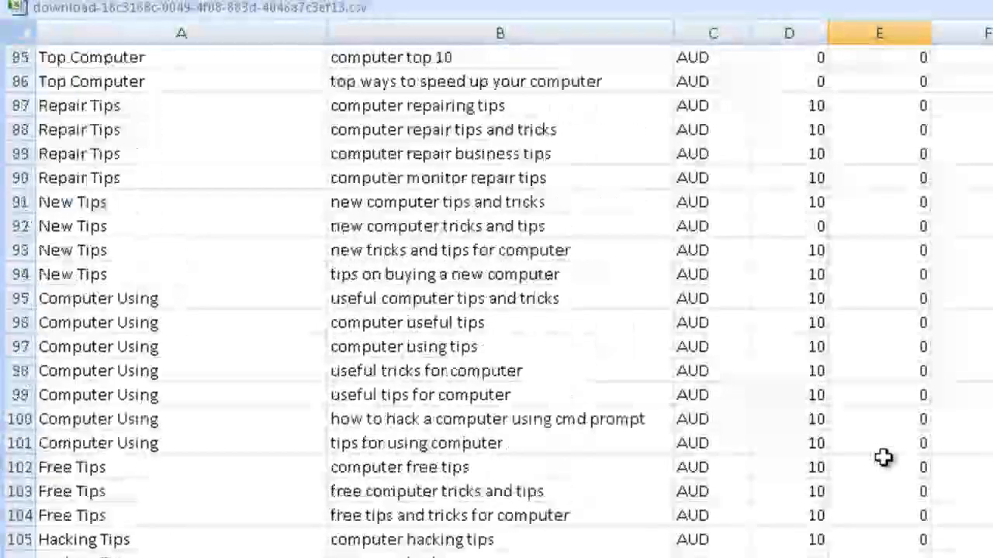
pyautogui.scroll(3)
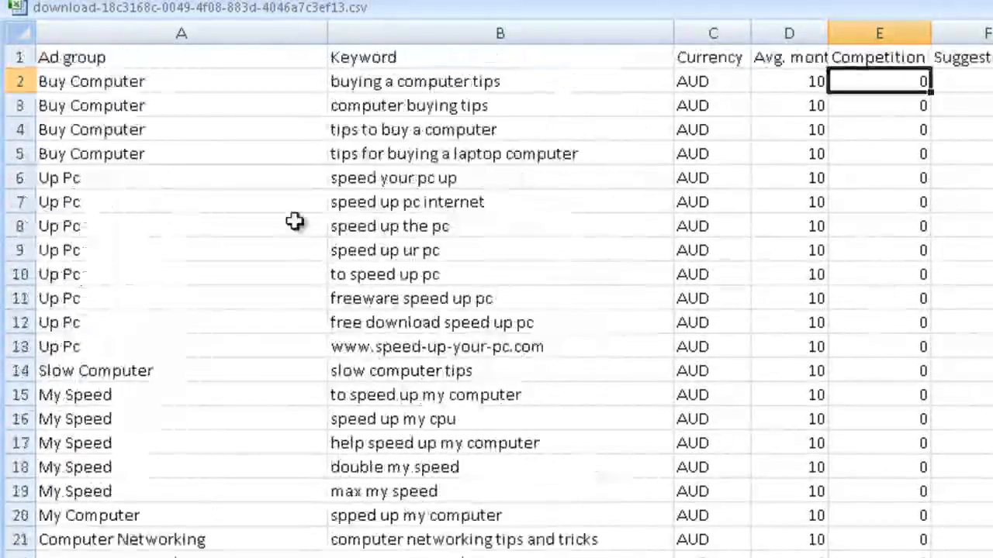
pyautogui.scroll(-3)
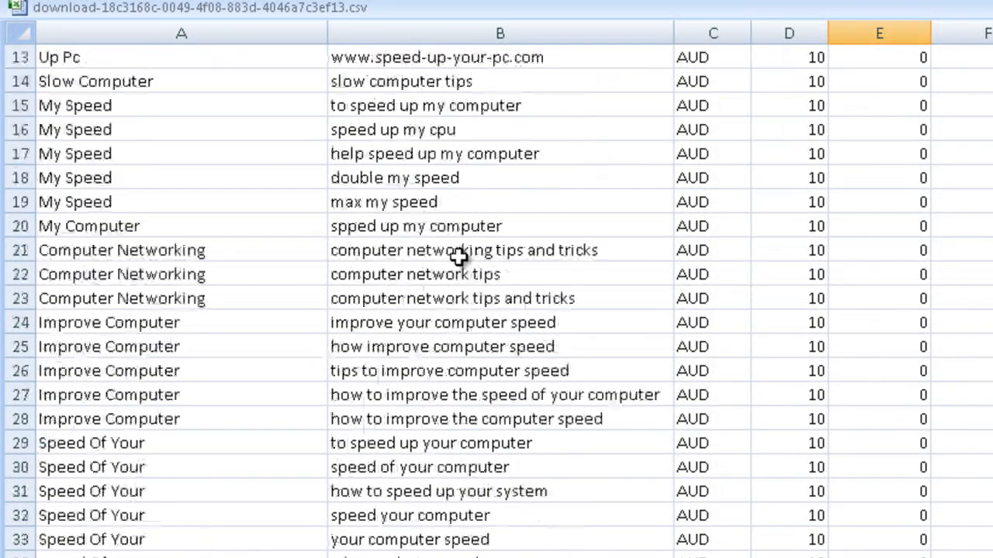
pyautogui.scroll(-3)
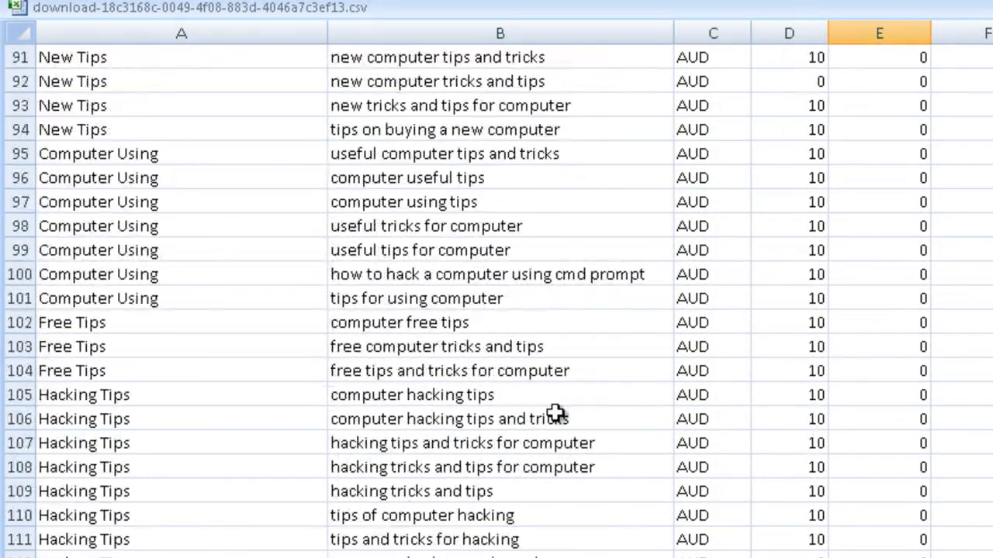
pyautogui.scroll(-3)
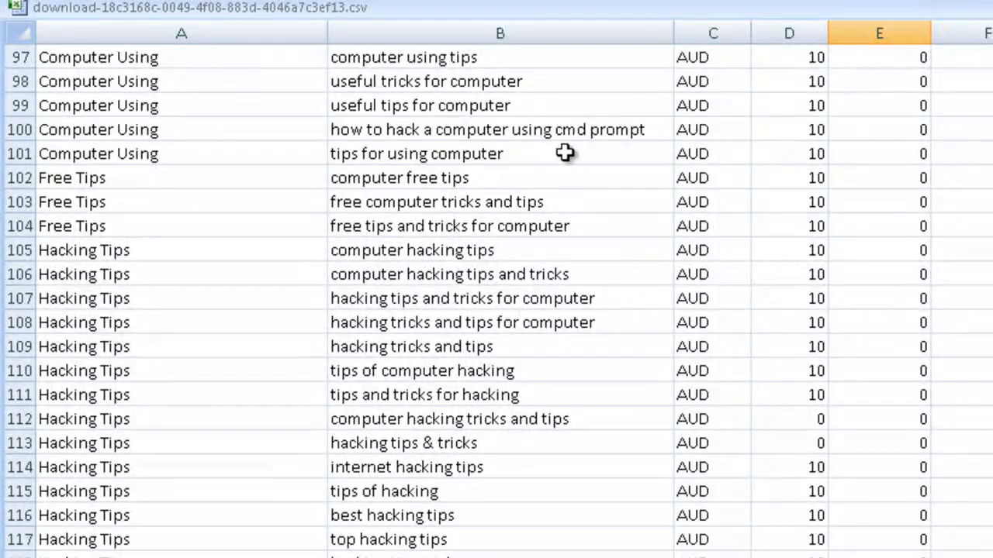
pyautogui.scroll(-3)
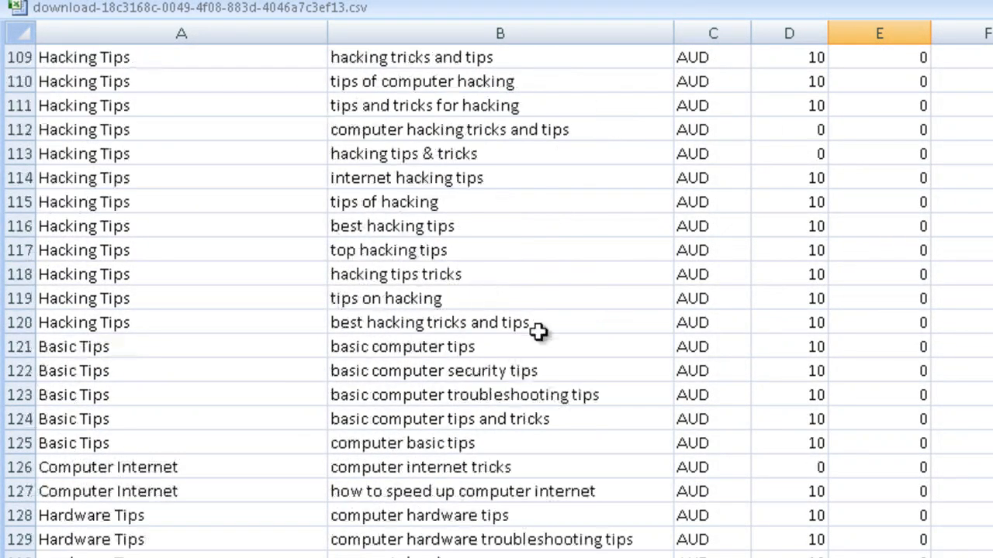
pyautogui.scroll(-3)
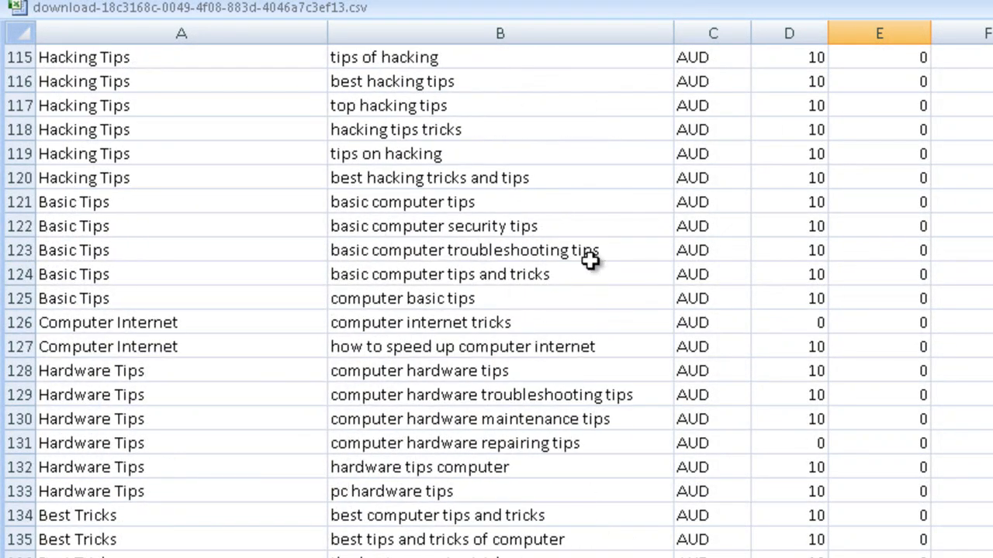
pyautogui.scroll(-3)
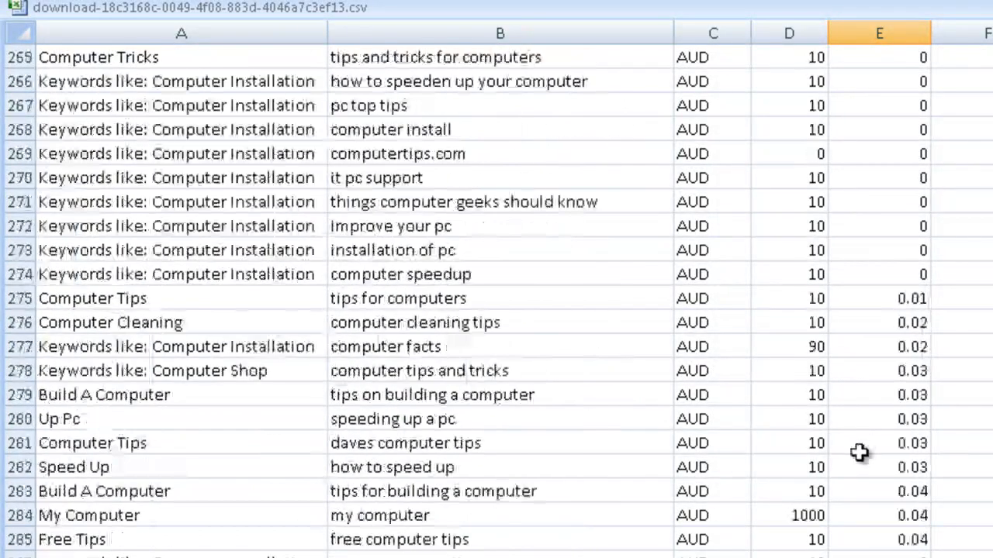
pyautogui.scroll(-3)
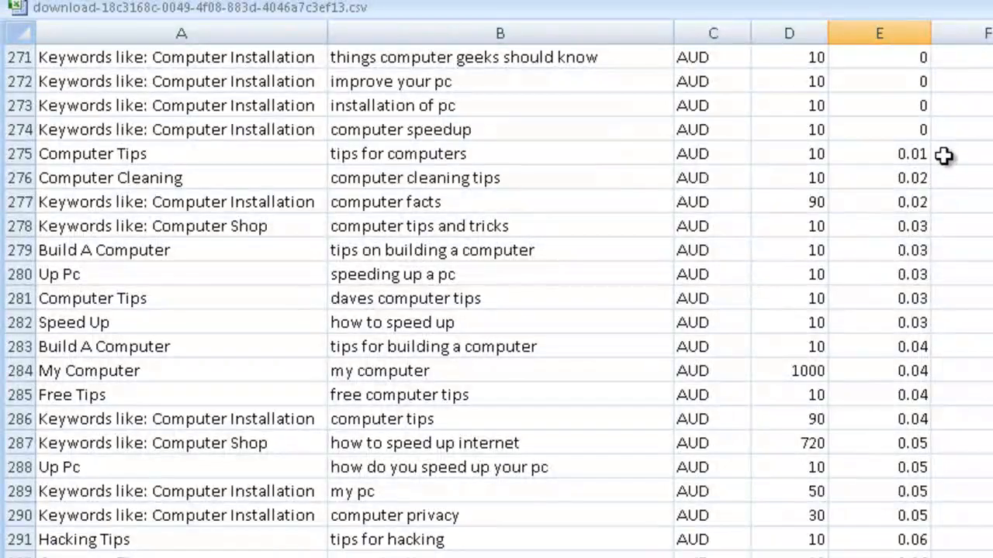
pyautogui.moveTo(939, 174)
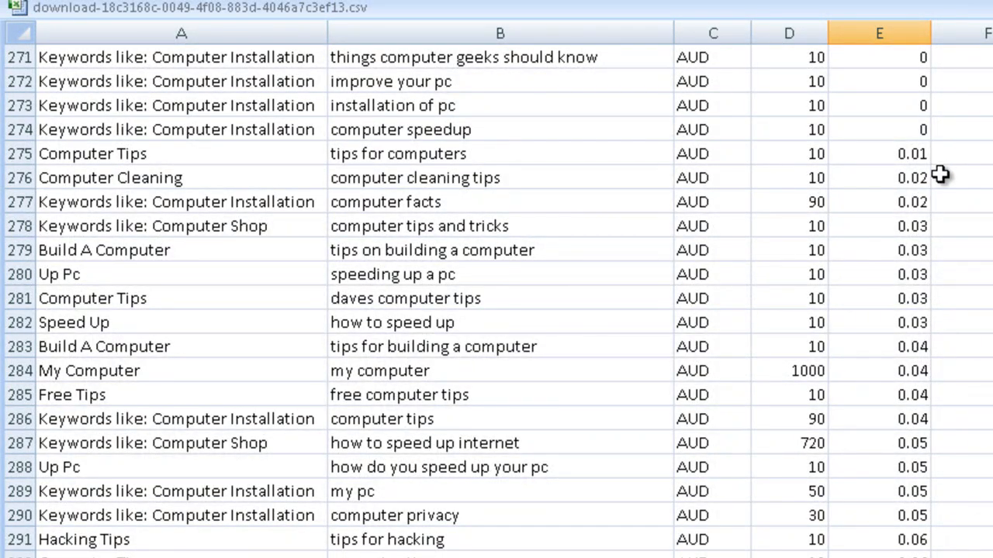
pyautogui.scroll(-3)
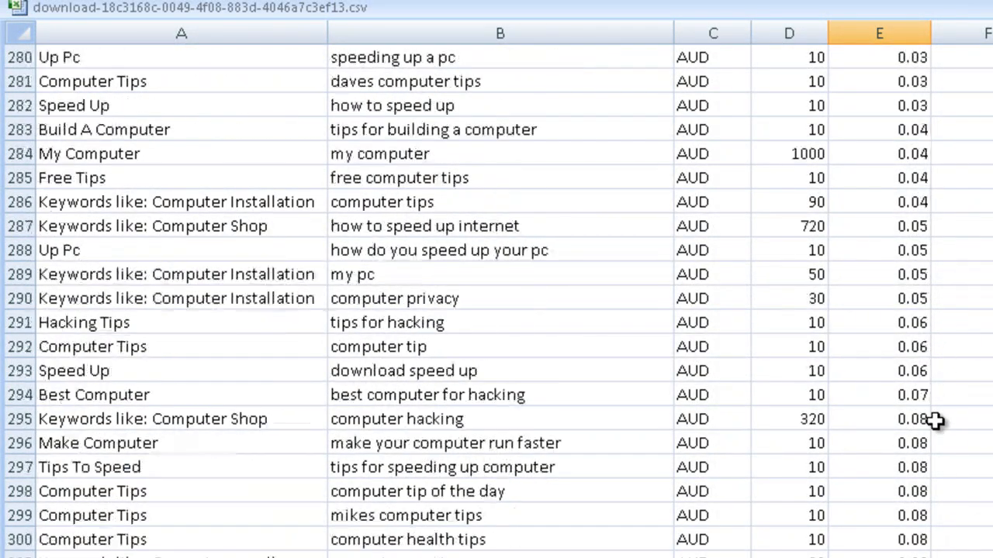
pyautogui.moveTo(938, 227)
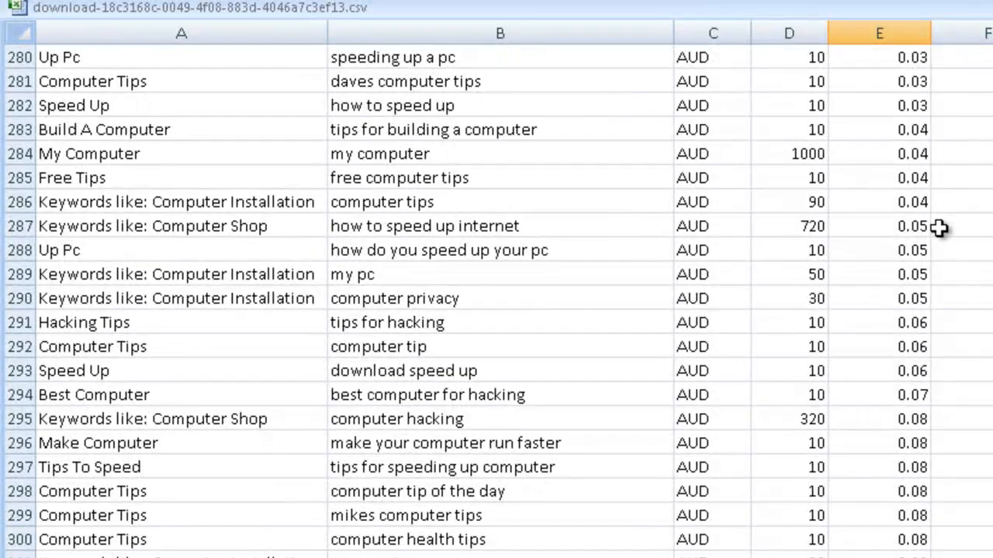
pyautogui.scroll(-3)
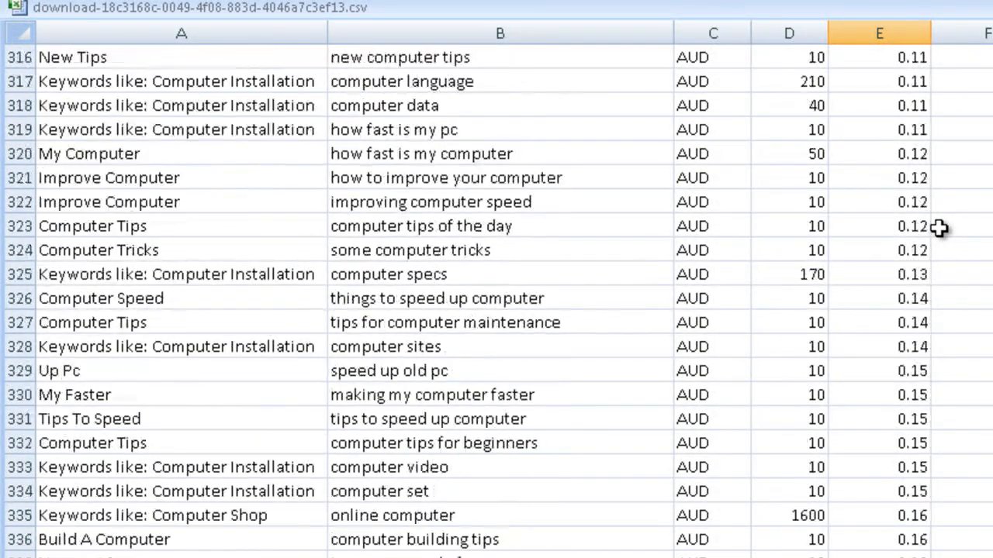
pyautogui.scroll(-3)
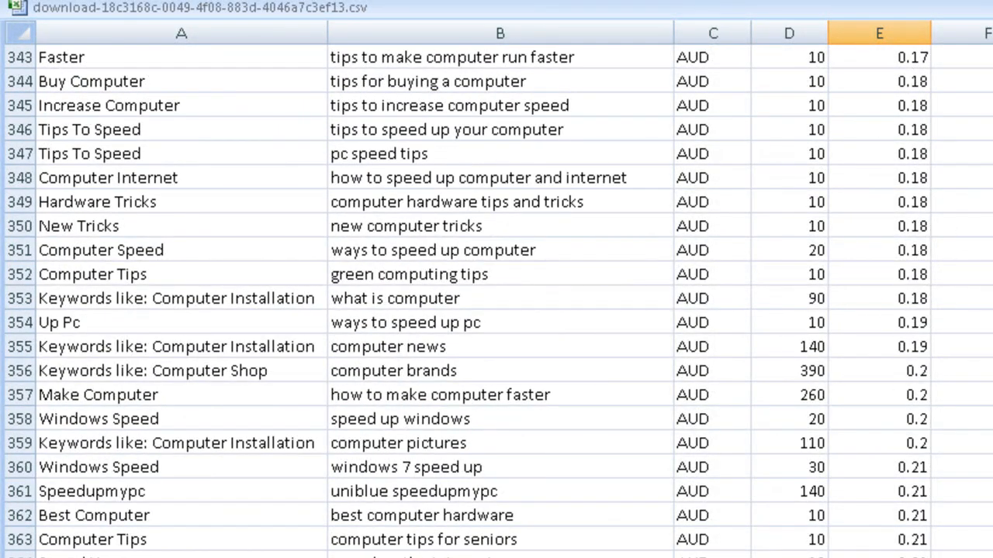
pyautogui.scroll(-3)
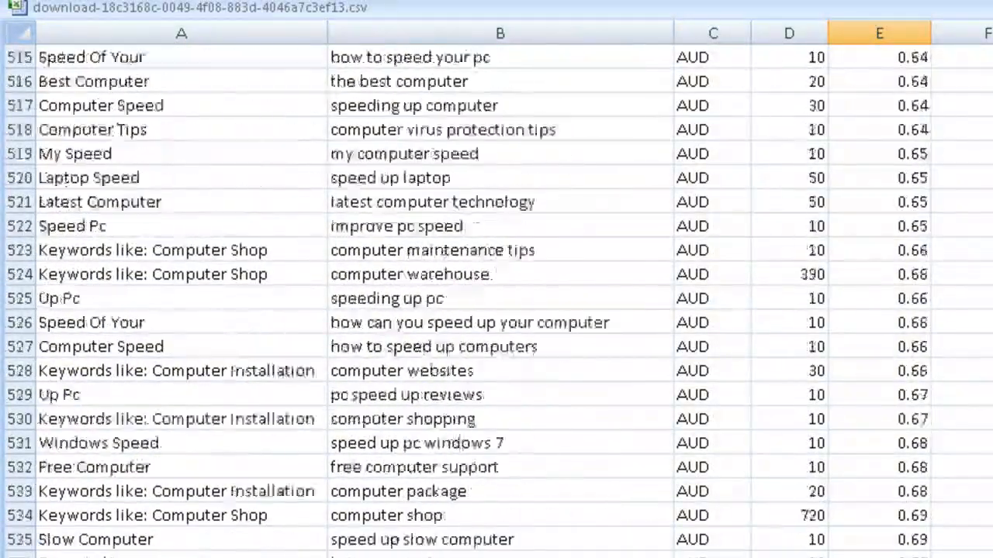
pyautogui.scroll(-3)
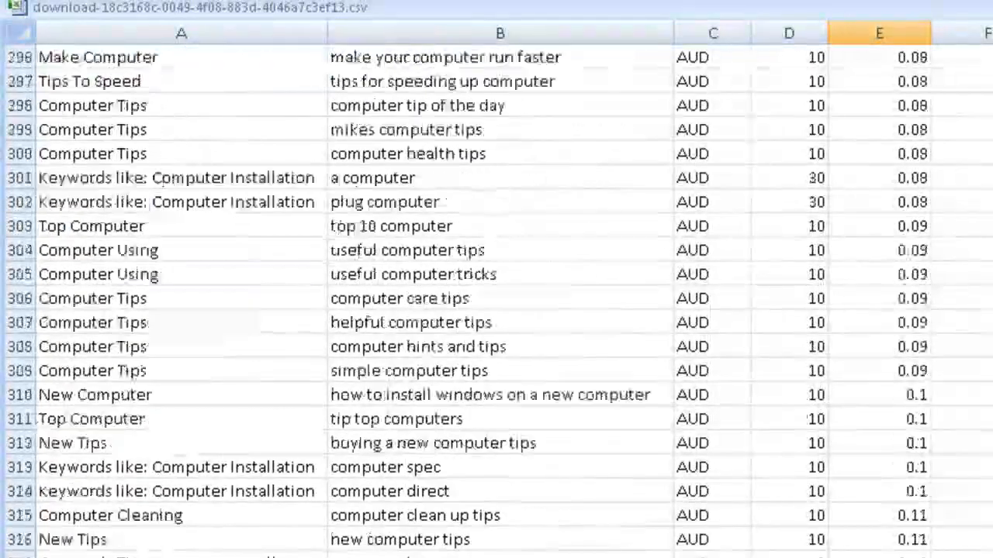
pyautogui.scroll(3)
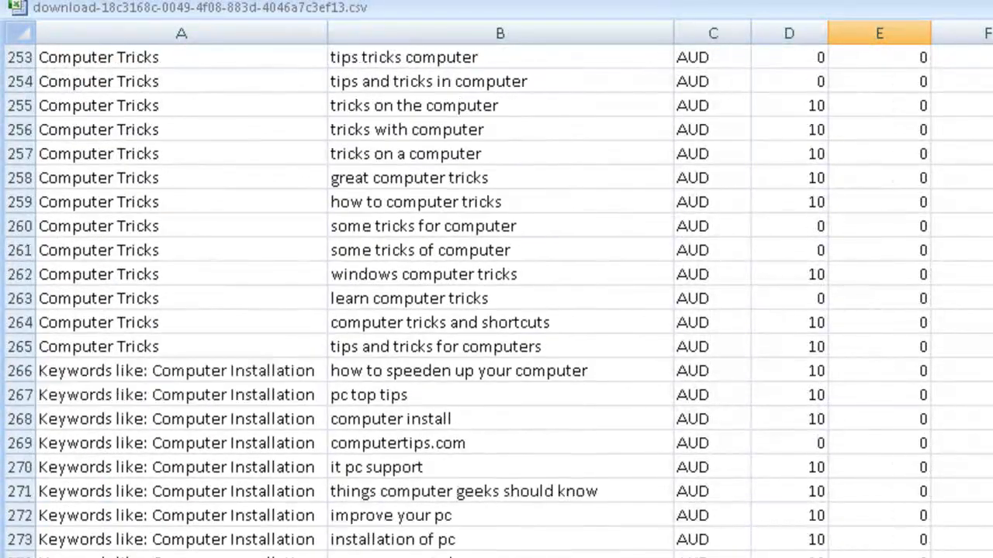
pyautogui.scroll(-3)
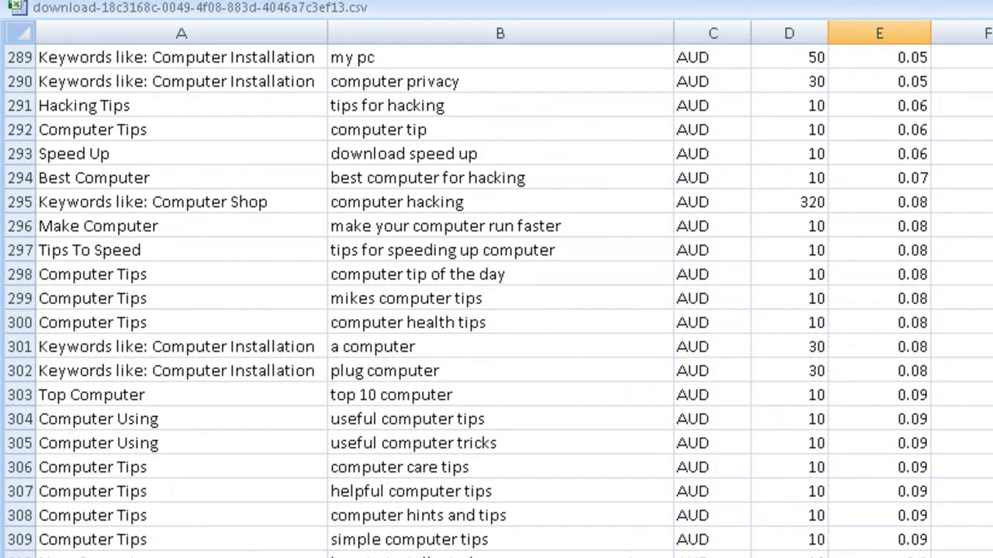
pyautogui.scroll(-3)
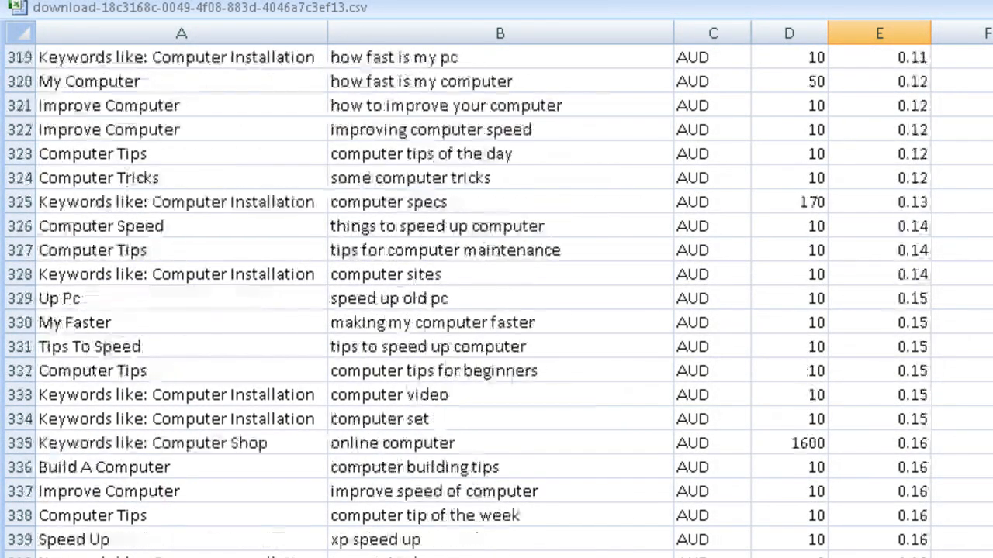
pyautogui.scroll(-3)
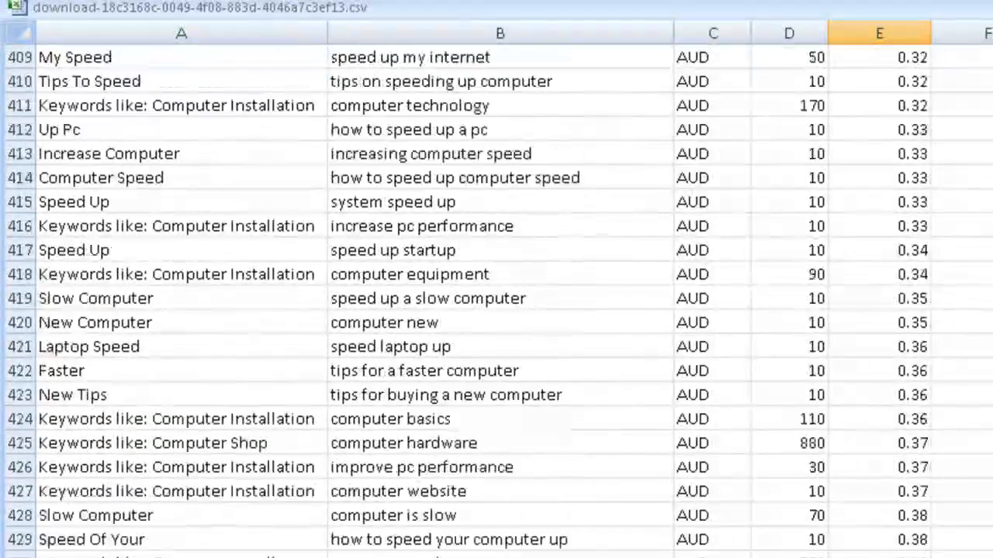
pyautogui.scroll(-3)
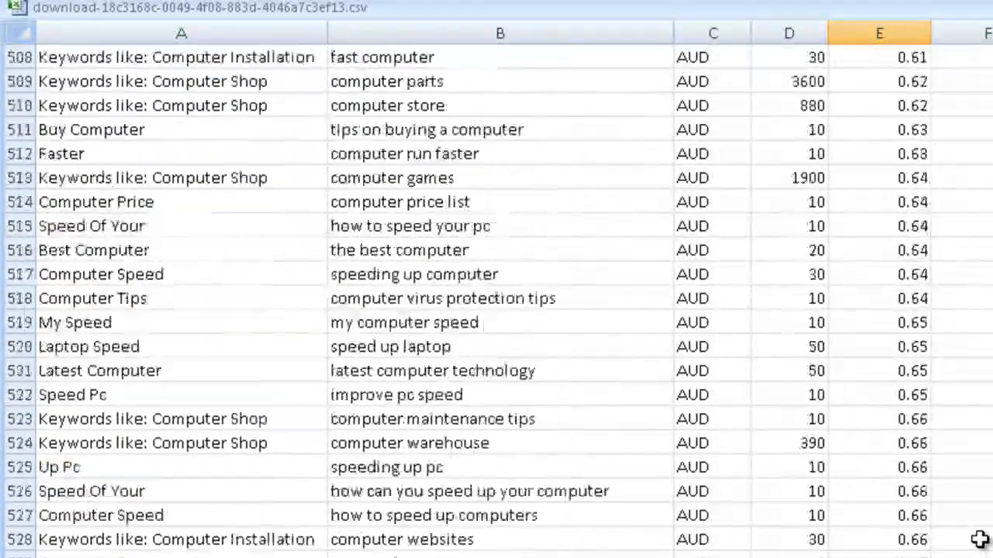
pyautogui.scroll(-3)
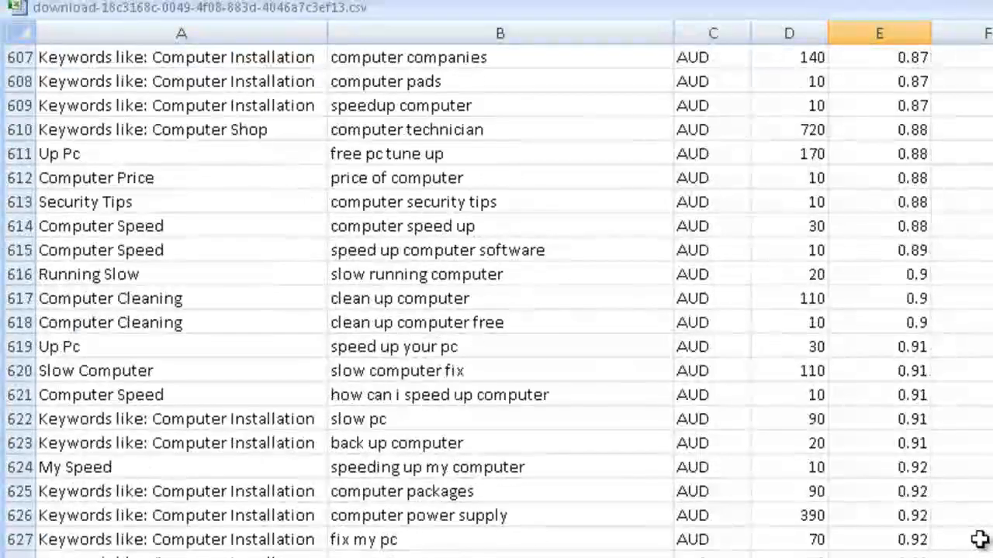
pyautogui.scroll(-3)
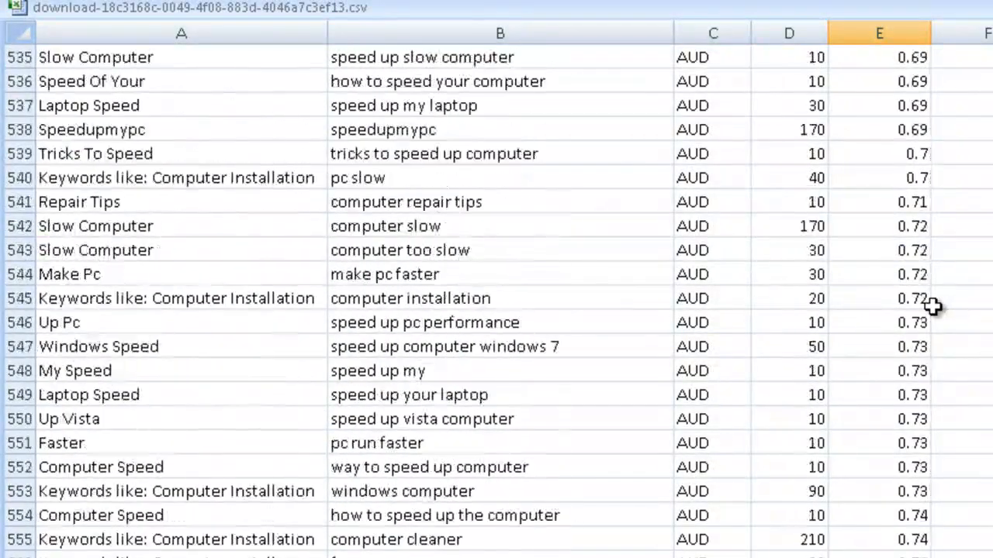
pyautogui.scroll(3)
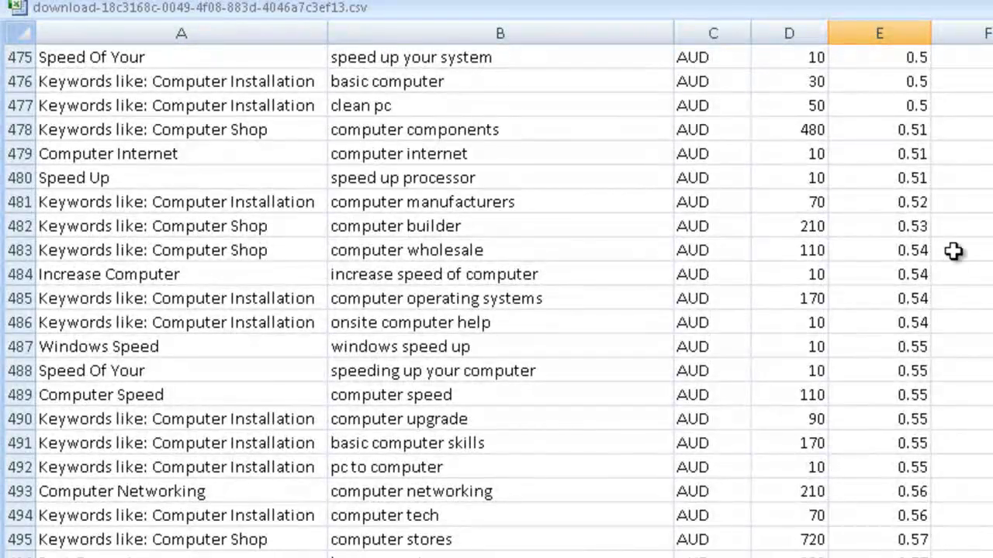
pyautogui.moveTo(944, 324)
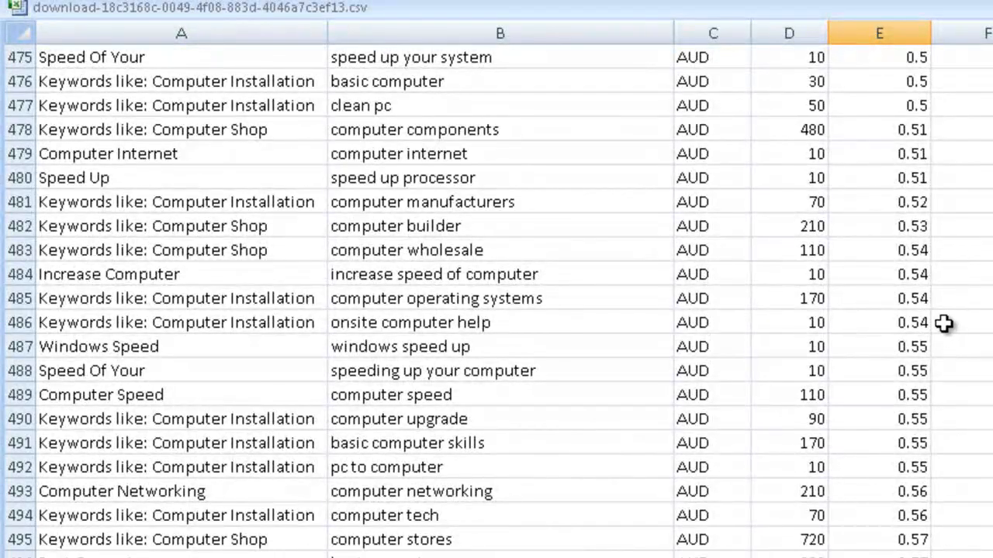
pyautogui.scroll(3)
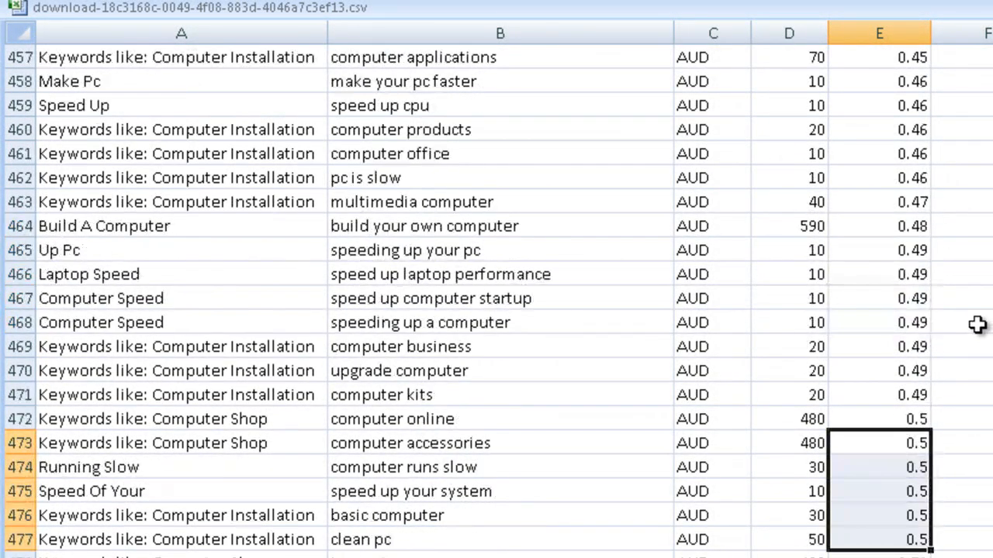
pyautogui.moveTo(963, 357)
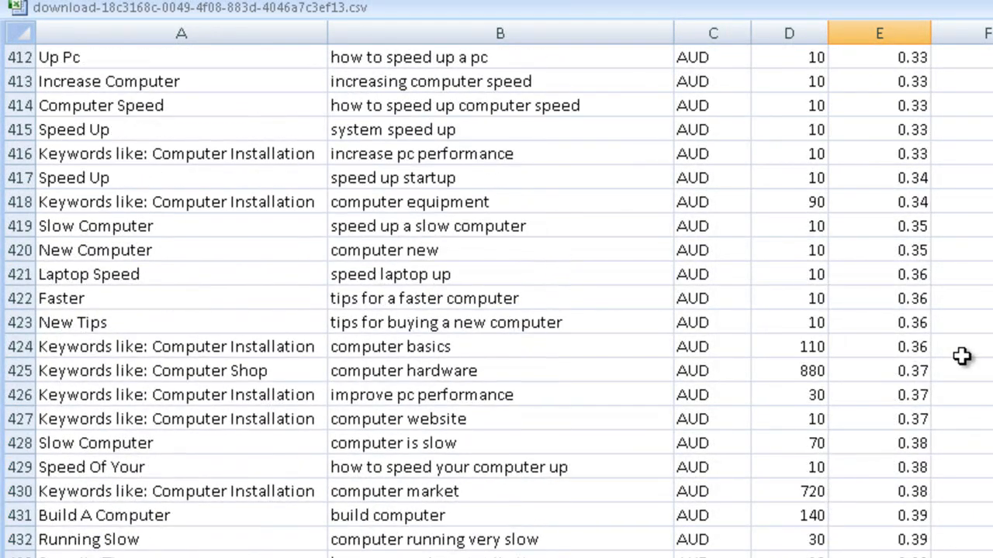
pyautogui.scroll(3)
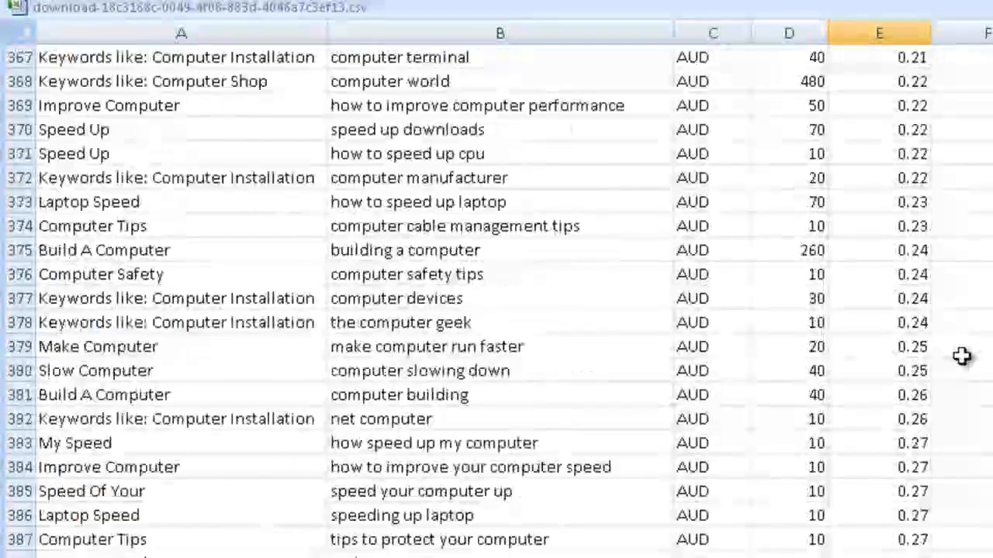
pyautogui.scroll(3)
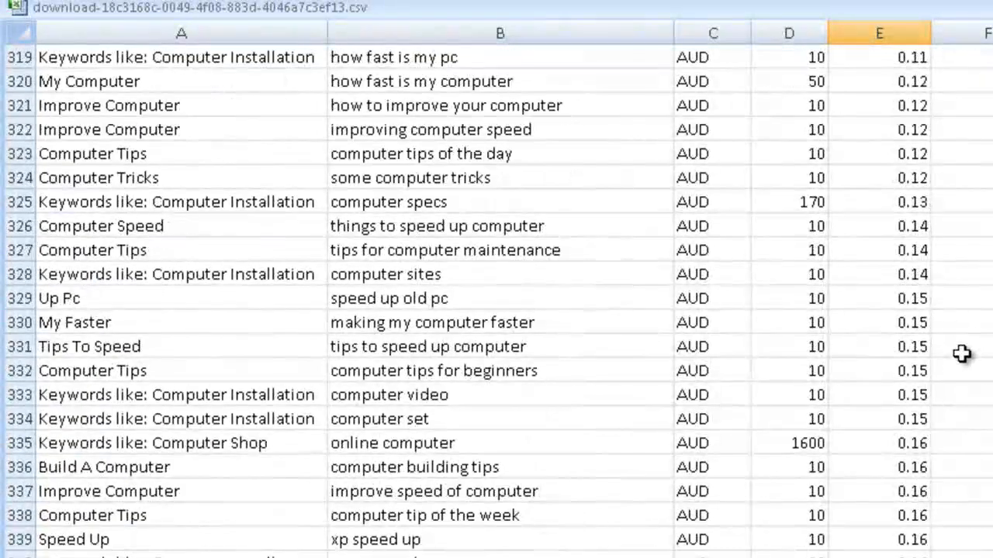
pyautogui.scroll(3)
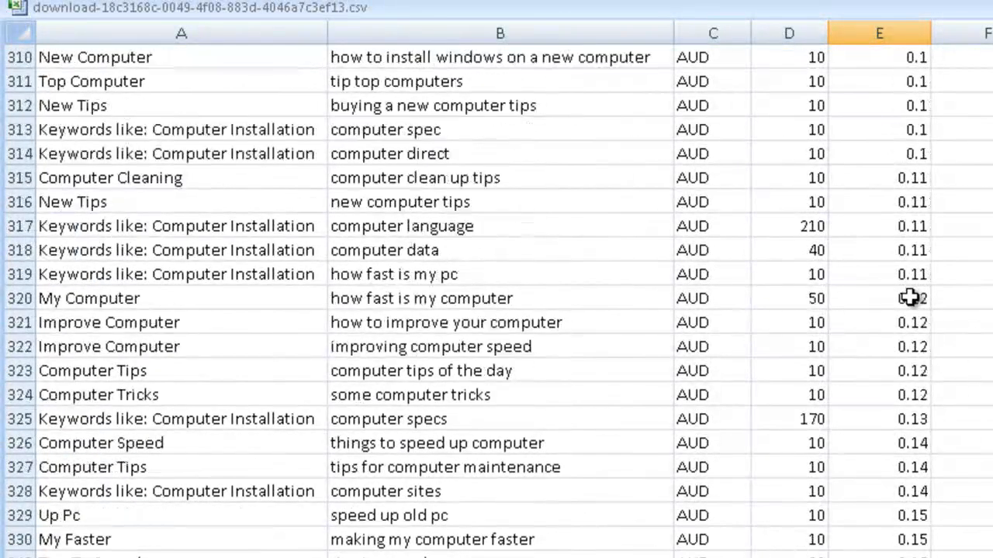
pyautogui.moveTo(853, 300)
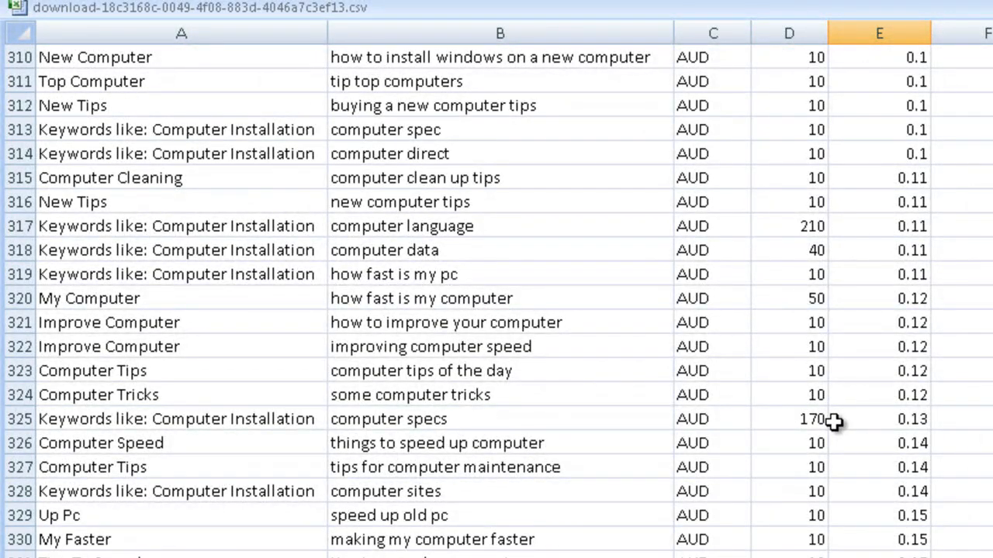
pyautogui.scroll(-3)
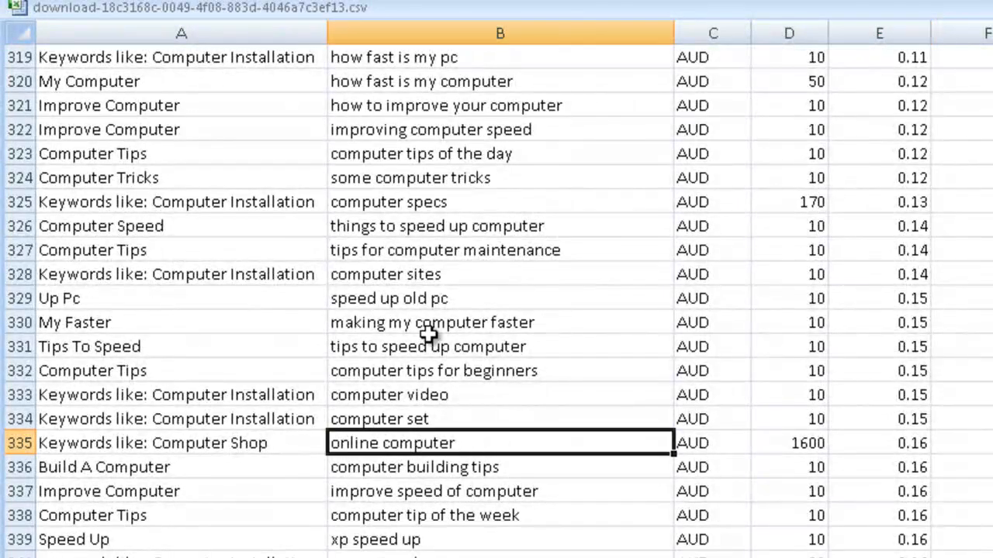
pyautogui.moveTo(450, 256)
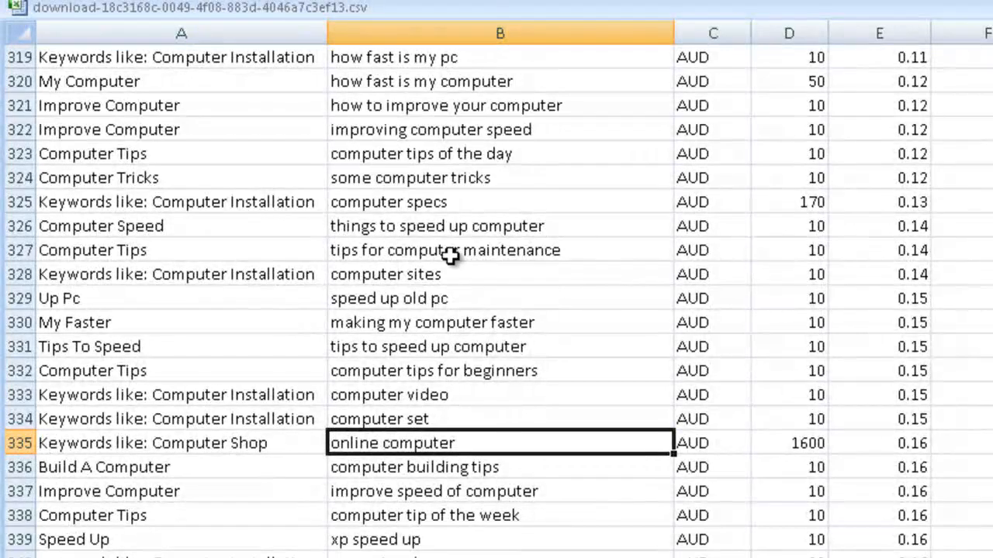
pyautogui.moveTo(517, 328)
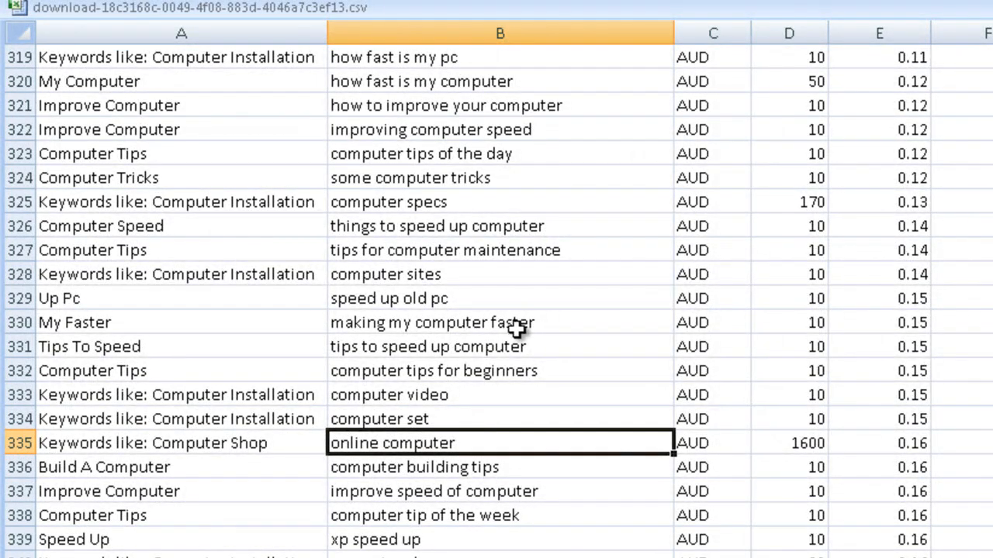
pyautogui.scroll(-3)
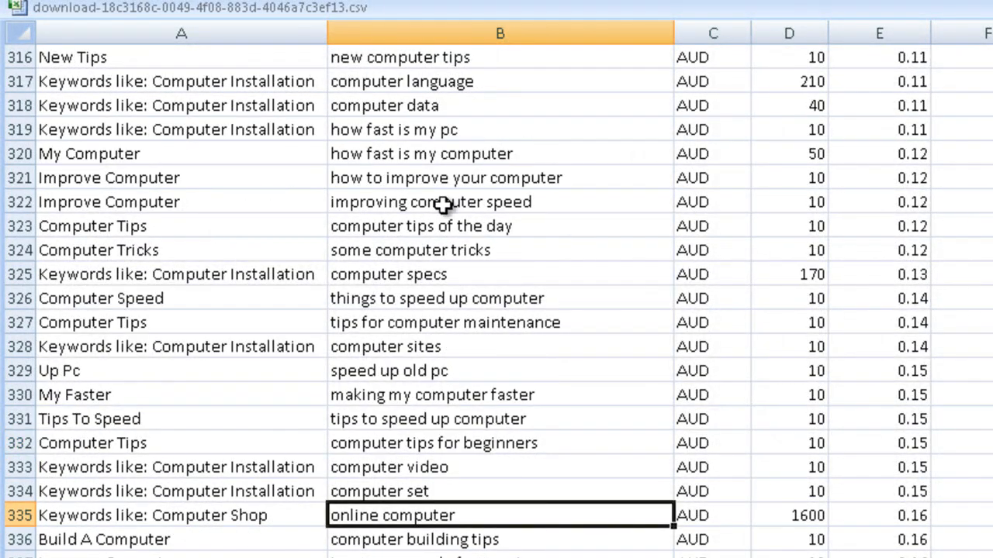
pyautogui.scroll(-3)
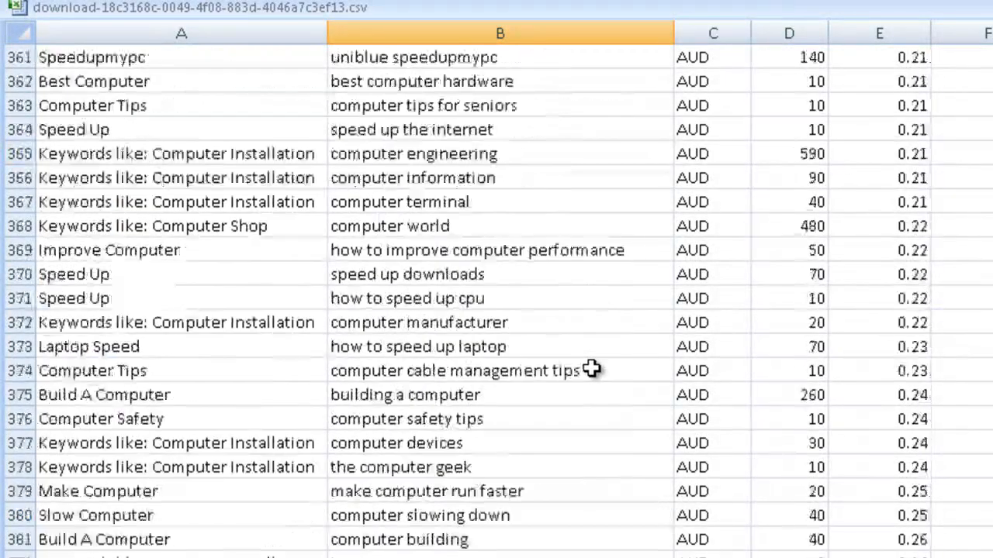
pyautogui.moveTo(518, 401)
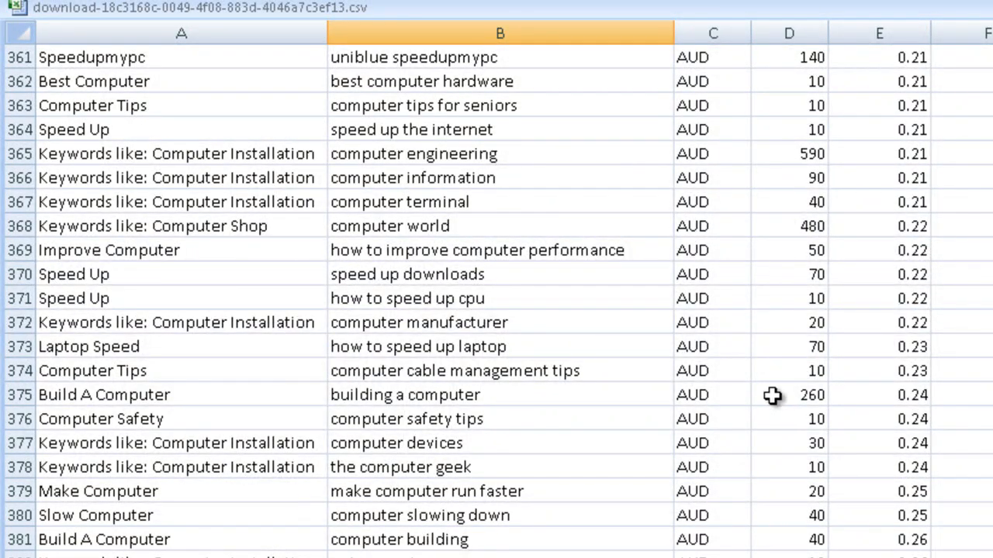
pyautogui.moveTo(508, 396)
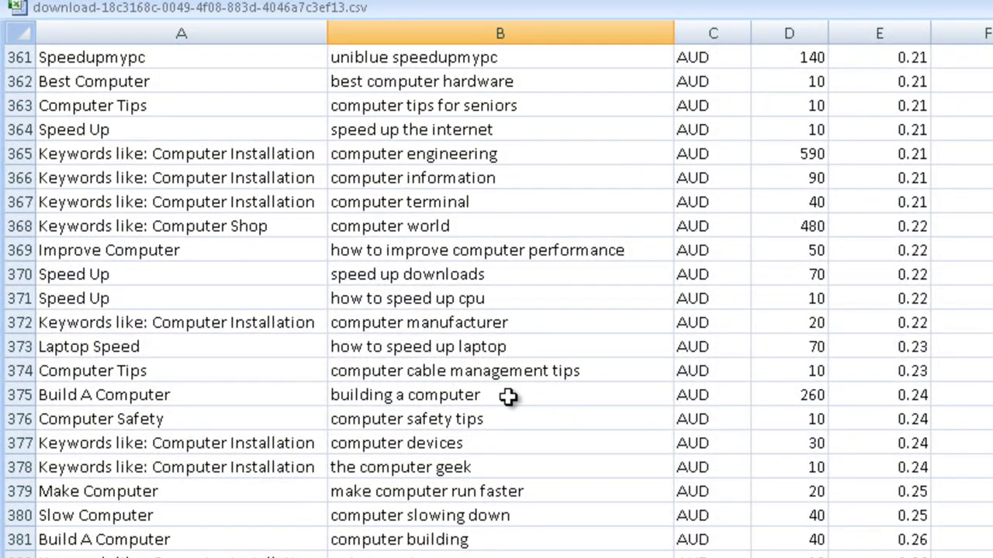
pyautogui.moveTo(601, 371)
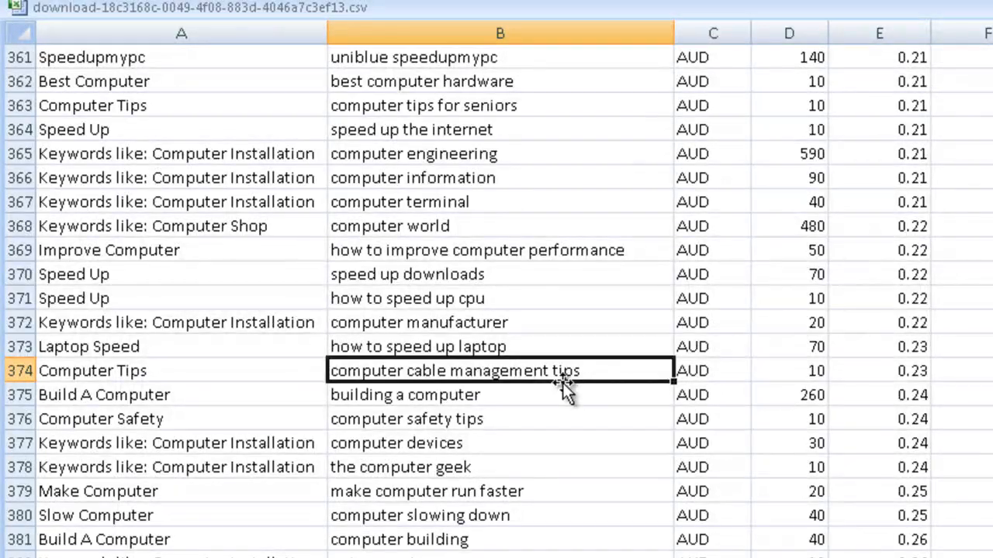
pyautogui.moveTo(577, 370)
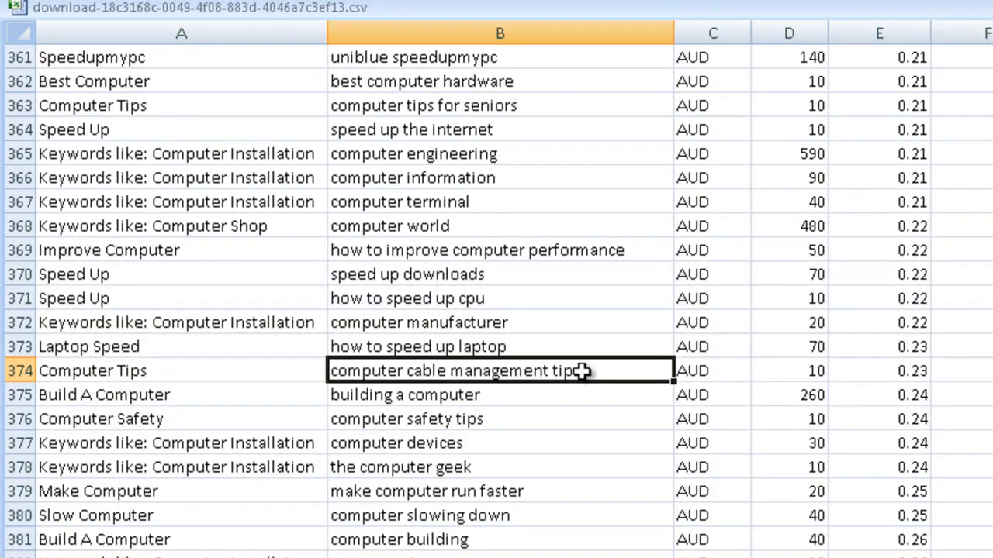
pyautogui.moveTo(477, 370)
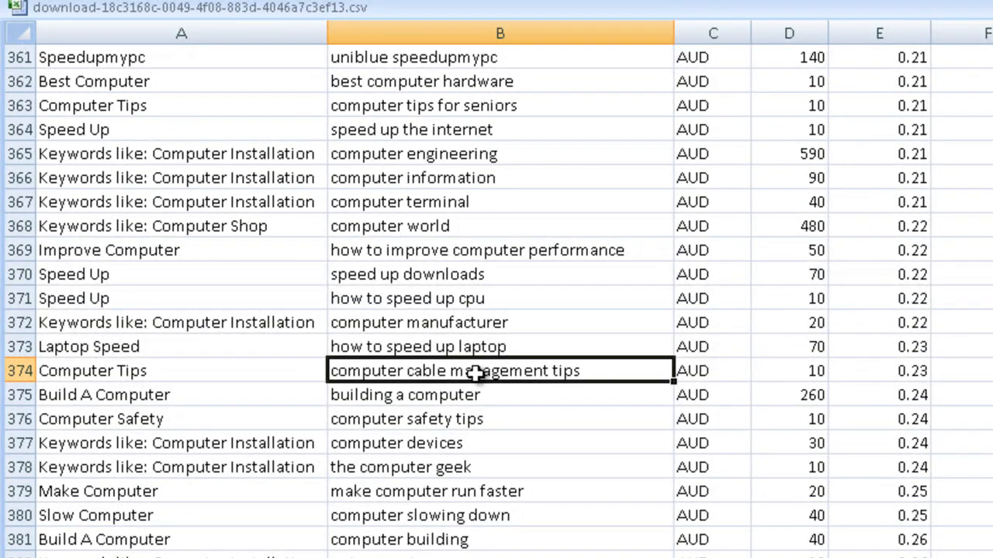
pyautogui.moveTo(598, 369)
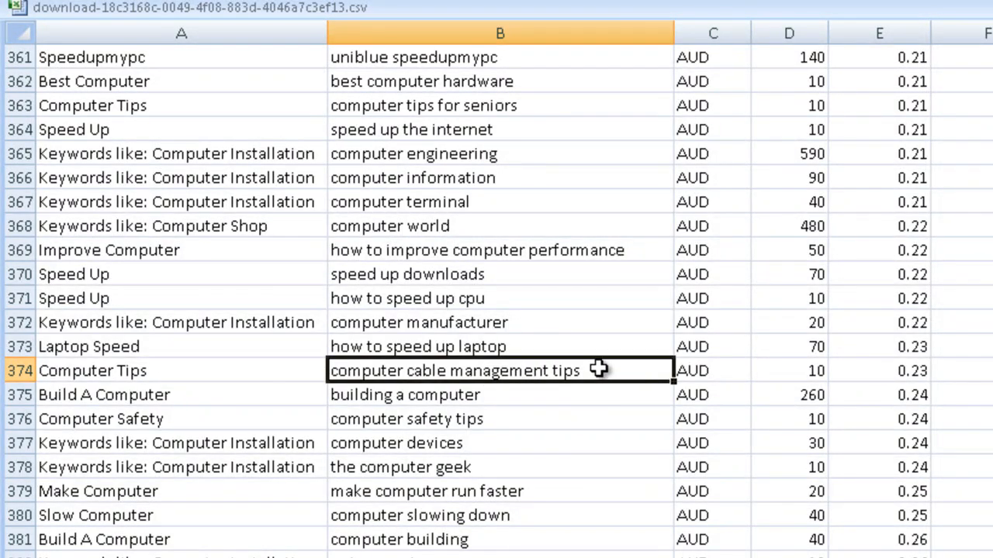
pyautogui.moveTo(605, 371)
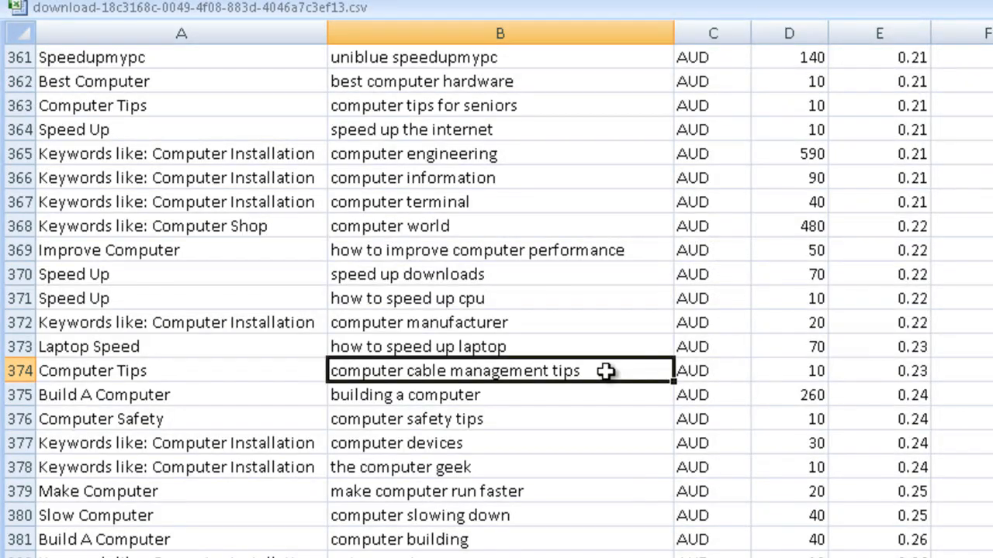
pyautogui.moveTo(547, 374)
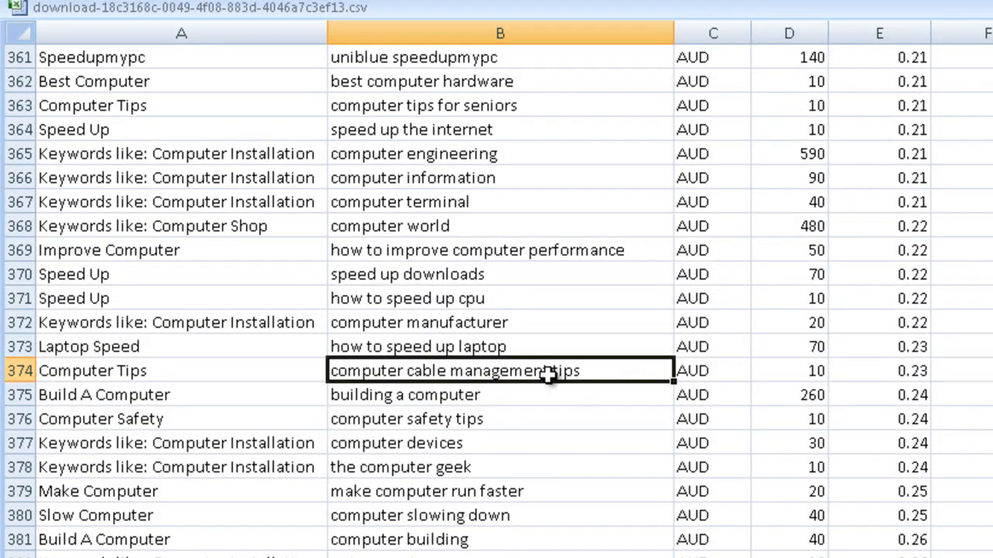
pyautogui.moveTo(895, 417)
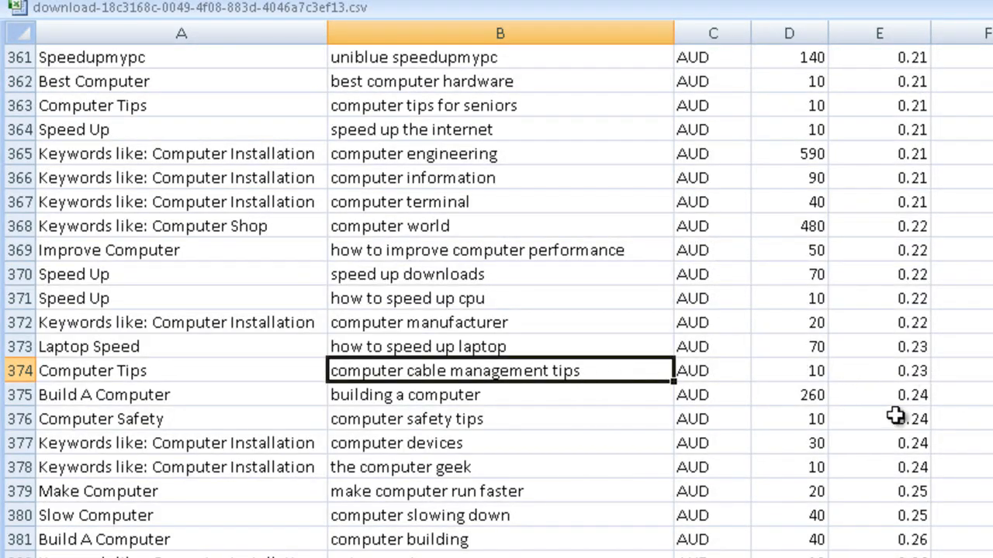
pyautogui.moveTo(628, 371)
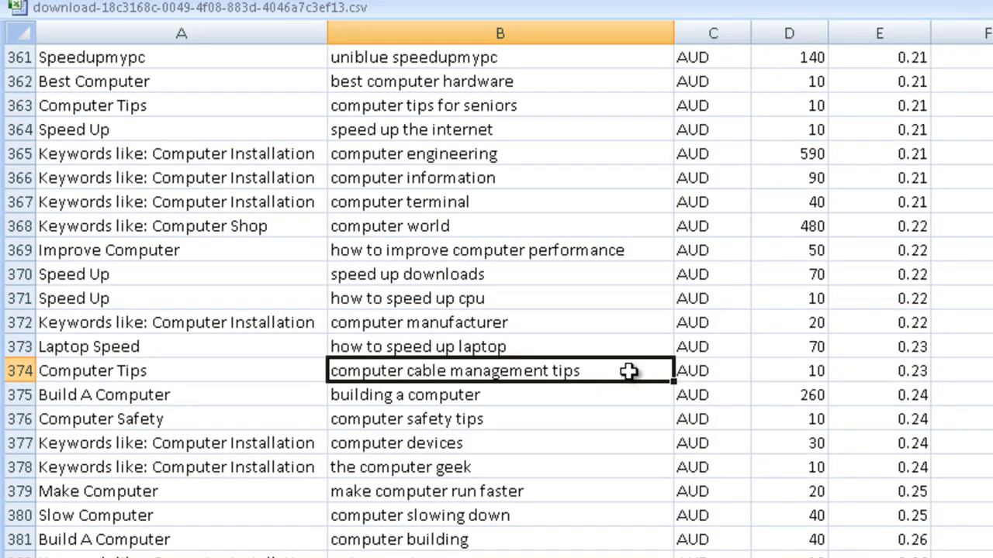
pyautogui.moveTo(614, 463)
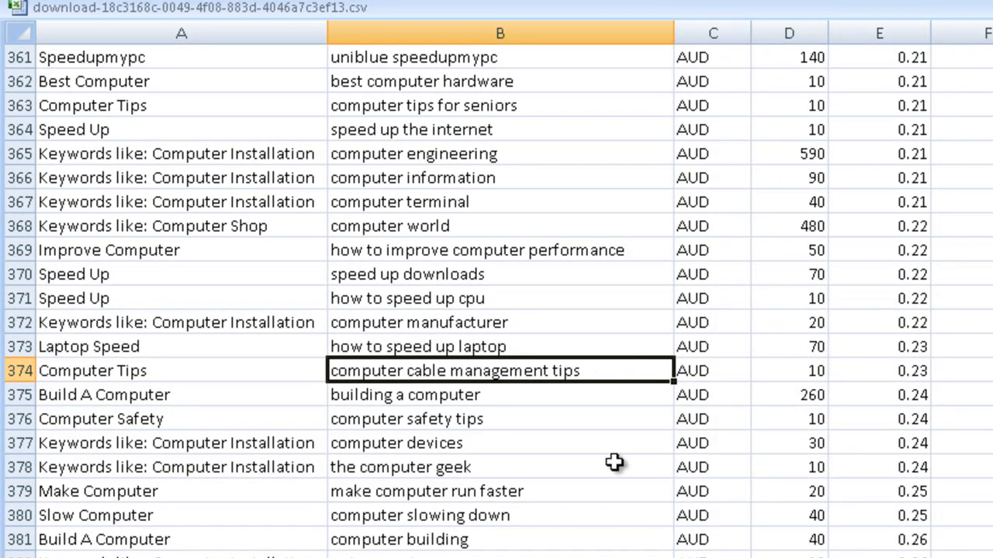
pyautogui.scroll(-3)
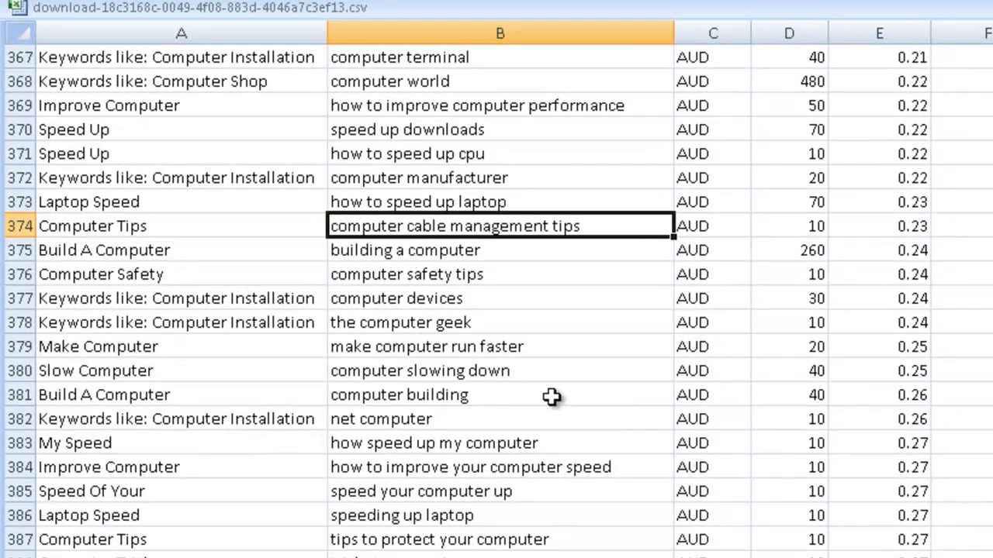
pyautogui.moveTo(446, 370)
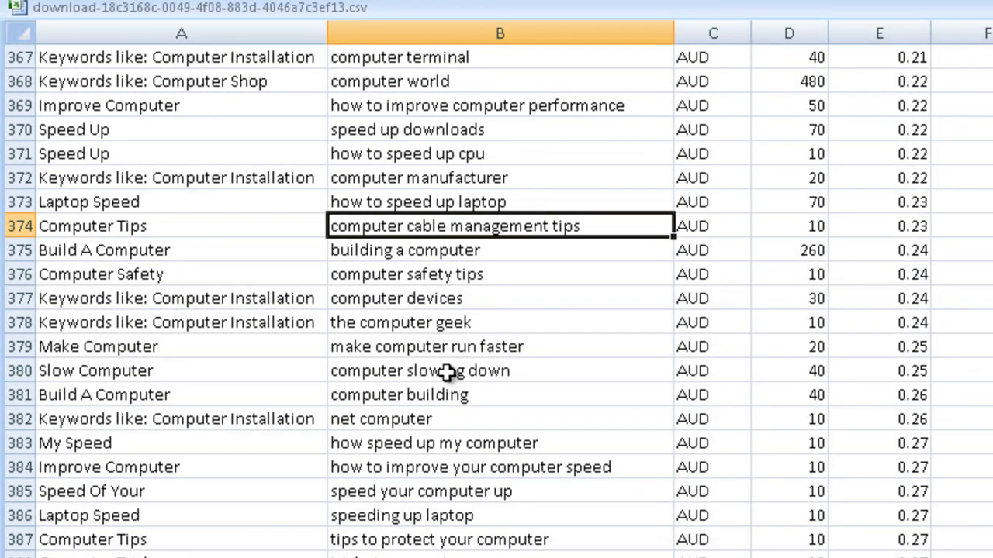
pyautogui.moveTo(518, 376)
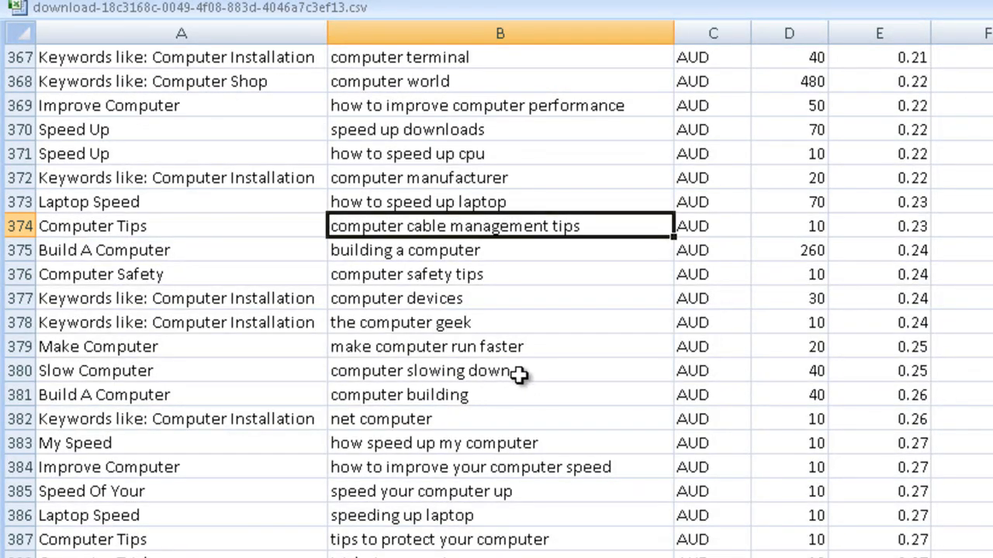
pyautogui.moveTo(525, 375)
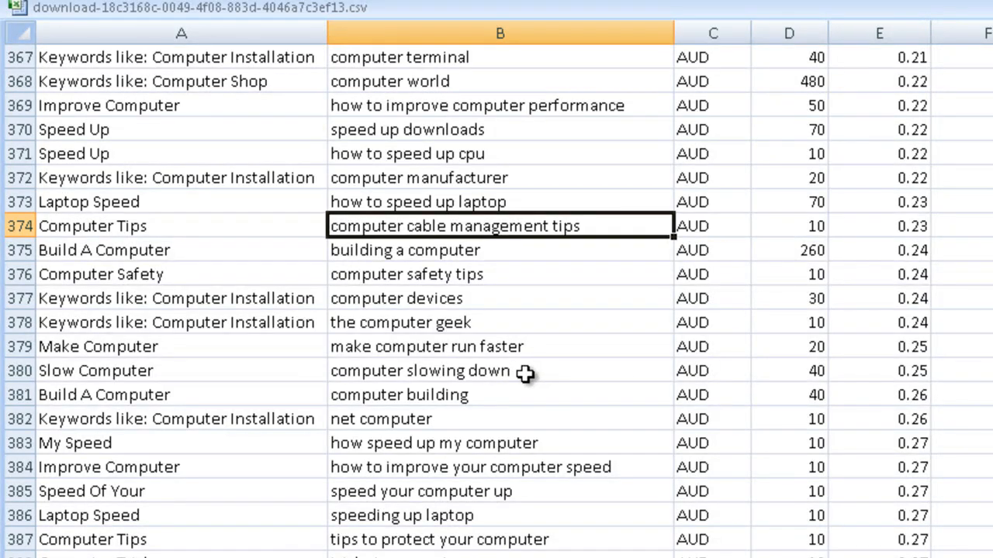
pyautogui.moveTo(467, 371)
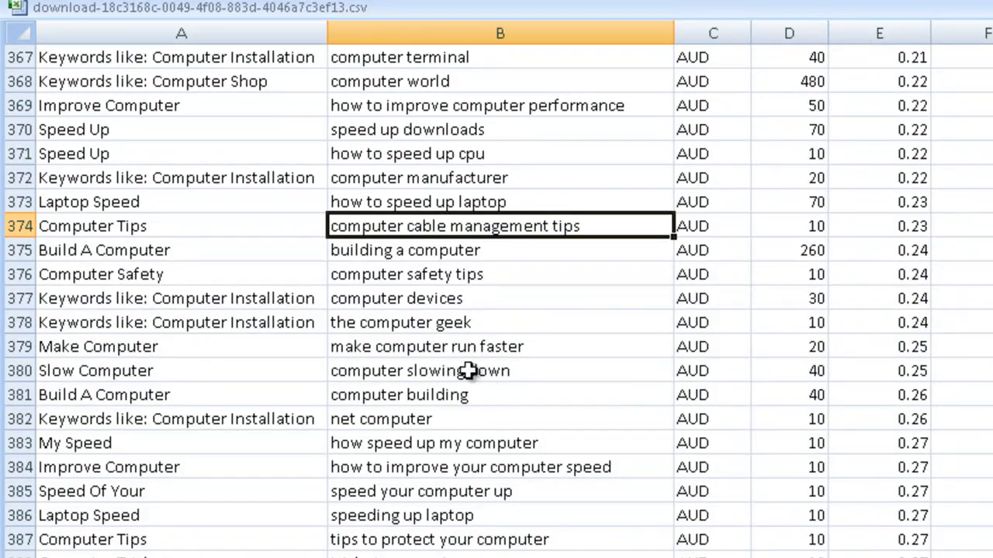
pyautogui.moveTo(387, 346)
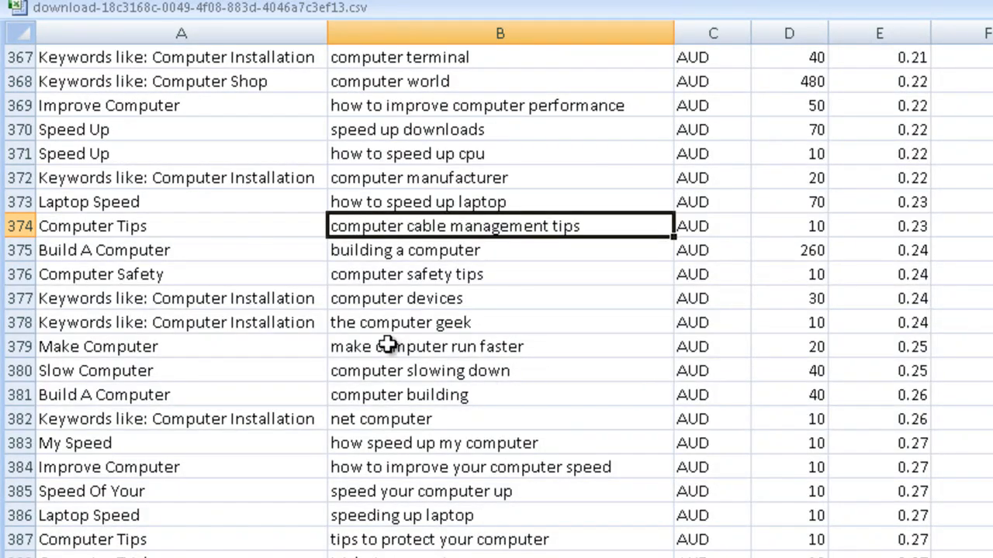
pyautogui.scroll(-3)
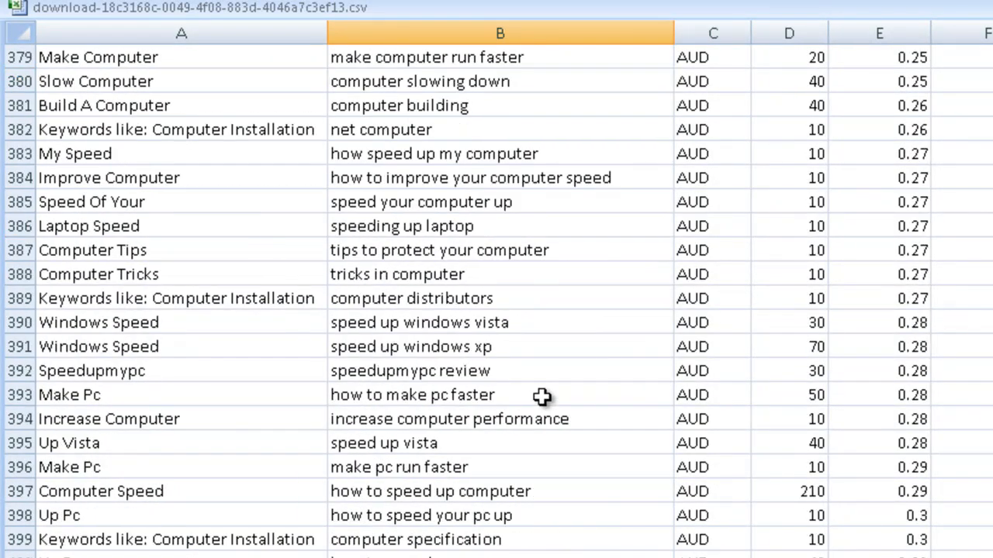
pyautogui.moveTo(574, 455)
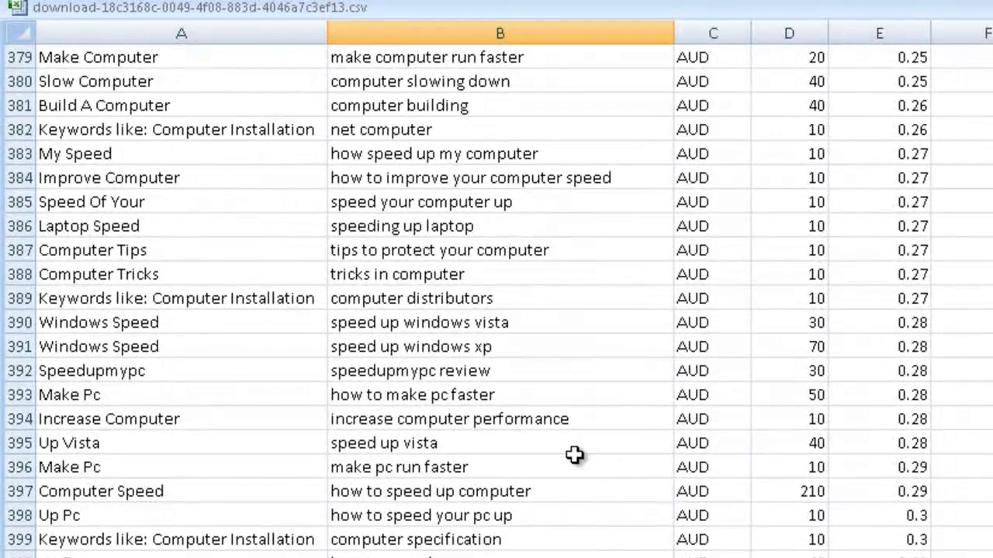
pyautogui.moveTo(840, 407)
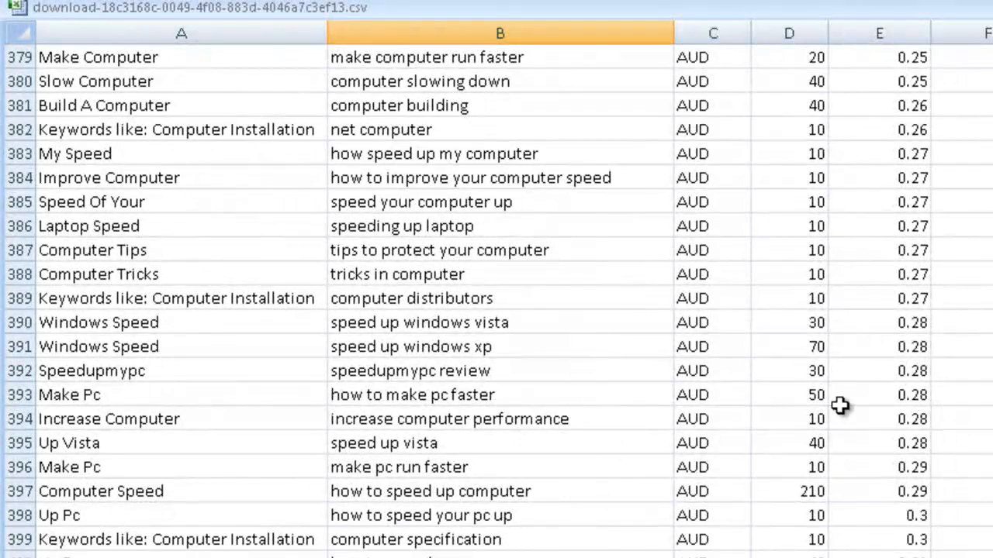
pyautogui.scroll(-3)
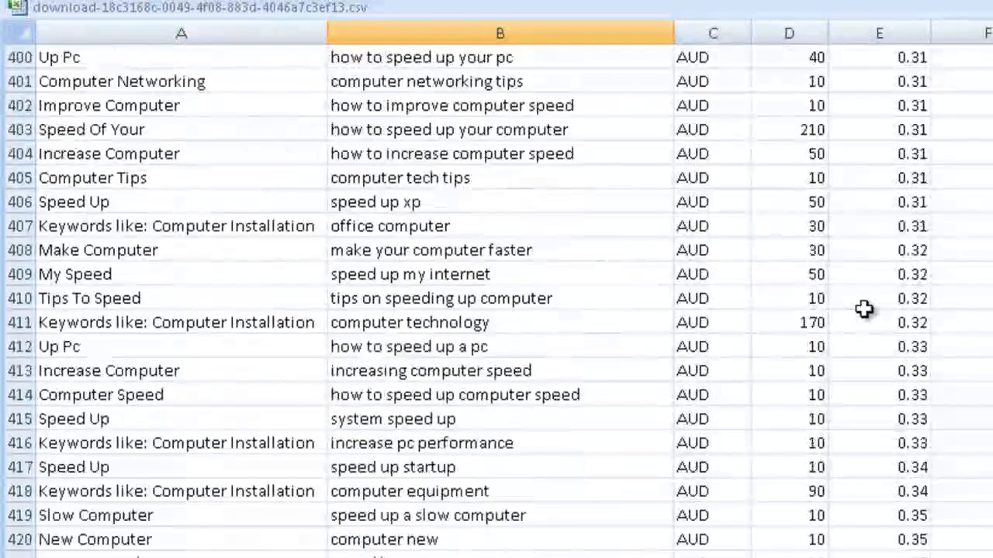
pyautogui.scroll(-3)
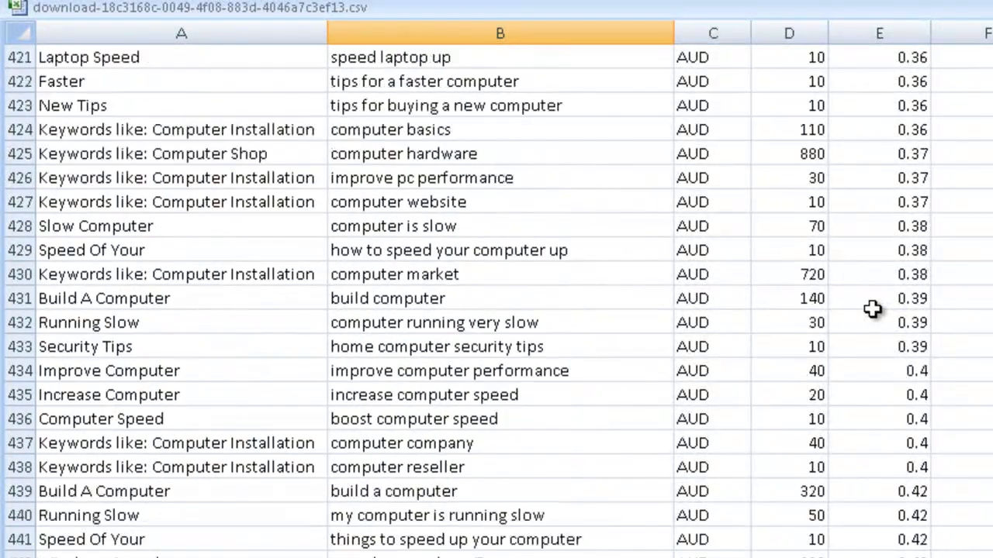
pyautogui.moveTo(493, 508)
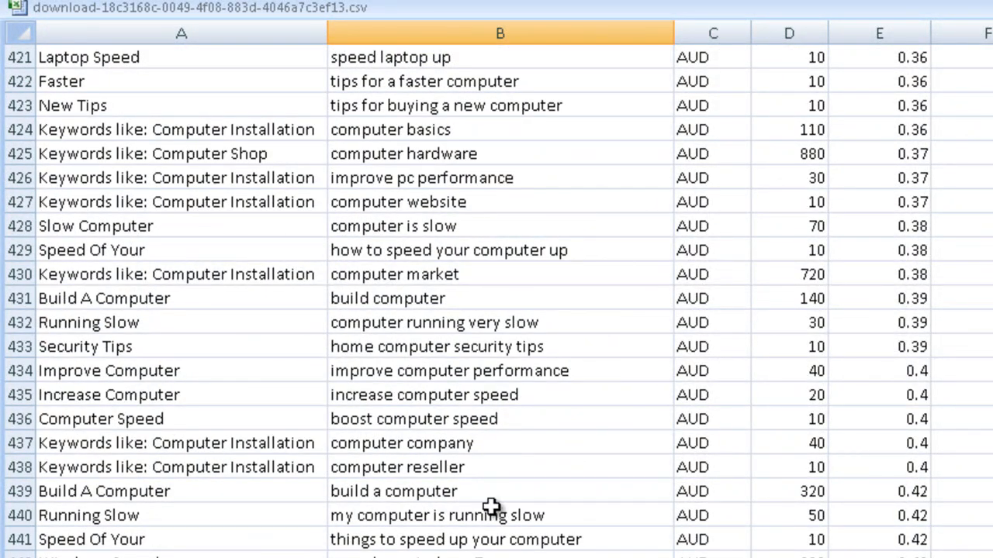
pyautogui.scroll(-3)
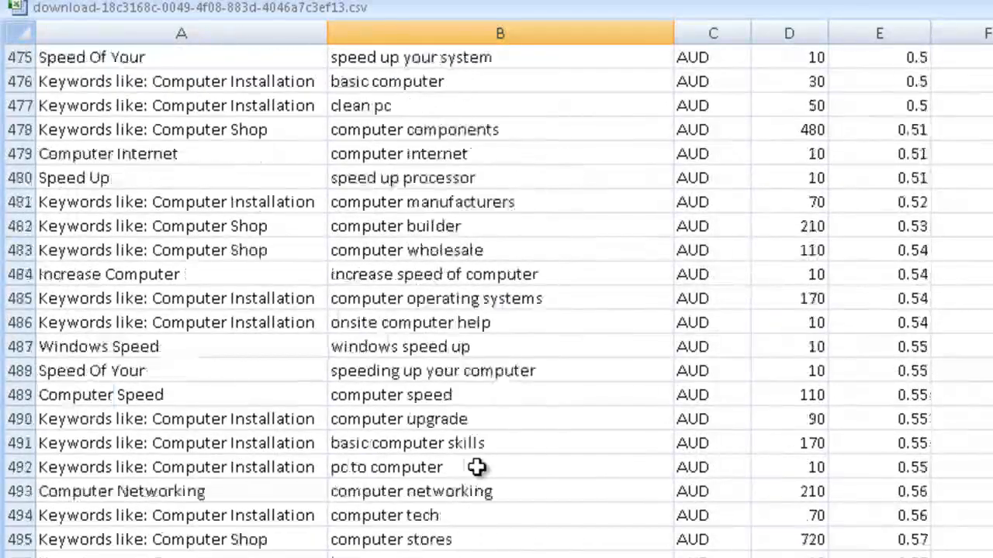
pyautogui.scroll(-3)
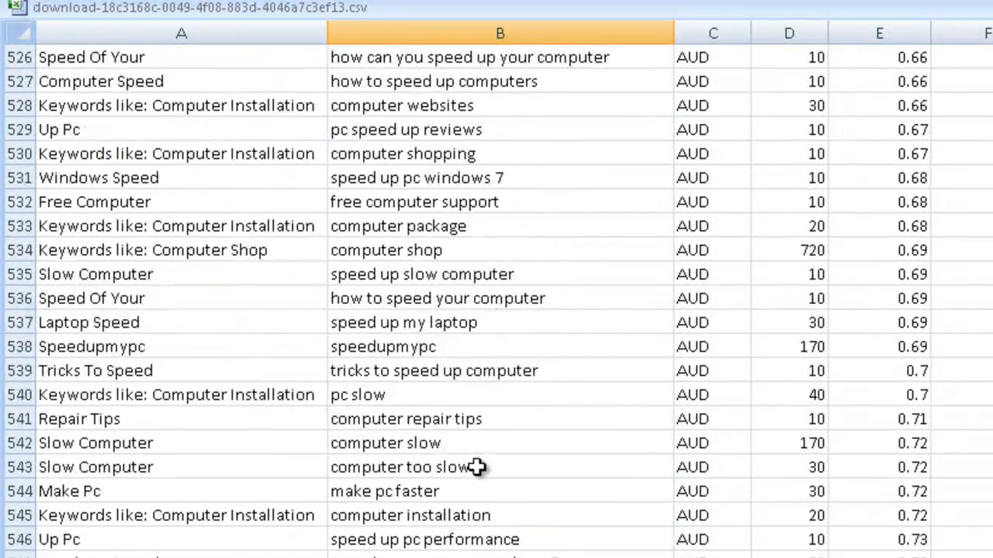
pyautogui.scroll(-3)
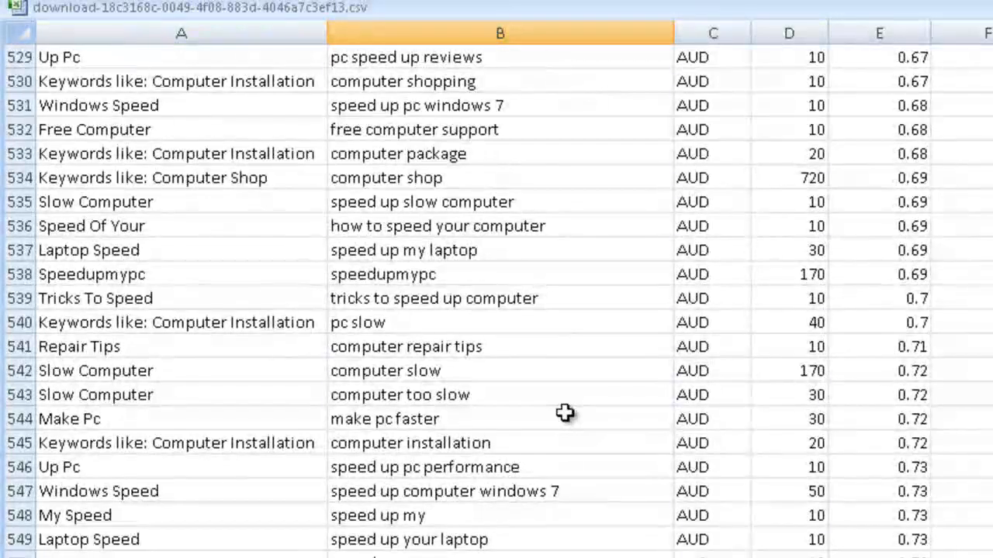
pyautogui.moveTo(555, 226)
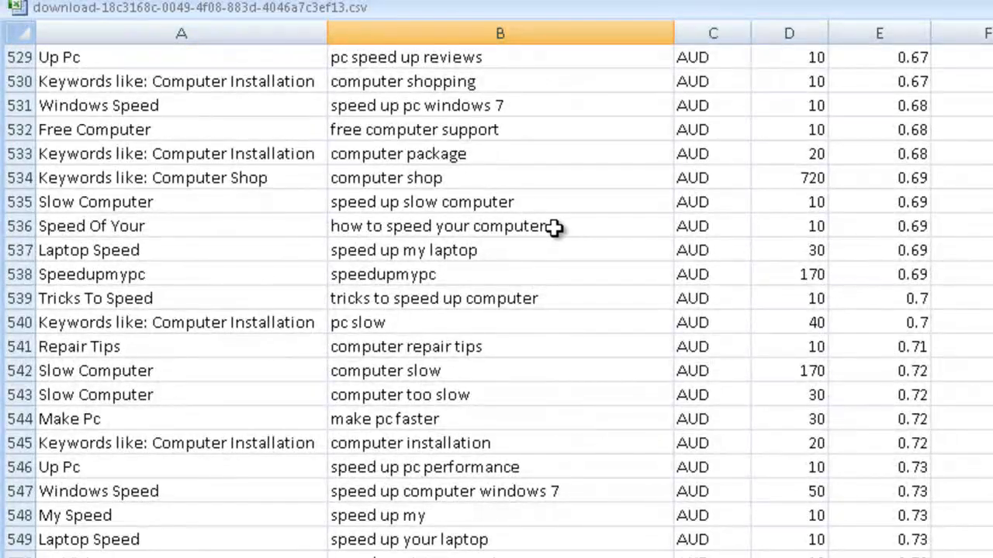
pyautogui.click(499, 226)
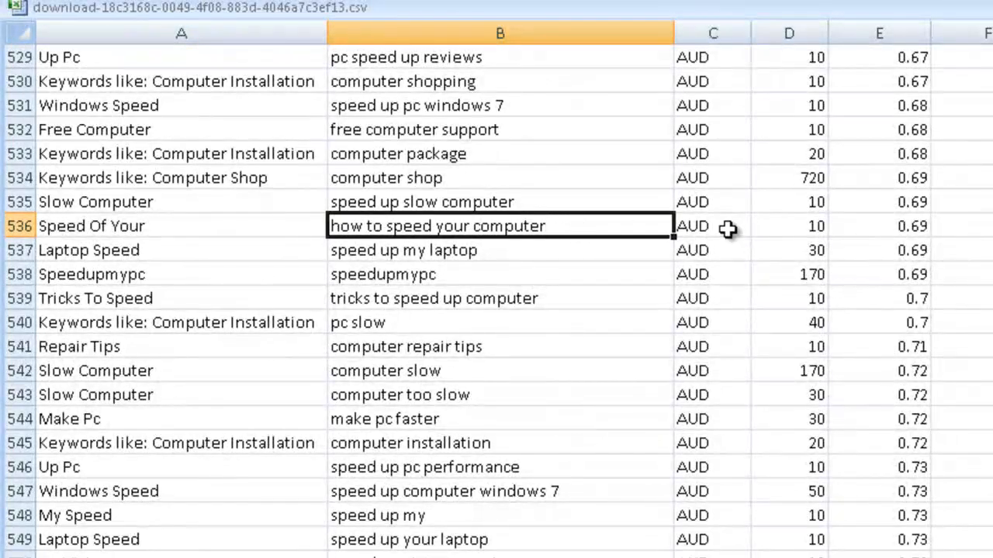
pyautogui.moveTo(833, 226)
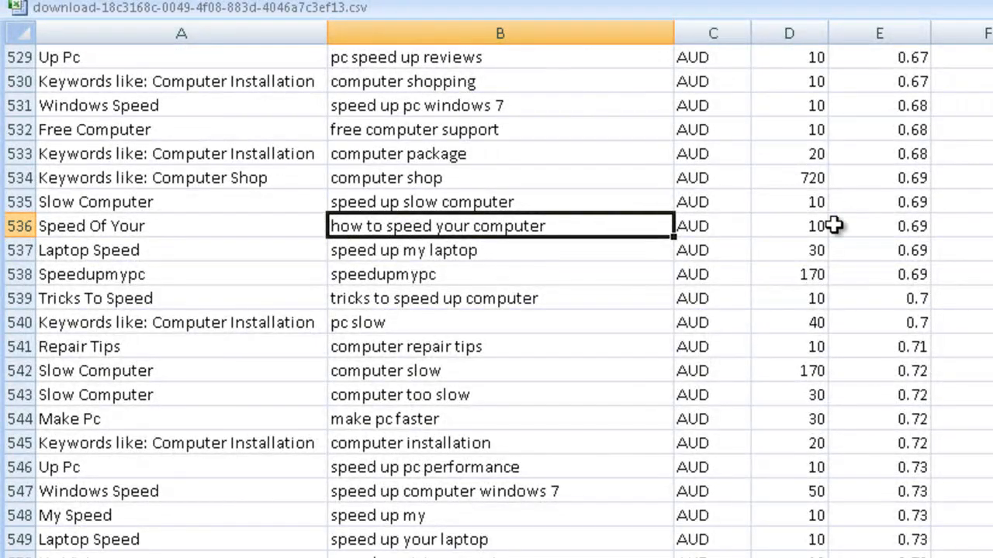
pyautogui.moveTo(768, 238)
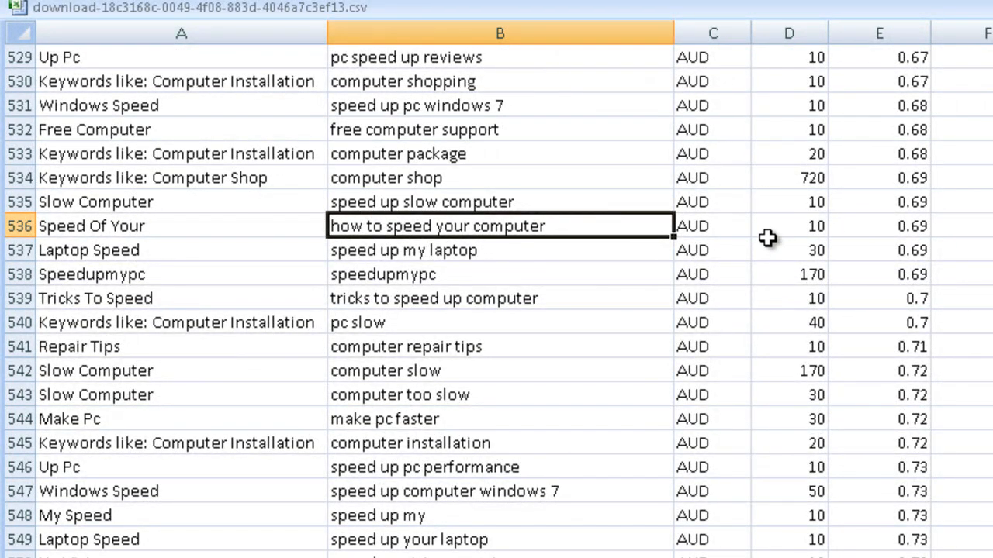
pyautogui.moveTo(728, 176)
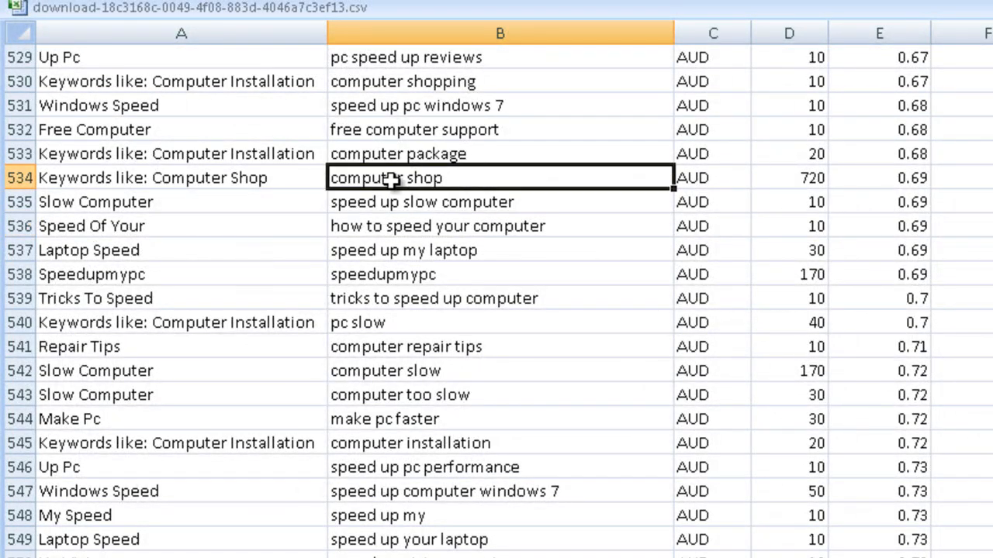
pyautogui.moveTo(512, 177)
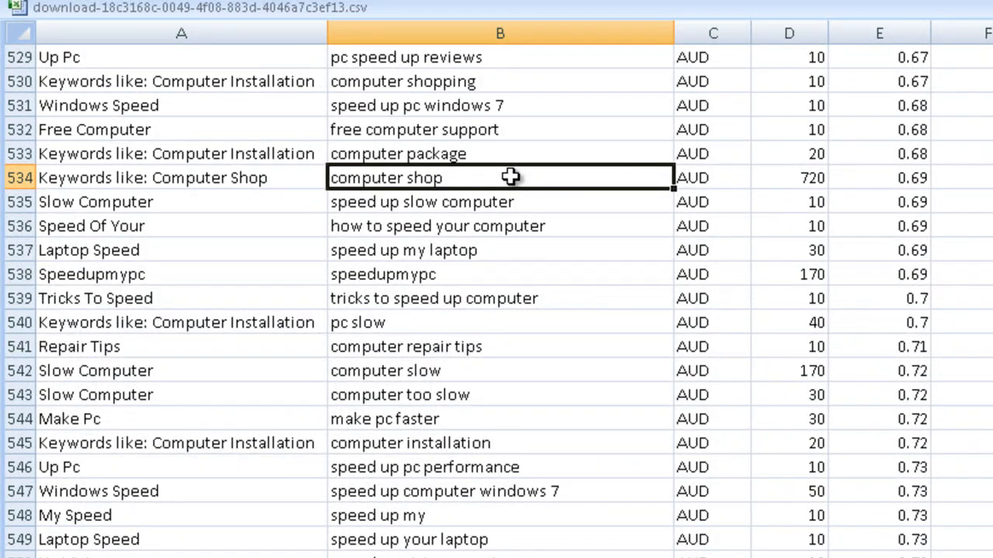
pyautogui.moveTo(485, 177)
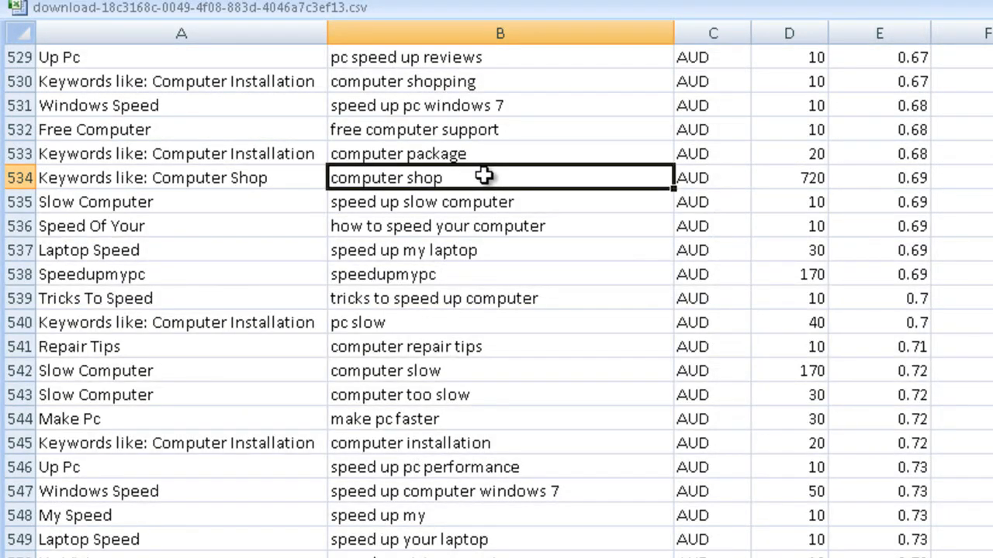
pyautogui.moveTo(442, 177)
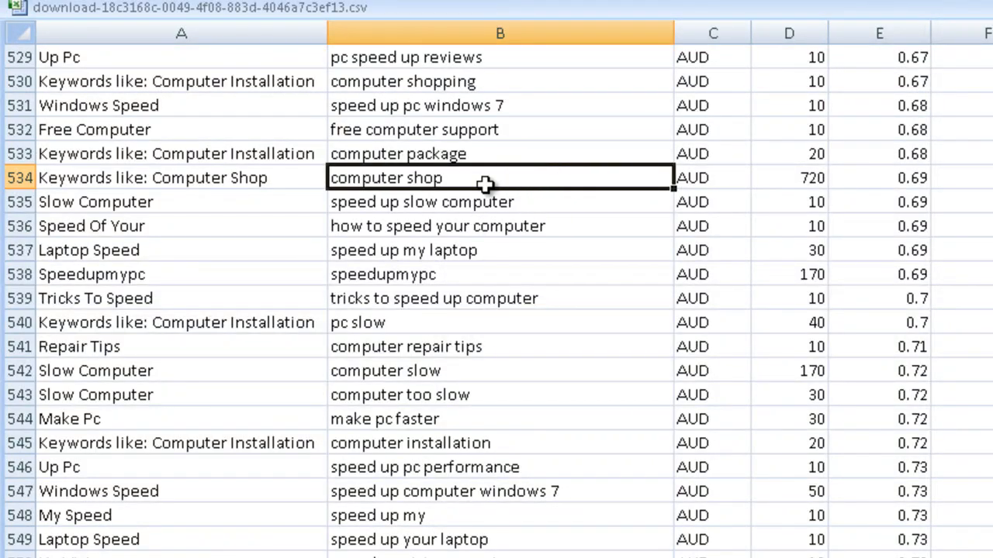
pyautogui.moveTo(578, 326)
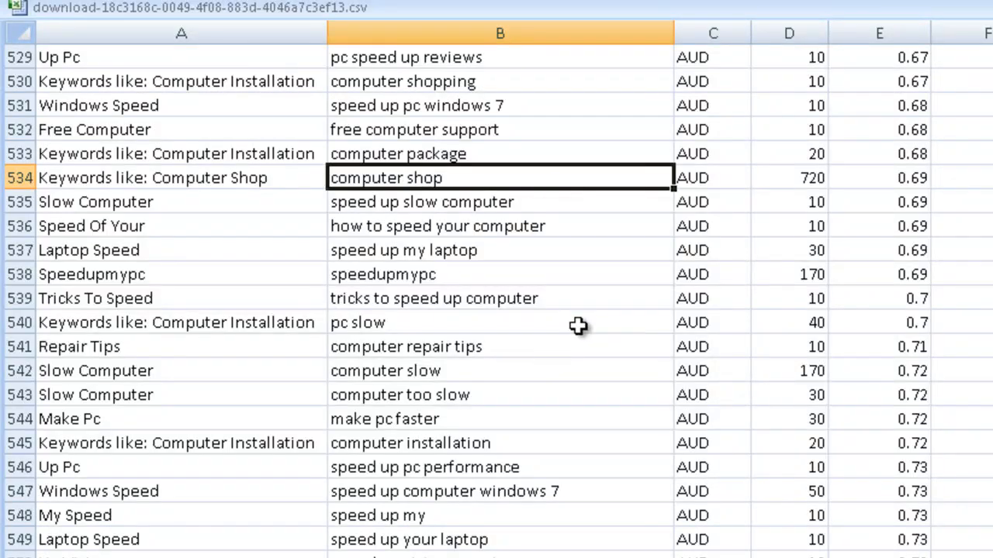
pyautogui.scroll(-3)
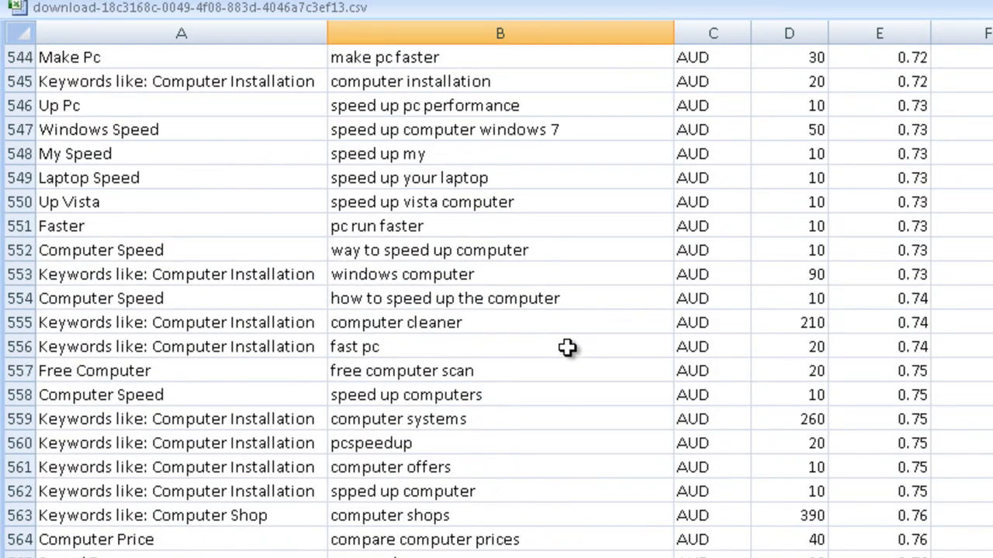
pyautogui.moveTo(445, 322)
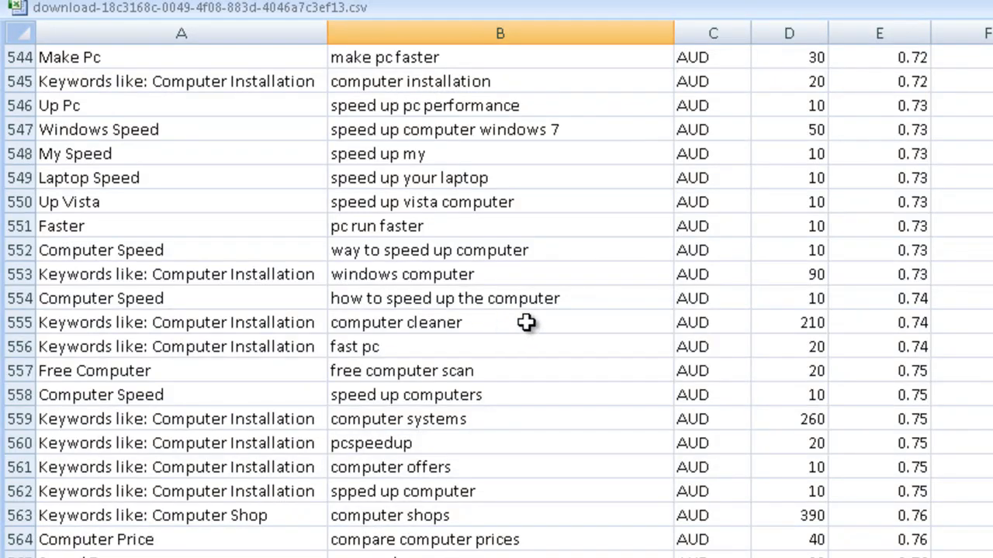
pyautogui.scroll(-3)
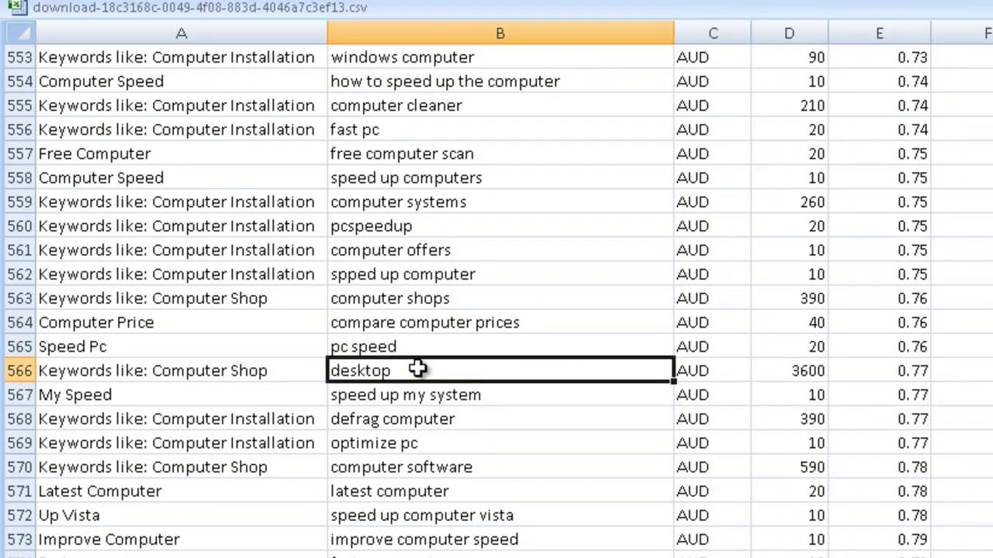
pyautogui.scroll(-3)
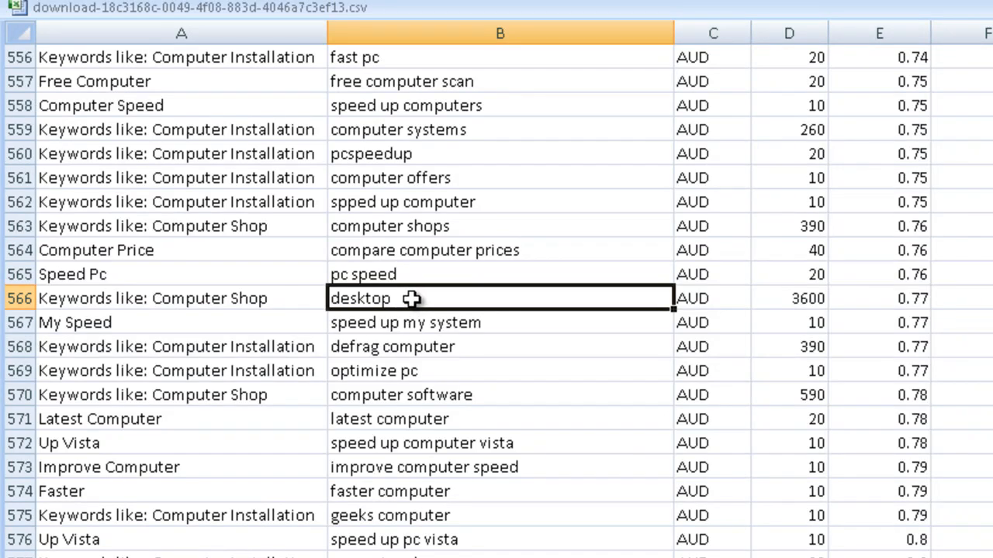
pyautogui.moveTo(407, 297)
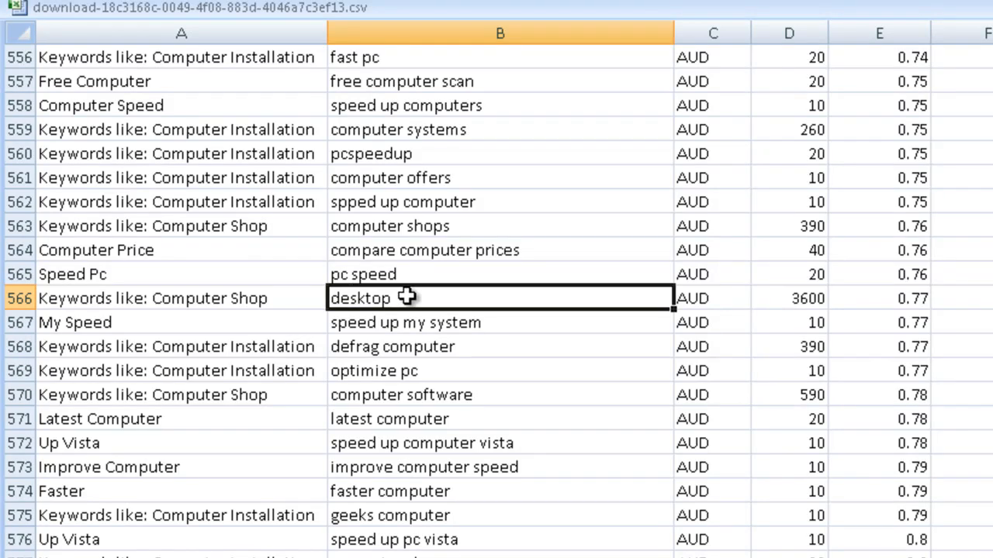
pyautogui.moveTo(524, 298)
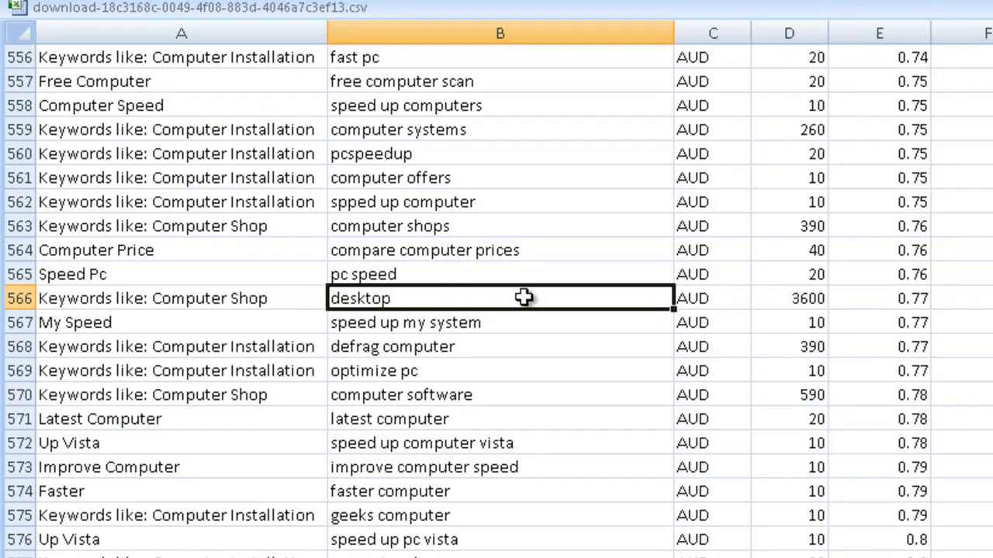
pyautogui.moveTo(503, 299)
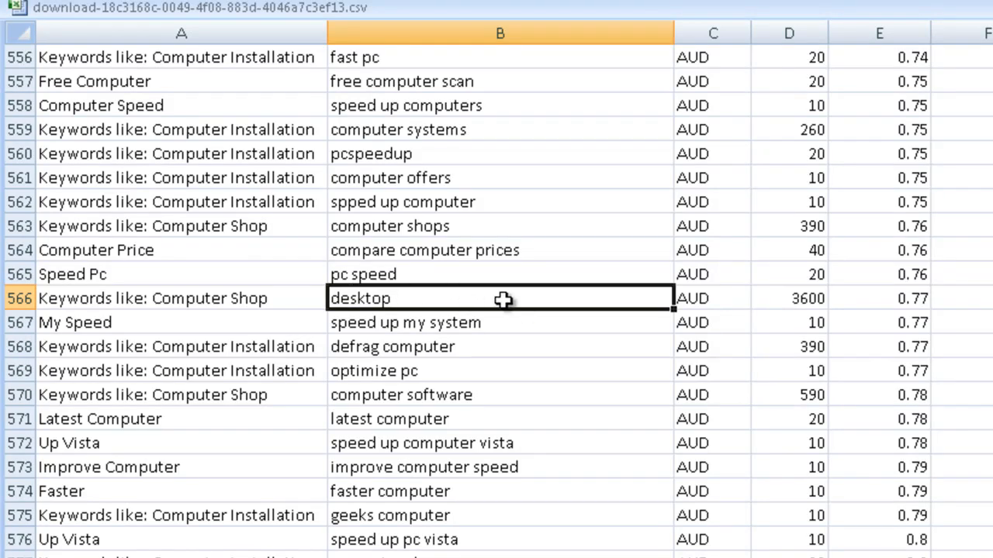
pyautogui.moveTo(517, 299)
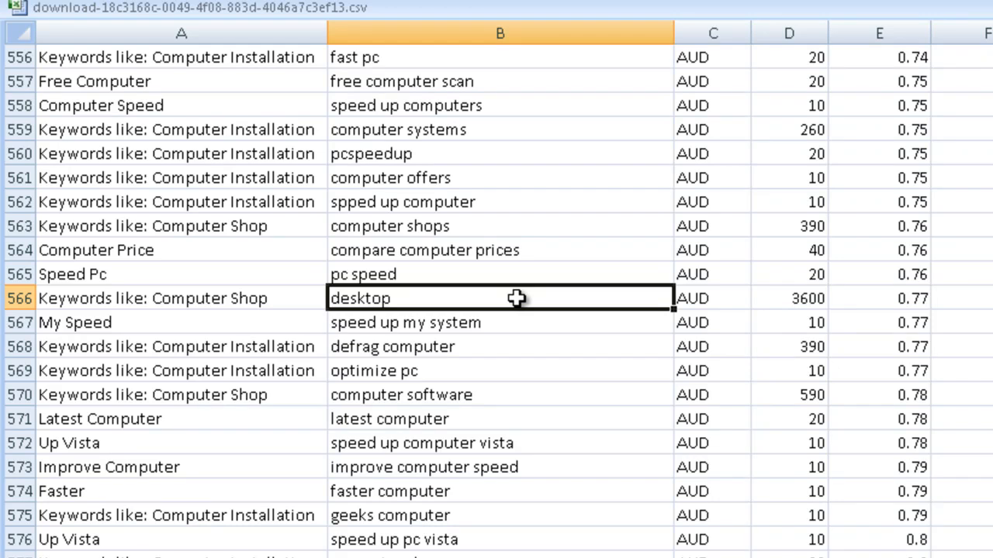
pyautogui.moveTo(346, 300)
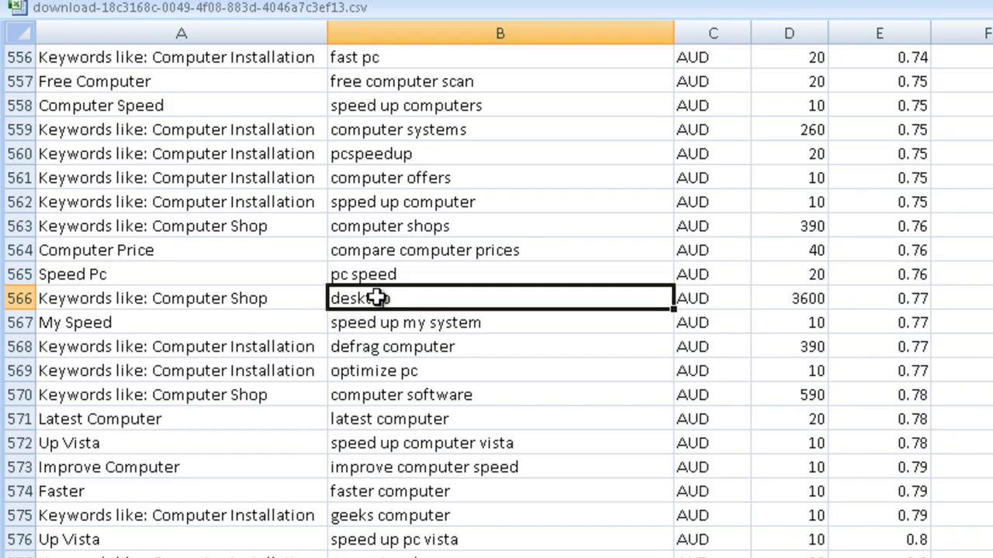
pyautogui.moveTo(611, 325)
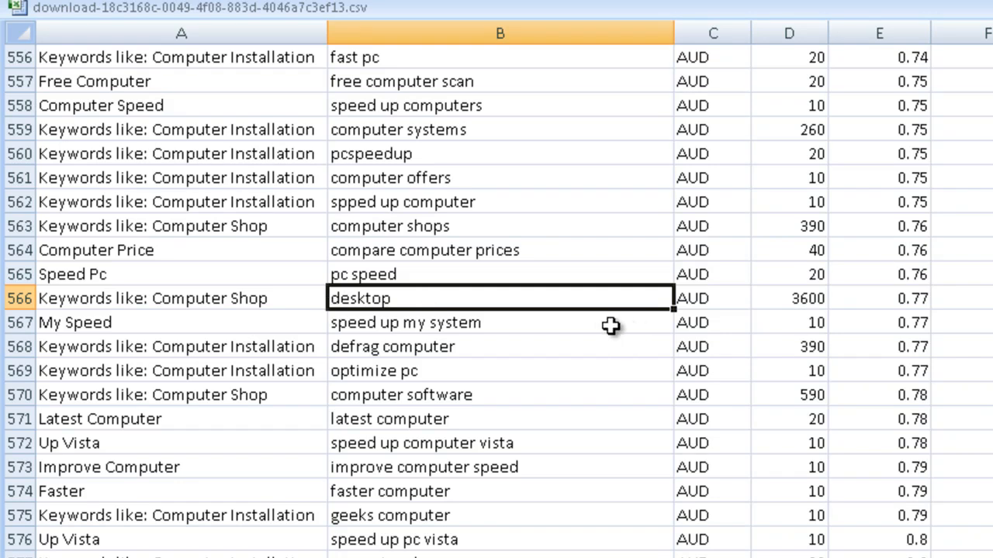
pyautogui.moveTo(546, 355)
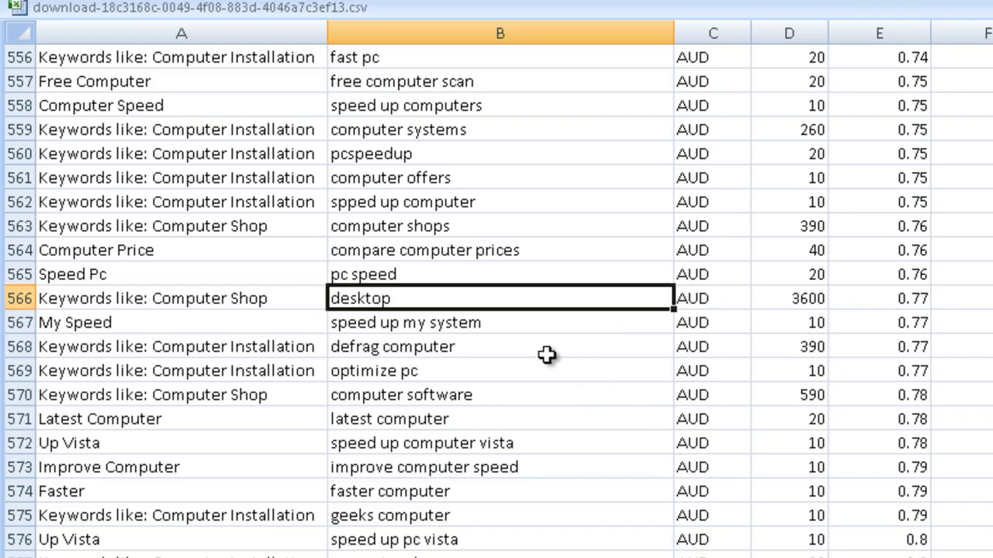
pyautogui.moveTo(473, 346)
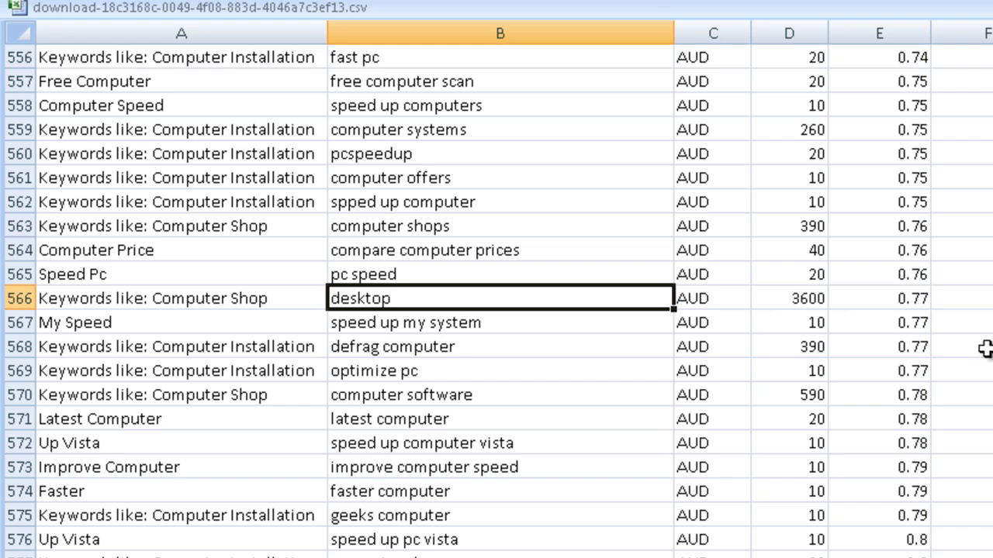
pyautogui.moveTo(774, 401)
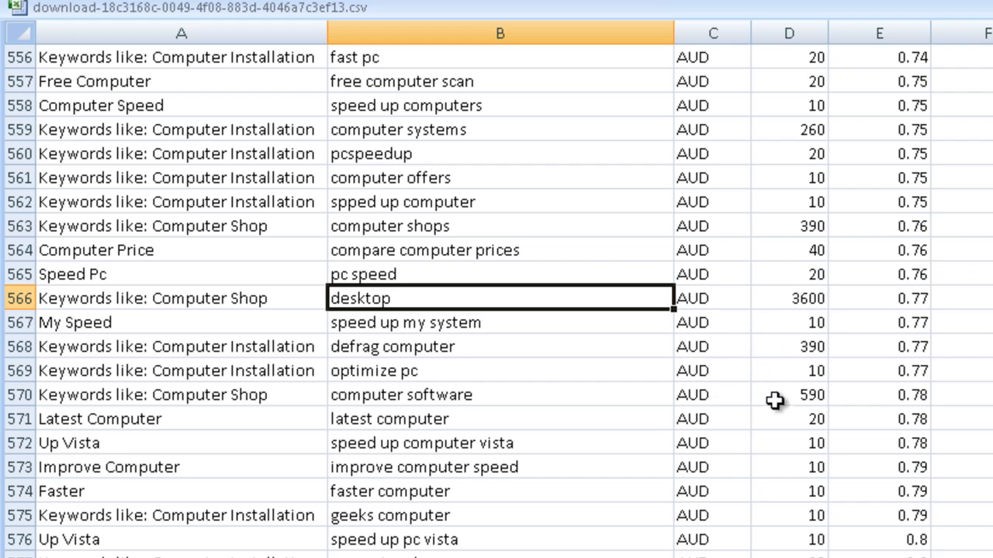
pyautogui.scroll(-3)
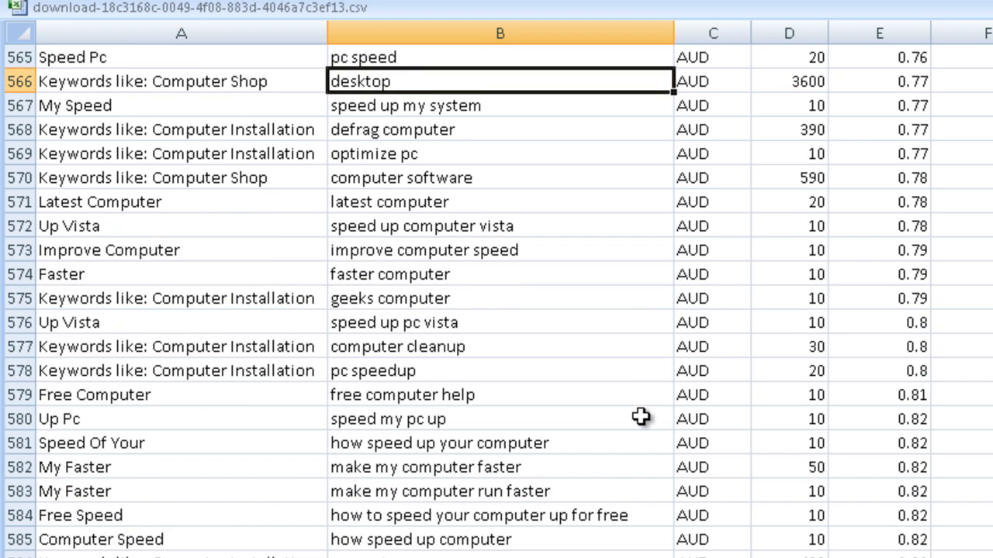
pyautogui.scroll(-3)
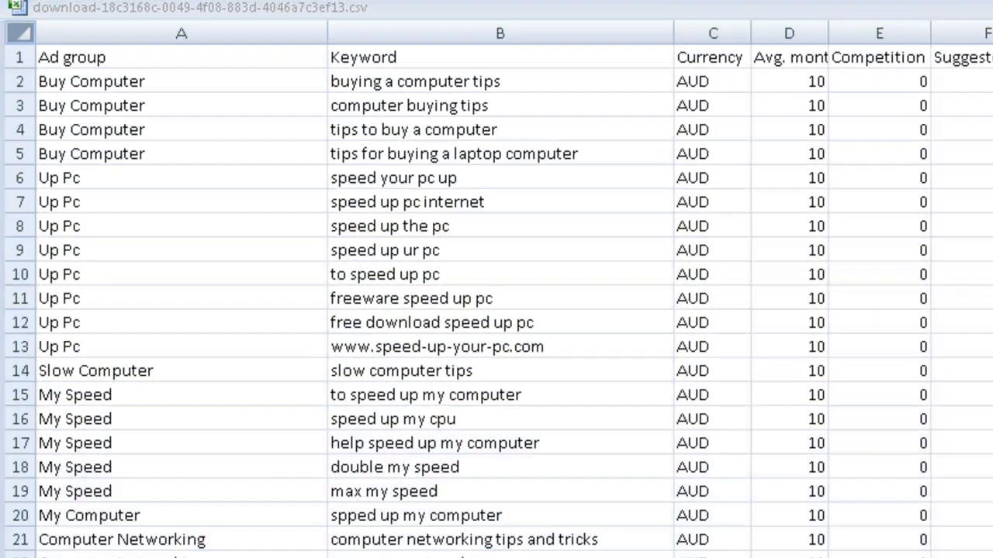
# - Sort the rows by Avg. monthly searches, largest to smallest, putting laptop at 9900 first
pyautogui.hscroll(3)
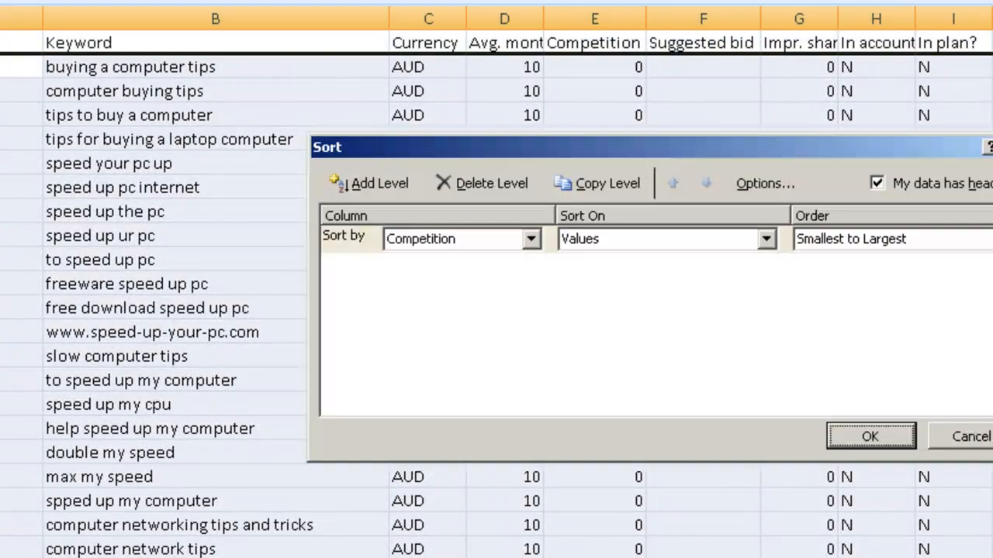
pyautogui.moveTo(531, 245)
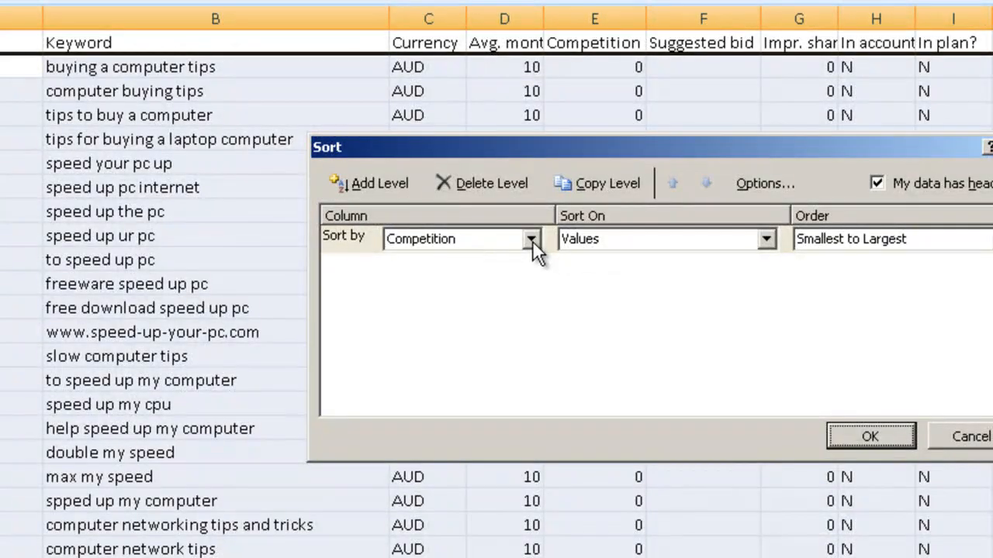
pyautogui.click(530, 238)
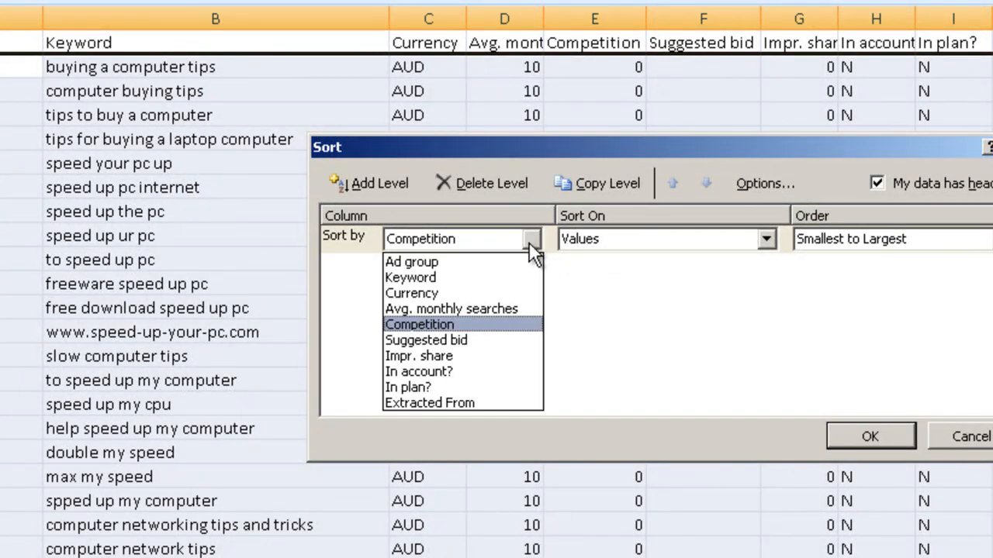
pyautogui.click(451, 309)
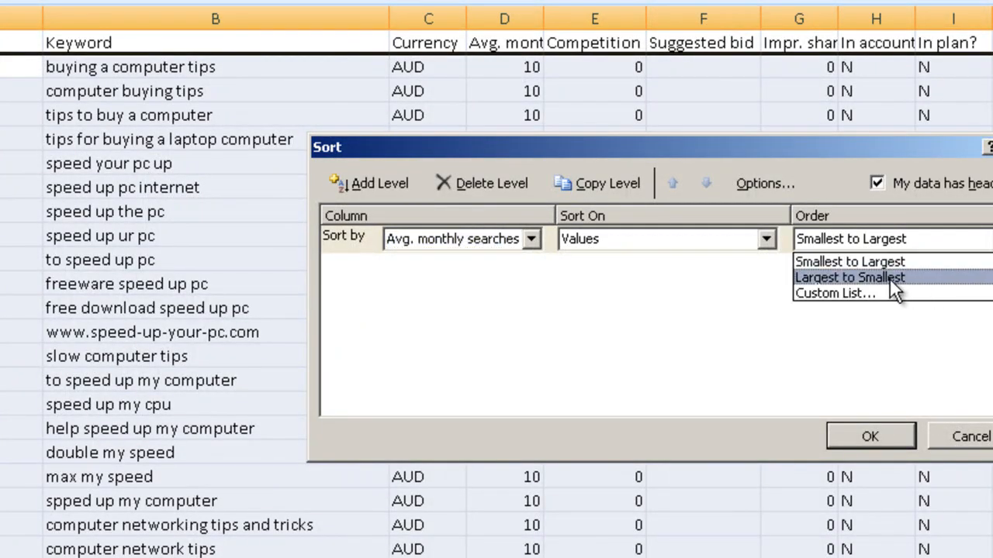
pyautogui.click(849, 277)
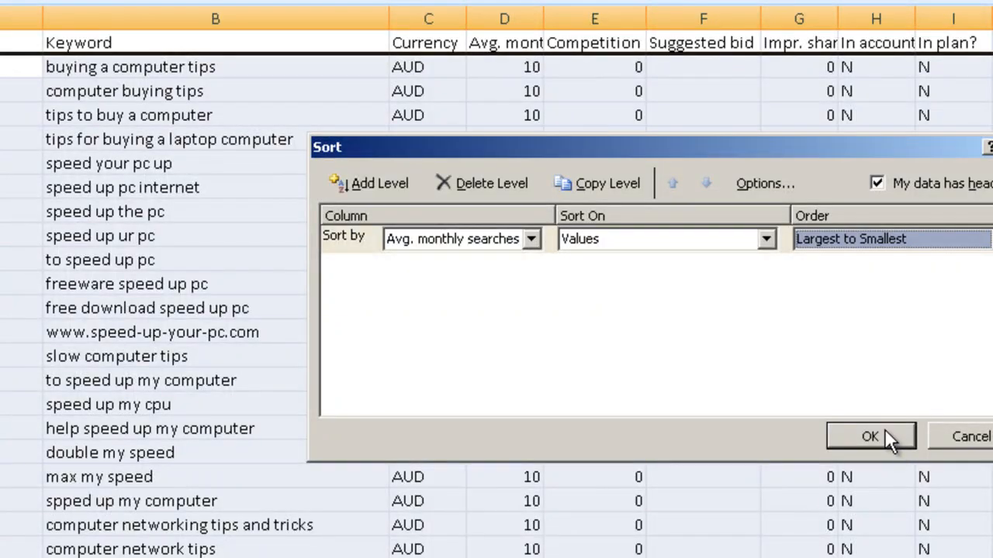
pyautogui.click(870, 436)
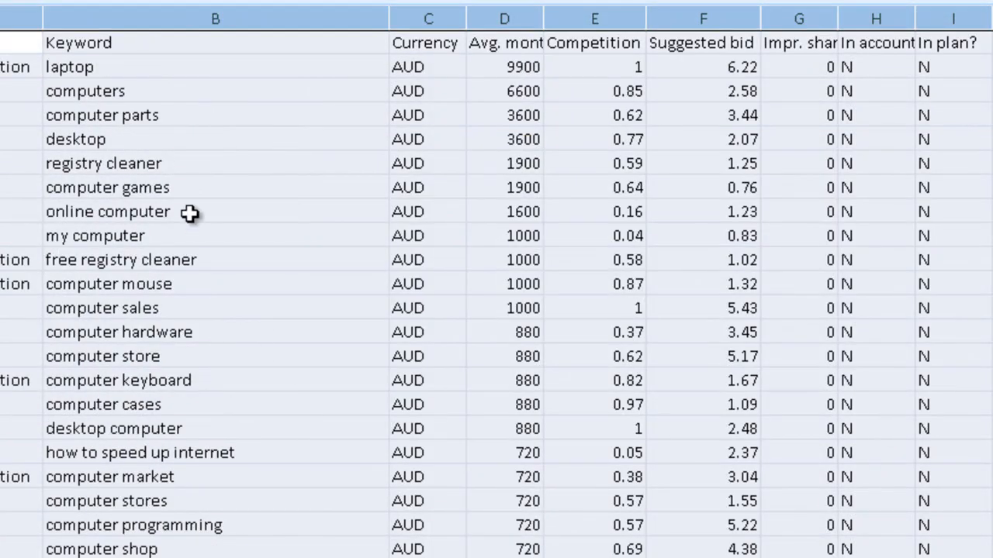
pyautogui.moveTo(548, 79)
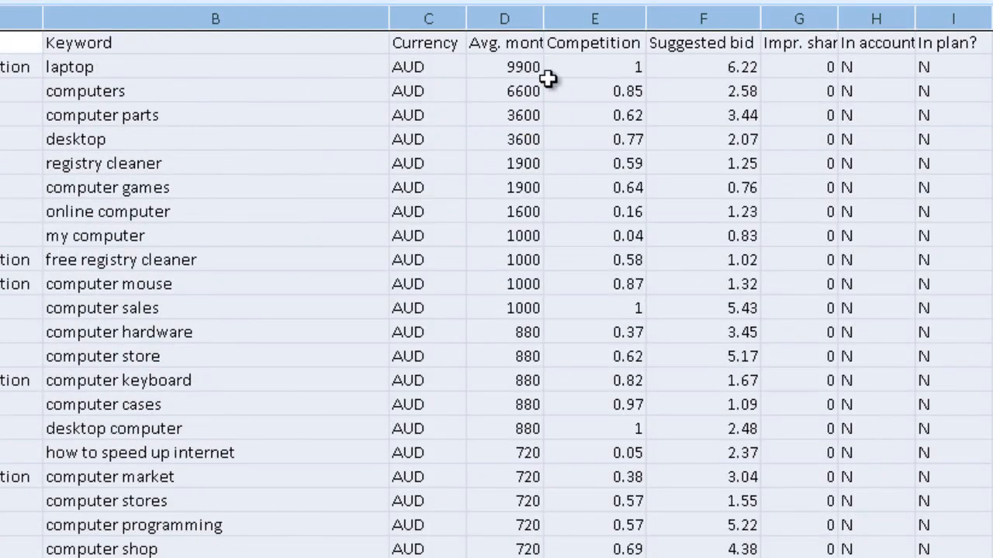
pyautogui.moveTo(626, 68)
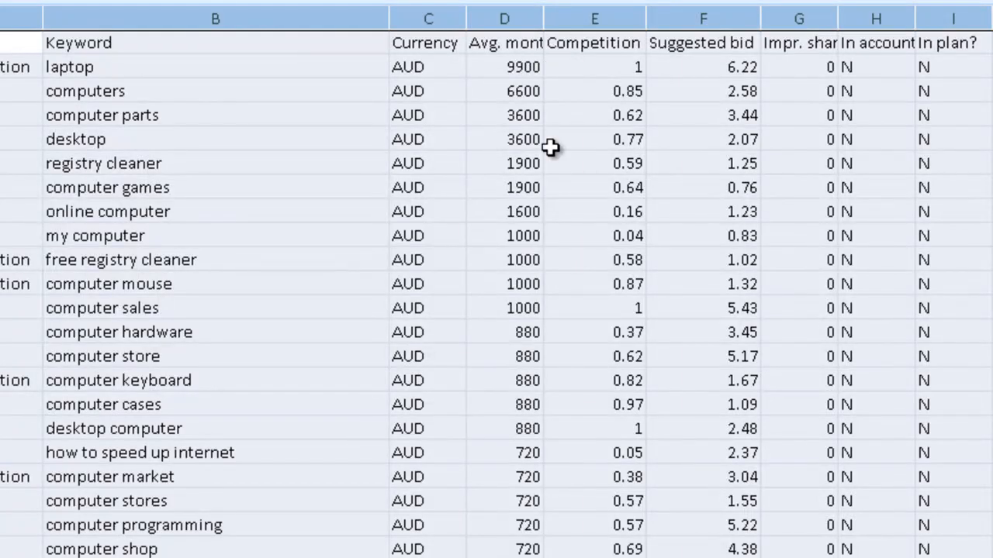
pyautogui.moveTo(537, 215)
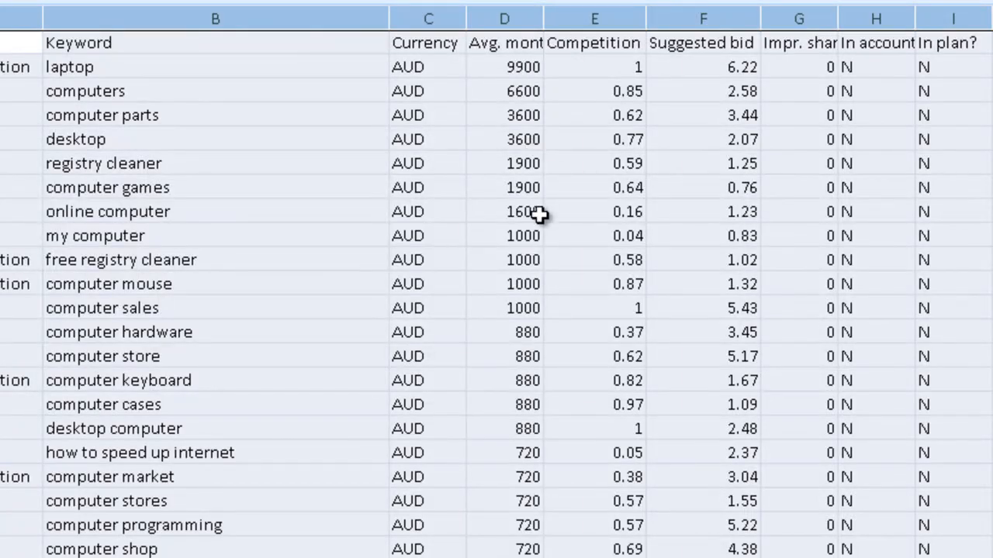
pyautogui.moveTo(435, 68)
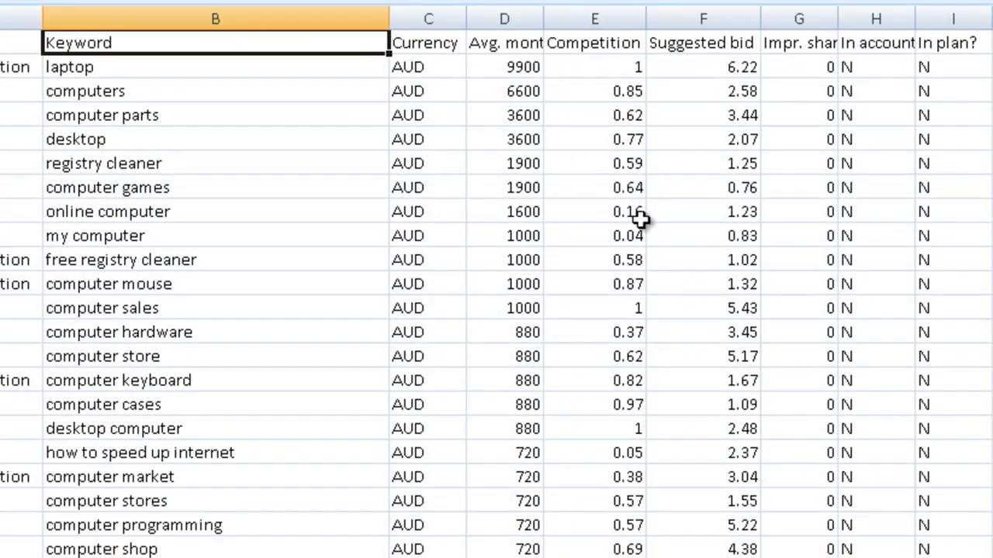
pyautogui.moveTo(335, 215)
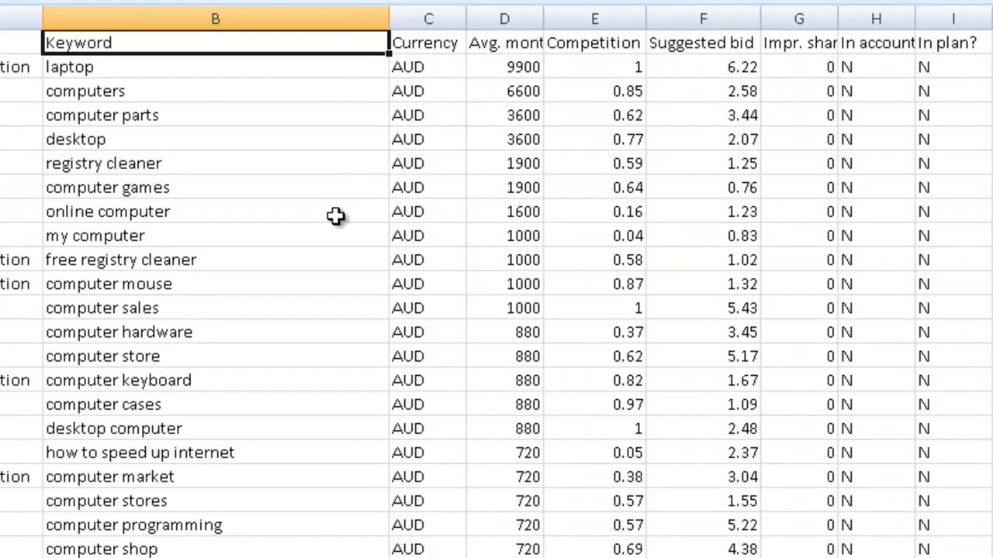
pyautogui.click(108, 211)
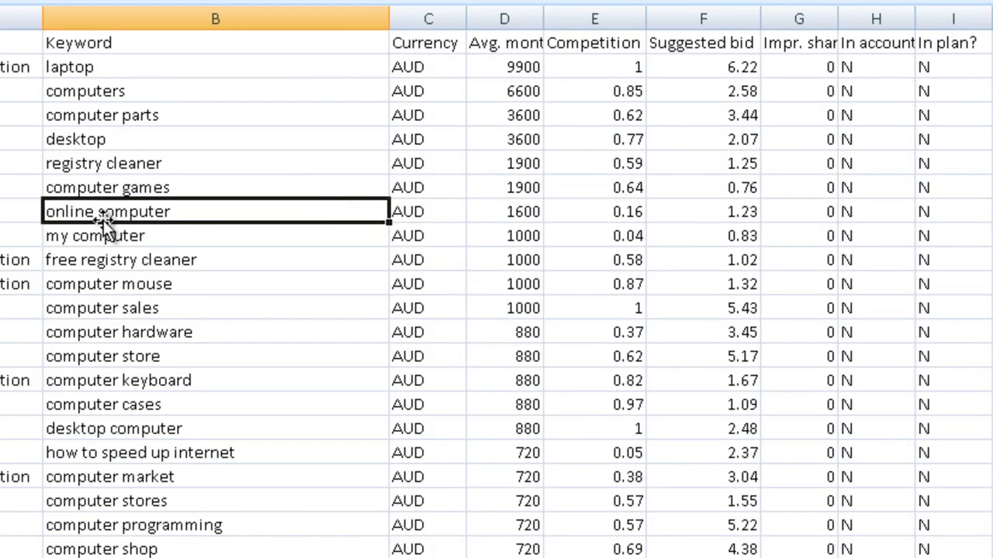
pyautogui.moveTo(528, 216)
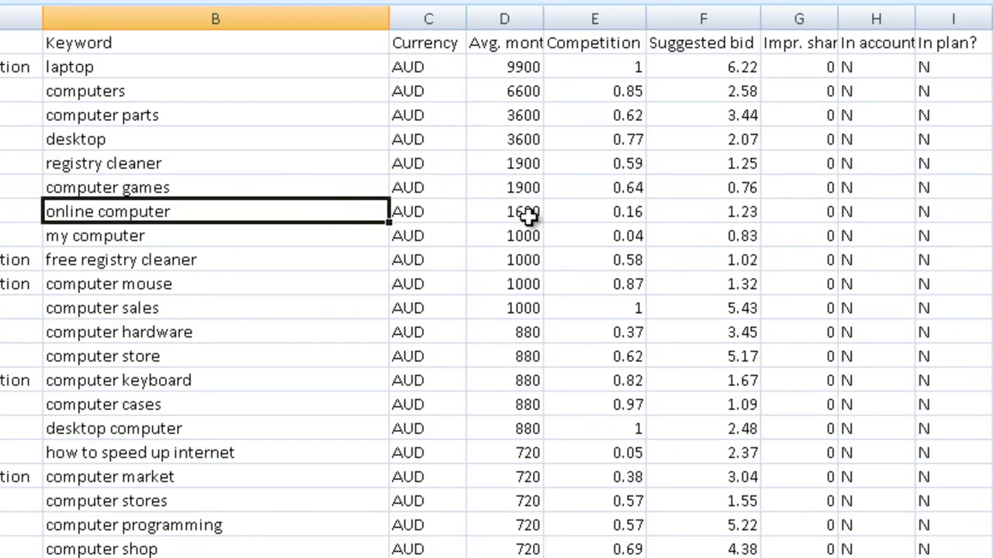
pyautogui.moveTo(647, 212)
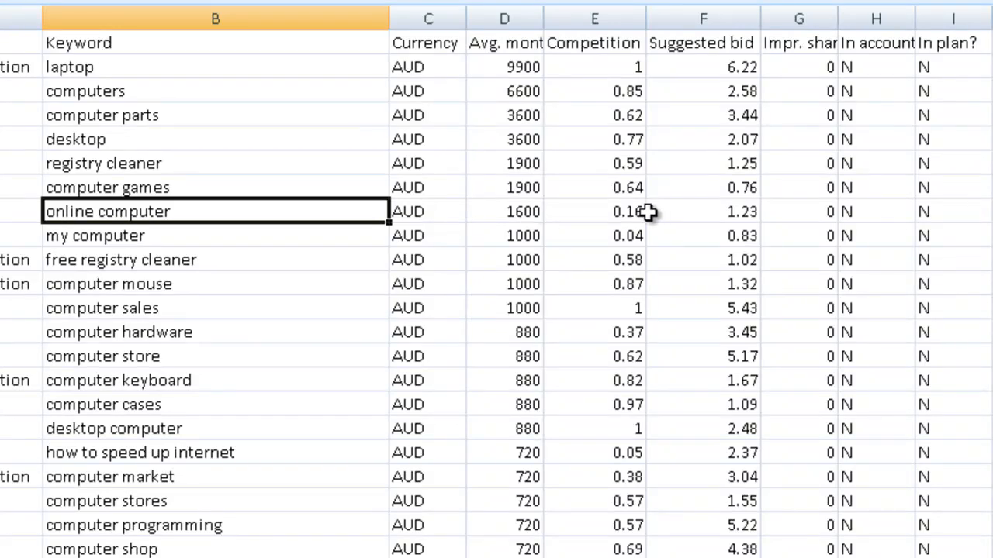
pyautogui.moveTo(503, 219)
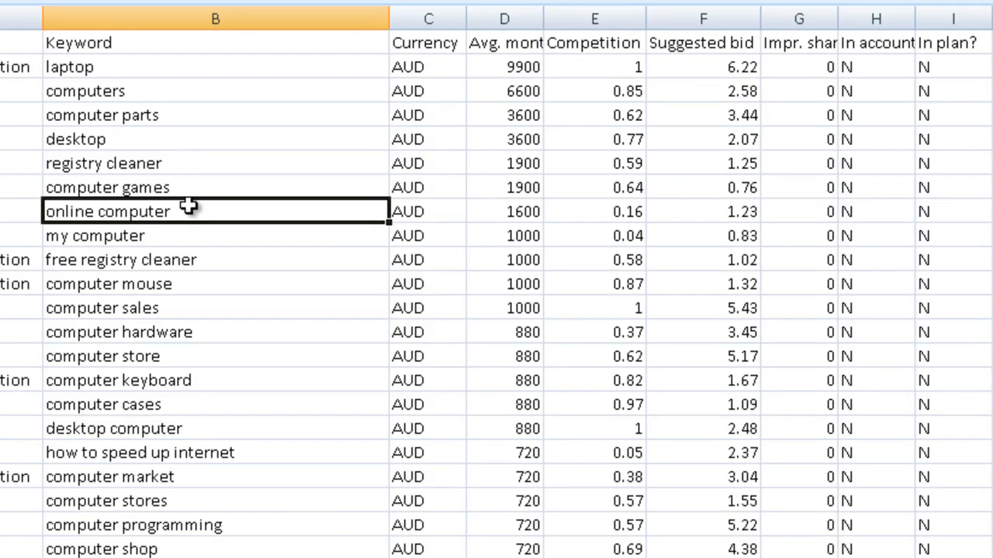
pyautogui.moveTo(186, 213)
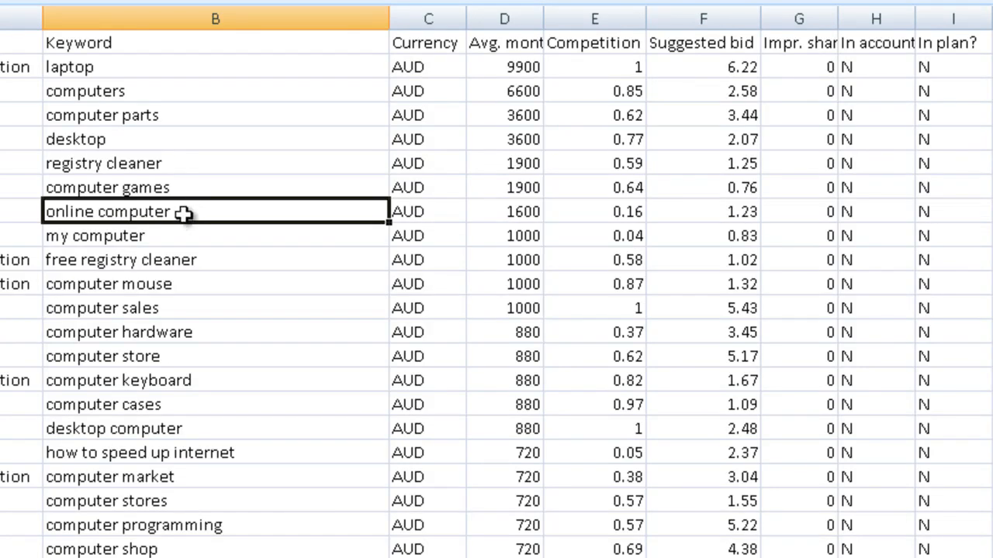
pyautogui.moveTo(192, 216)
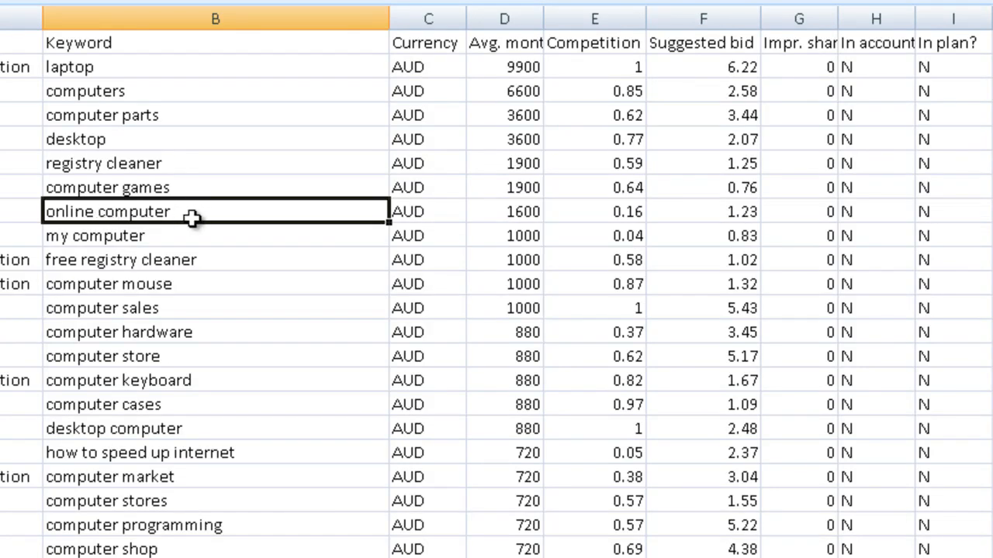
pyautogui.moveTo(225, 212)
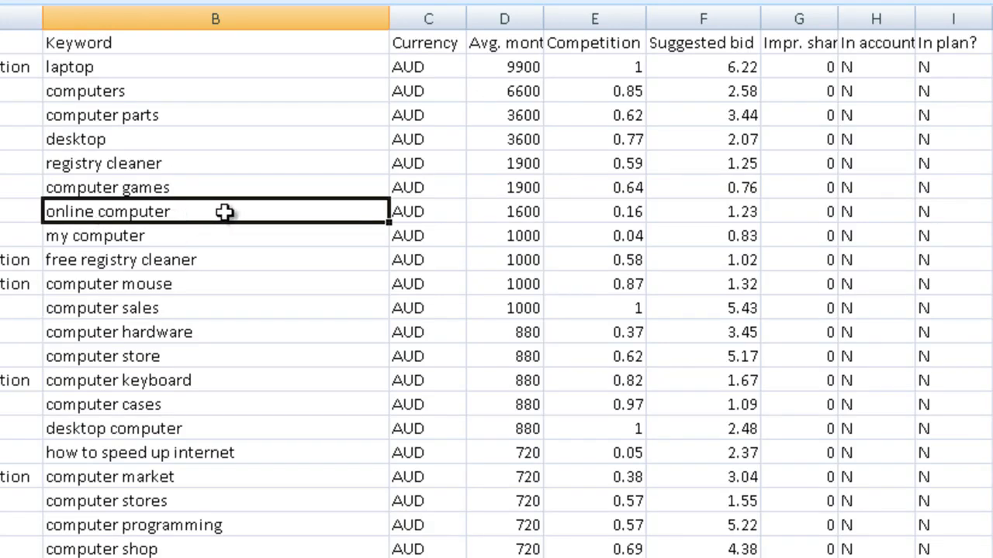
pyautogui.moveTo(607, 205)
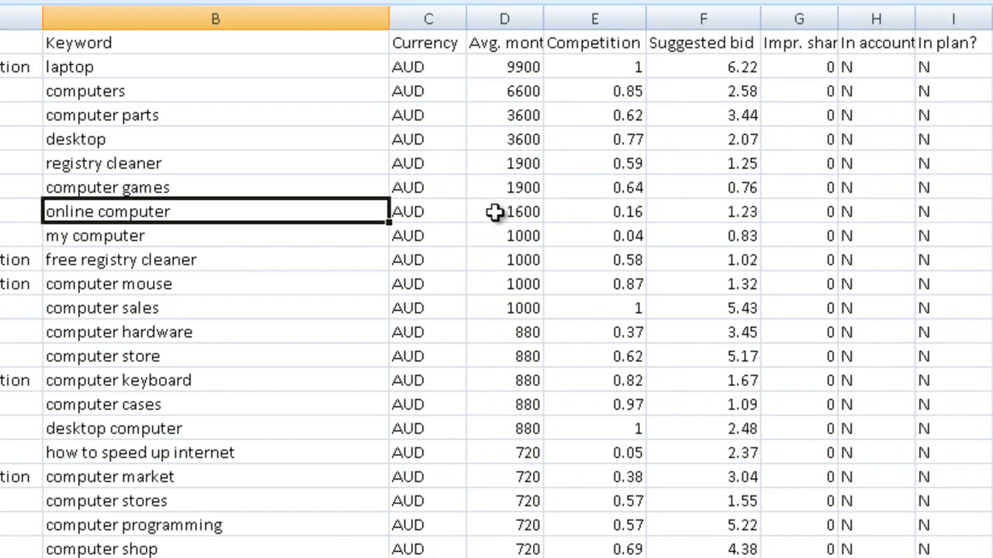
pyautogui.moveTo(200, 232)
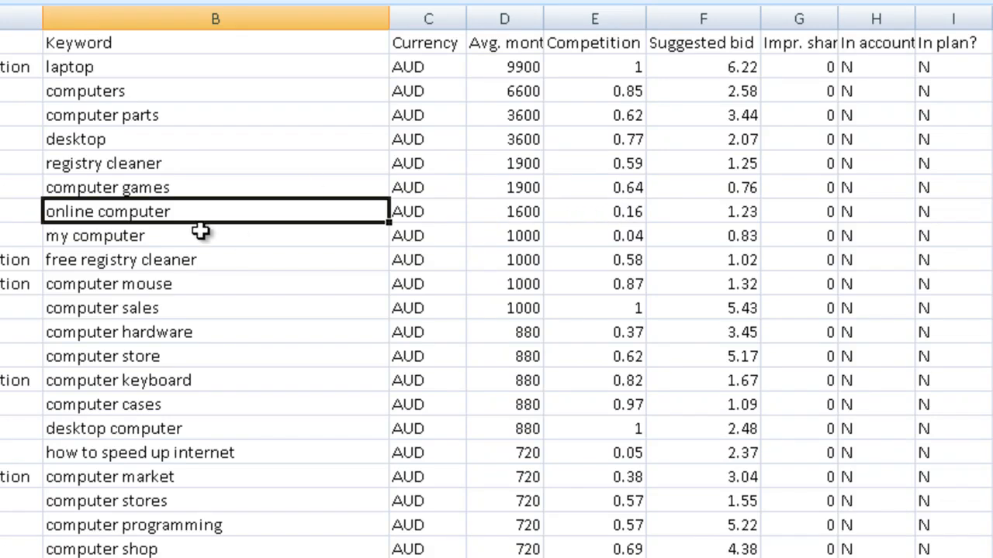
pyautogui.moveTo(179, 211)
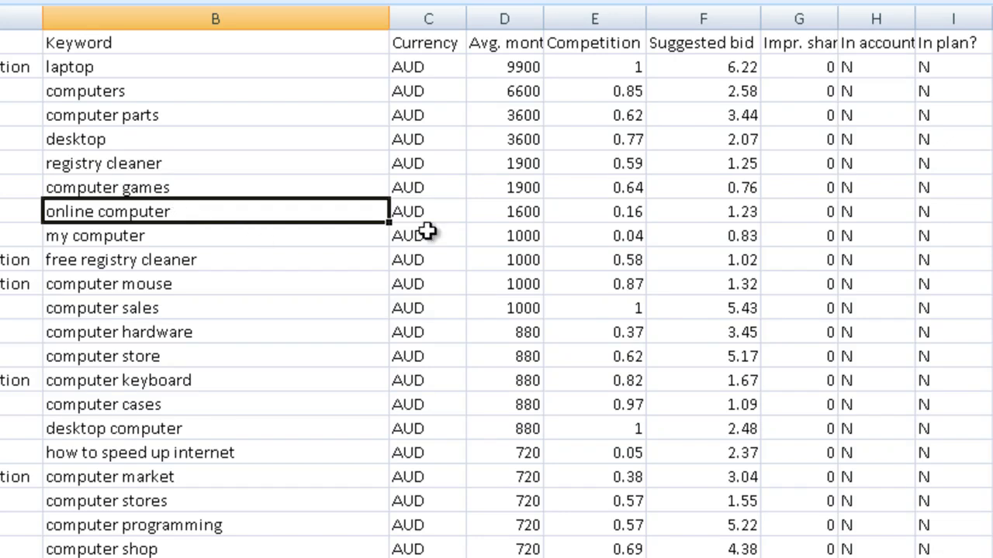
pyautogui.moveTo(313, 325)
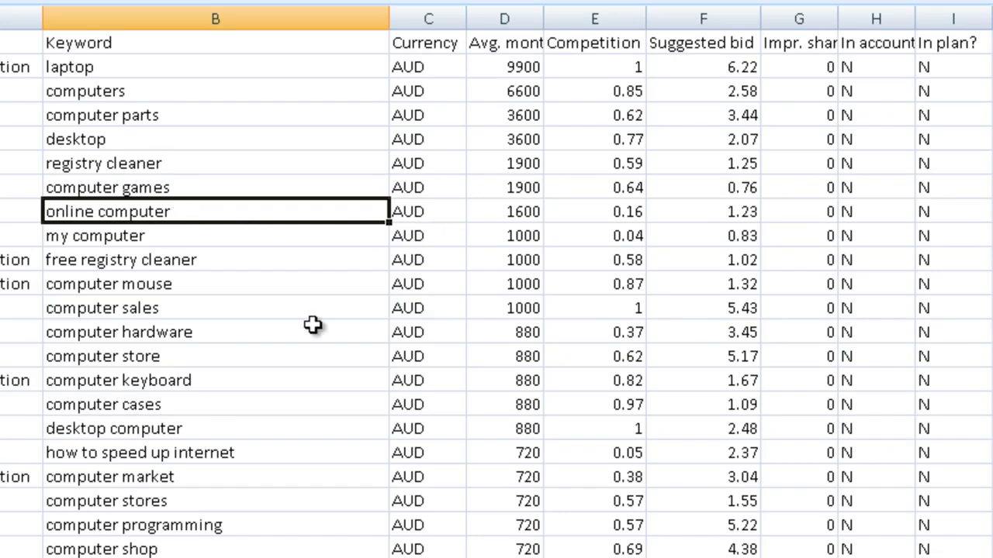
pyautogui.moveTo(652, 335)
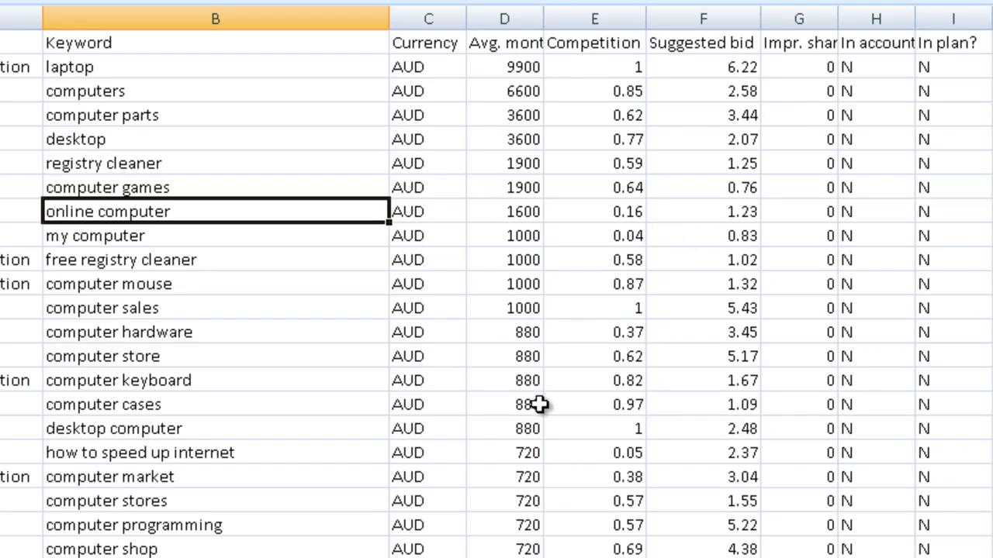
pyautogui.moveTo(549, 346)
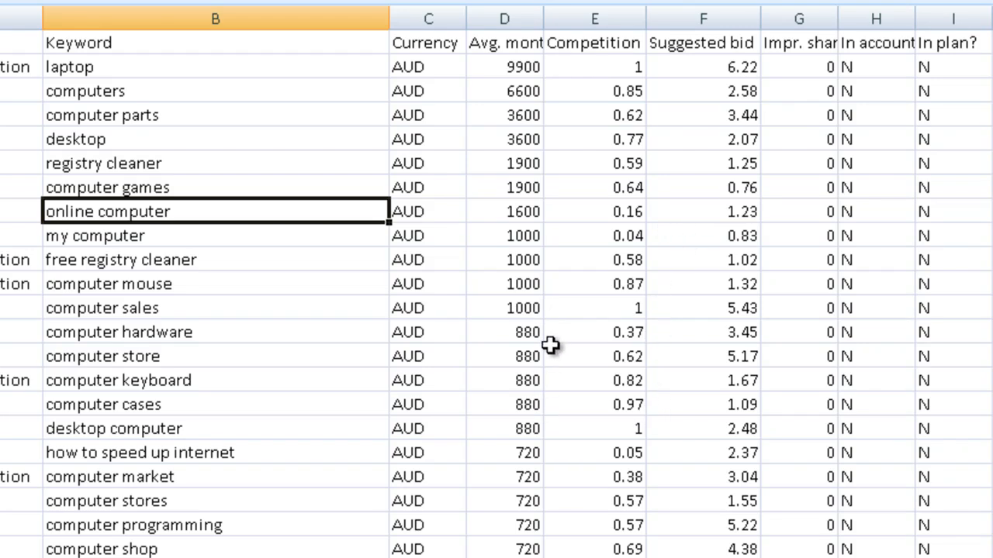
pyautogui.moveTo(584, 365)
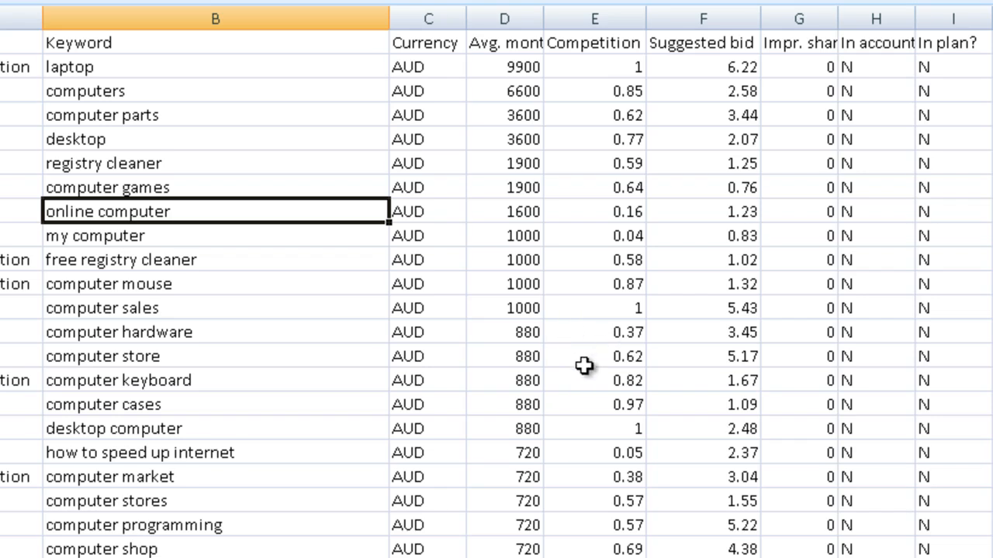
pyautogui.scroll(-3)
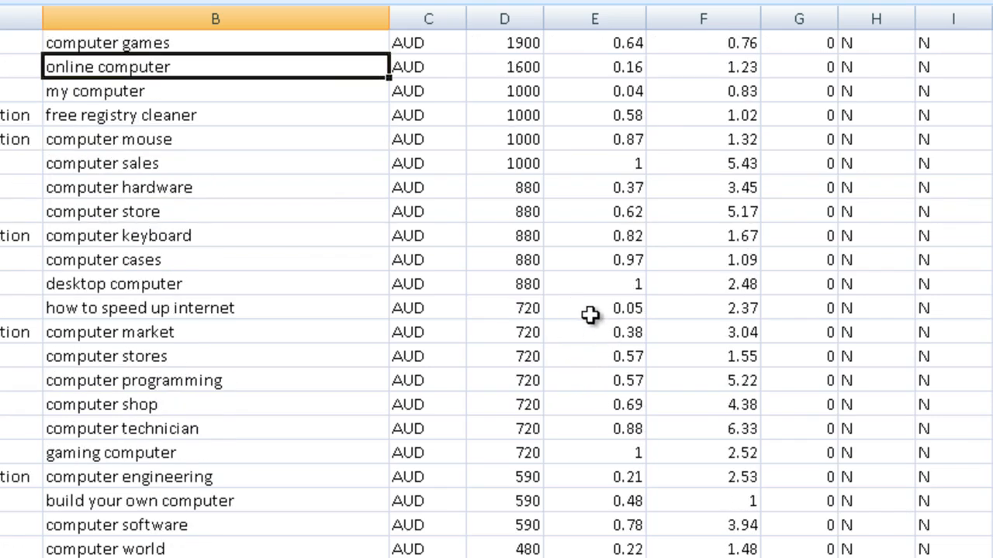
pyautogui.click(594, 308)
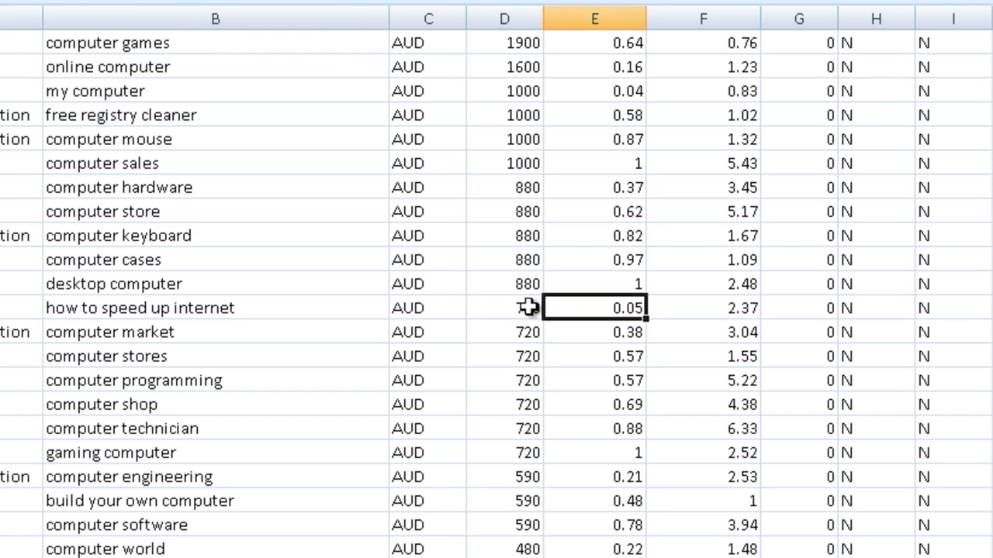
pyautogui.moveTo(163, 325)
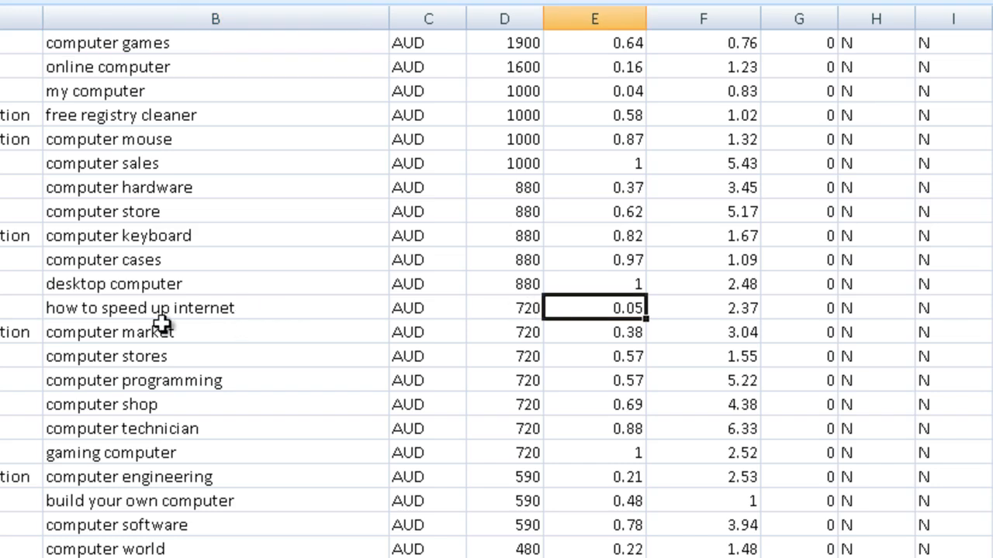
pyautogui.moveTo(563, 322)
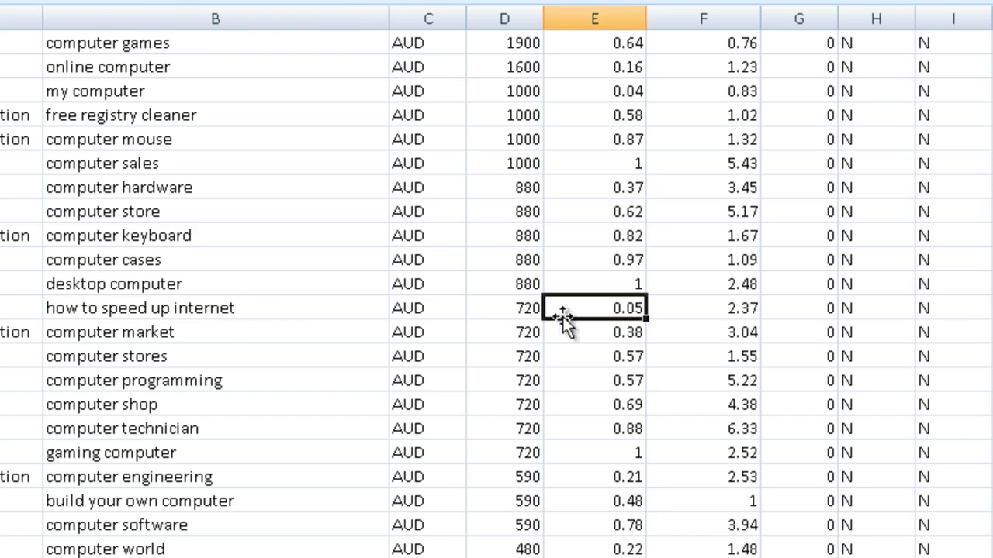
pyautogui.click(702, 308)
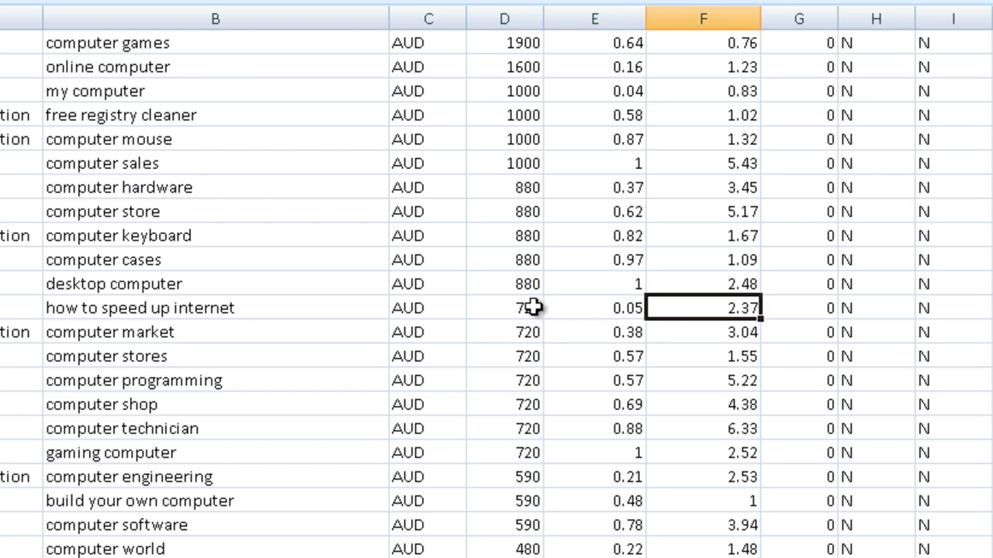
pyautogui.click(504, 307)
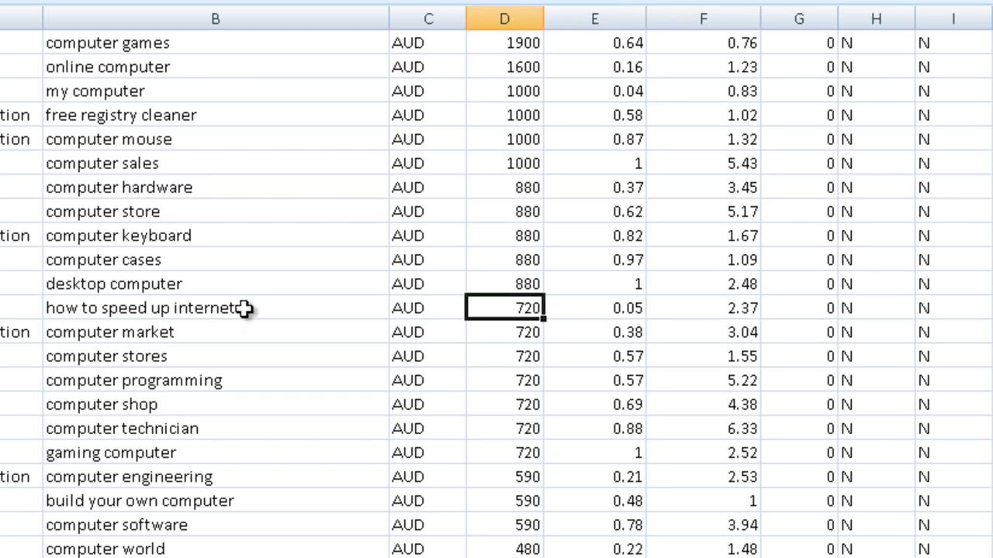
pyautogui.moveTo(751, 305)
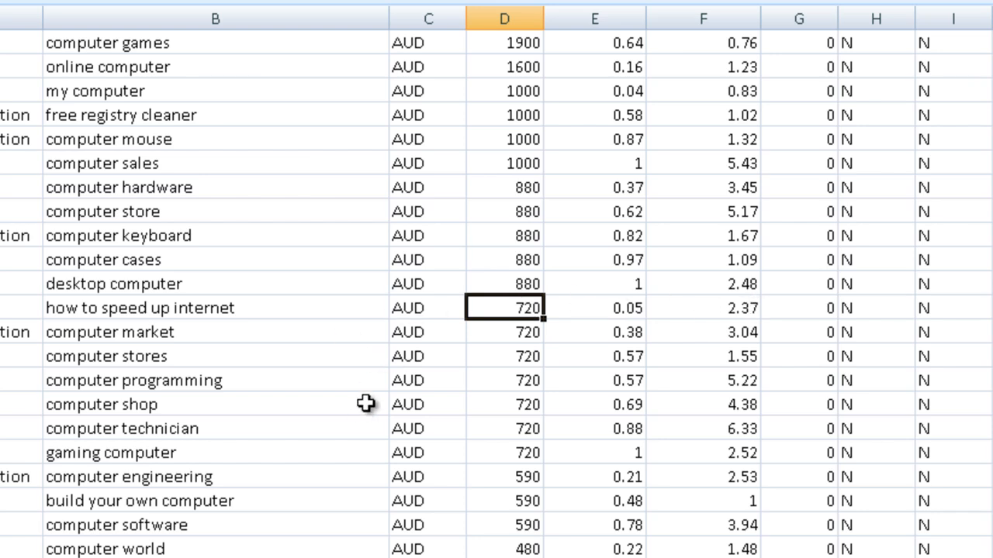
pyautogui.moveTo(684, 333)
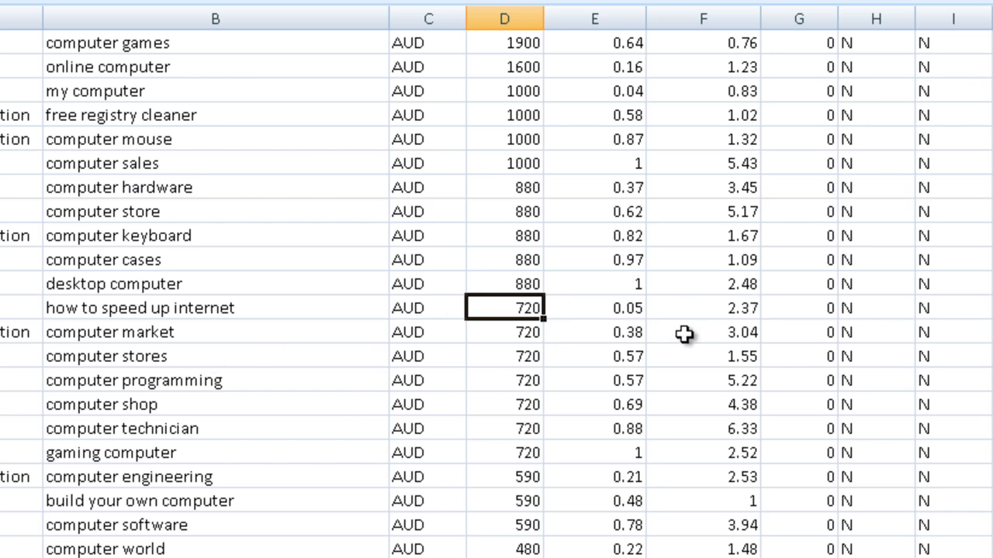
pyautogui.scroll(-3)
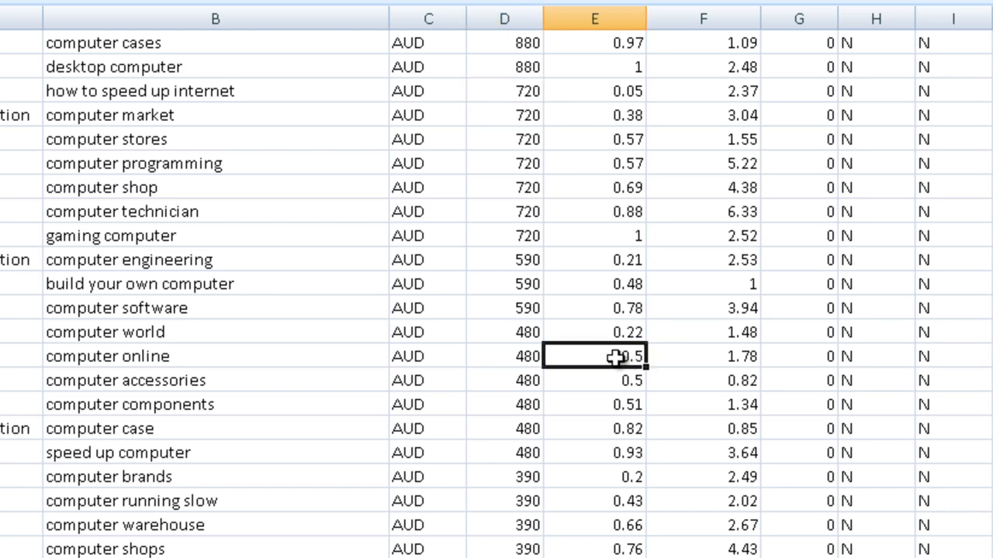
pyautogui.moveTo(644, 326)
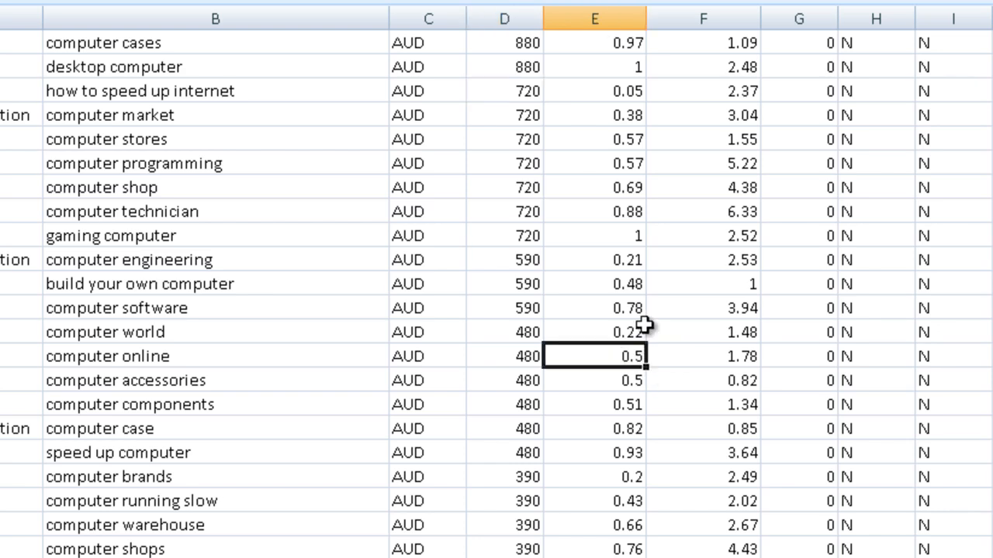
pyautogui.click(595, 91)
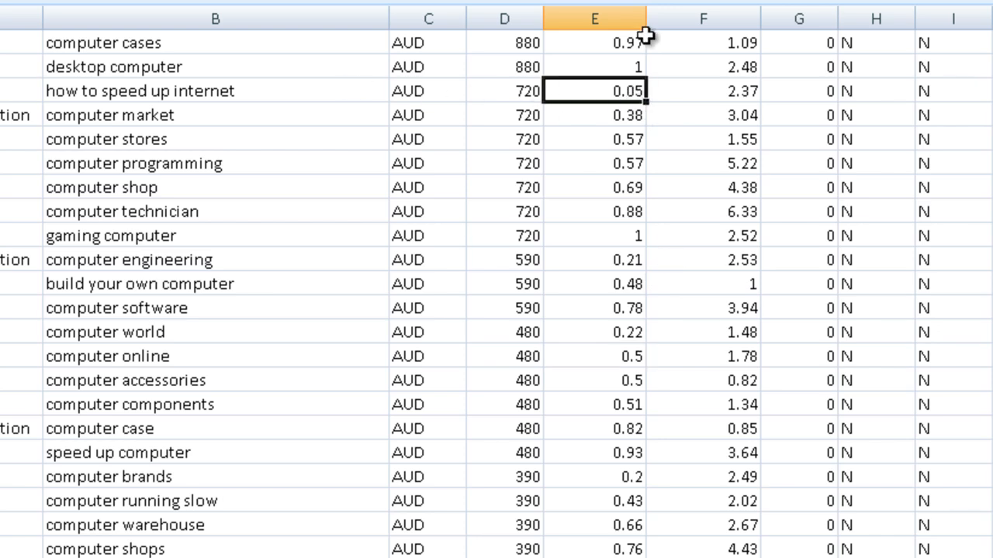
pyautogui.moveTo(647, 339)
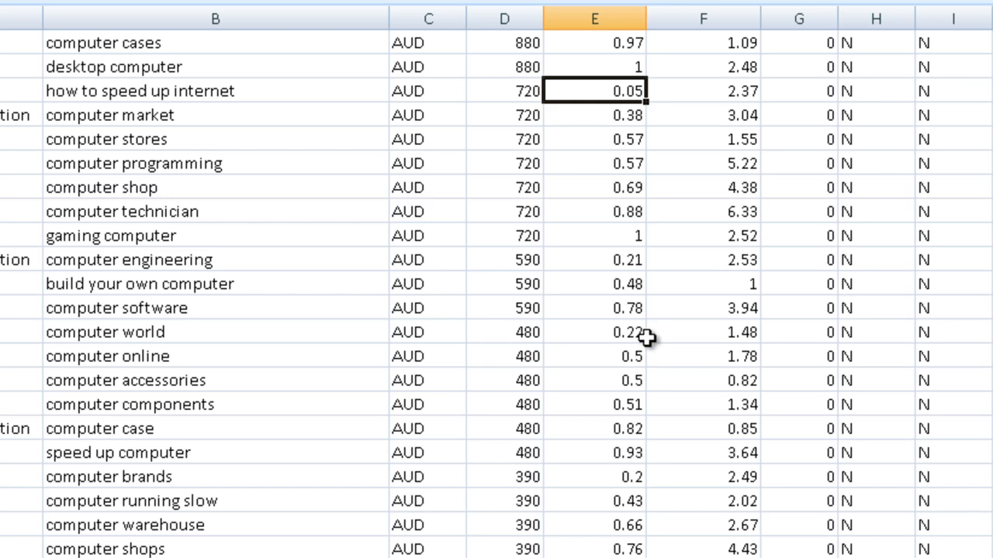
pyautogui.moveTo(663, 365)
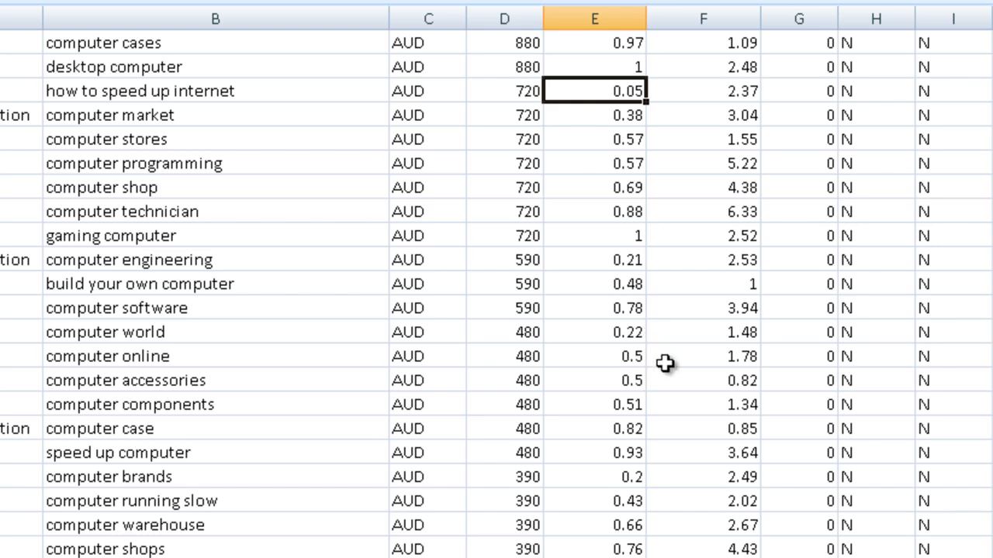
pyautogui.moveTo(669, 383)
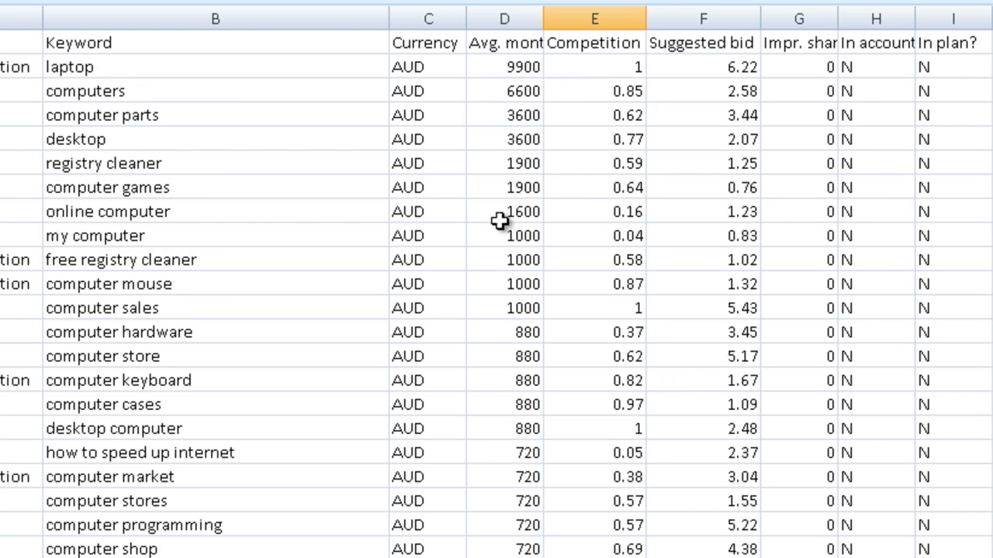
pyautogui.moveTo(694, 214)
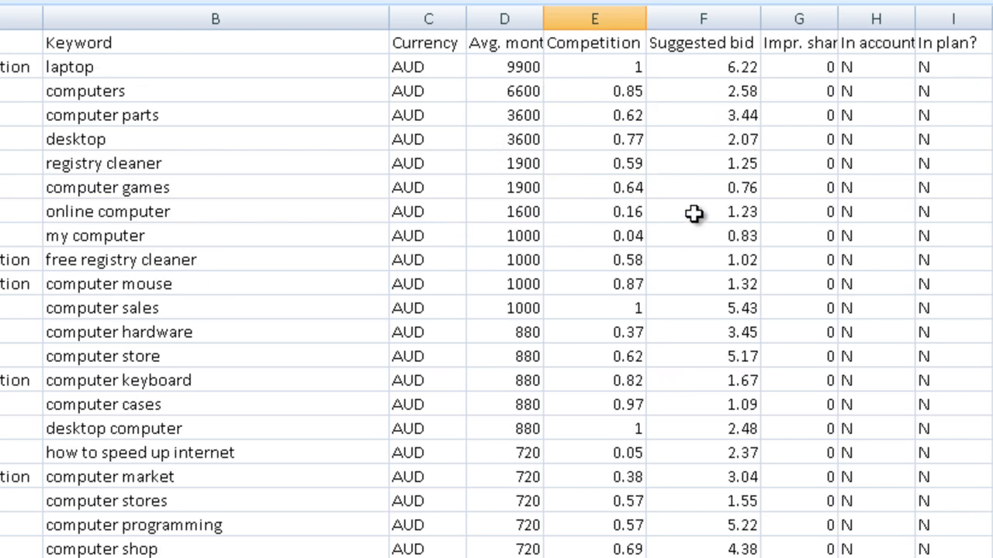
pyautogui.moveTo(495, 240)
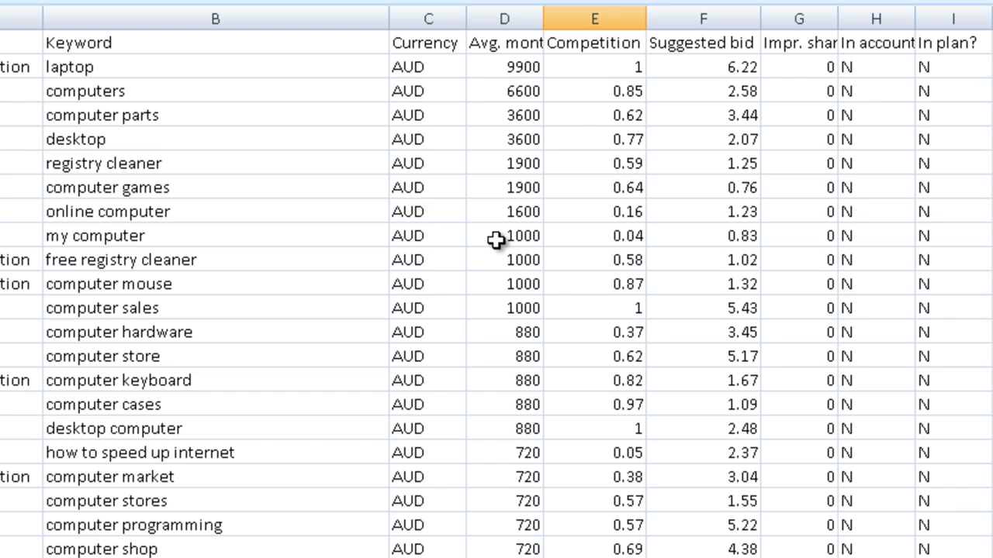
pyautogui.moveTo(518, 256)
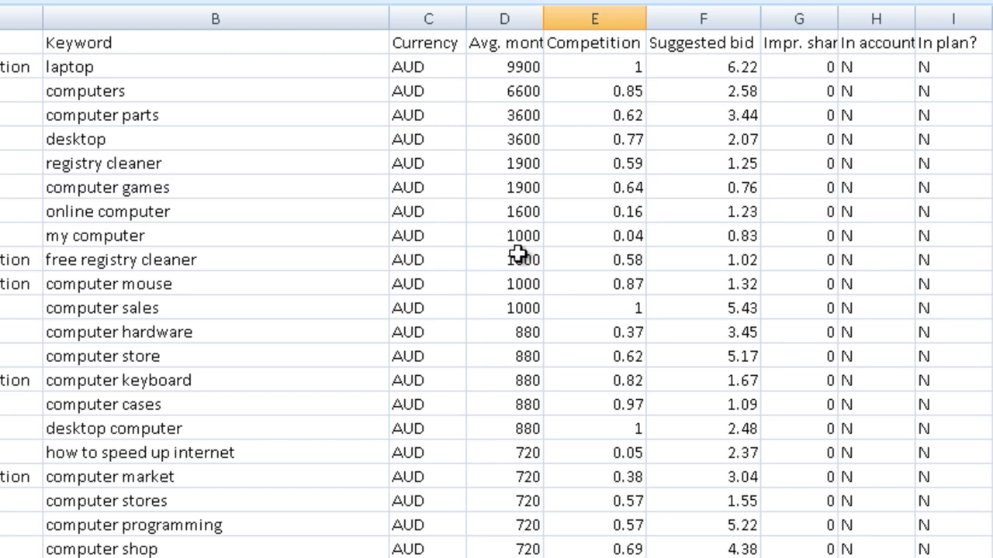
pyautogui.moveTo(272, 262)
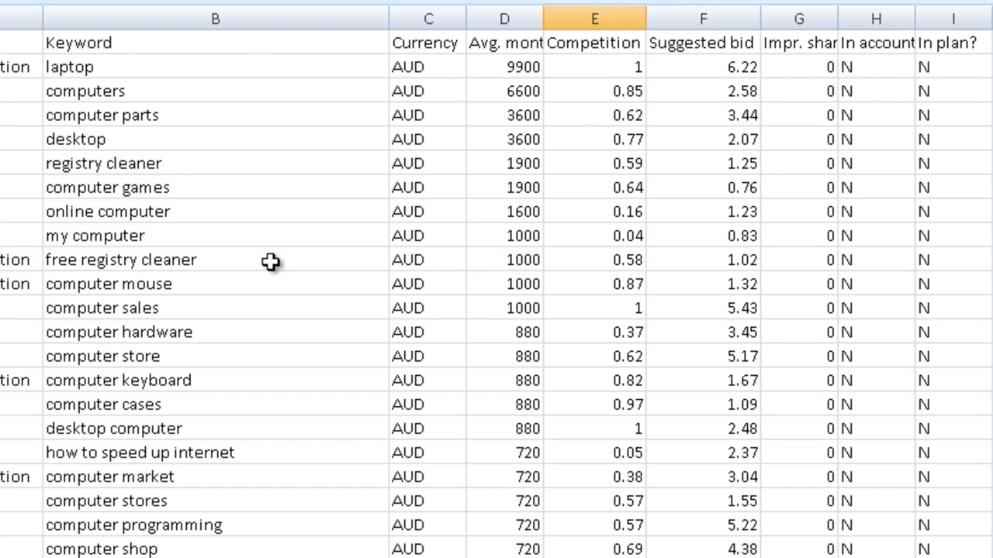